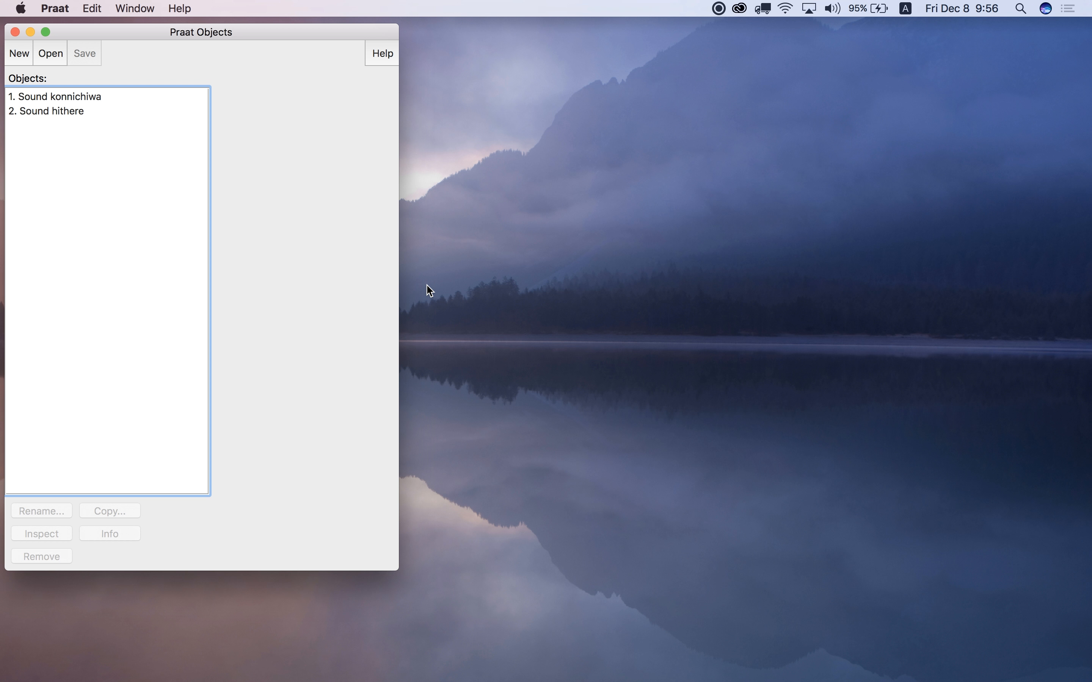
{"action": "mouse_move", "coordinate": [119, 104]}
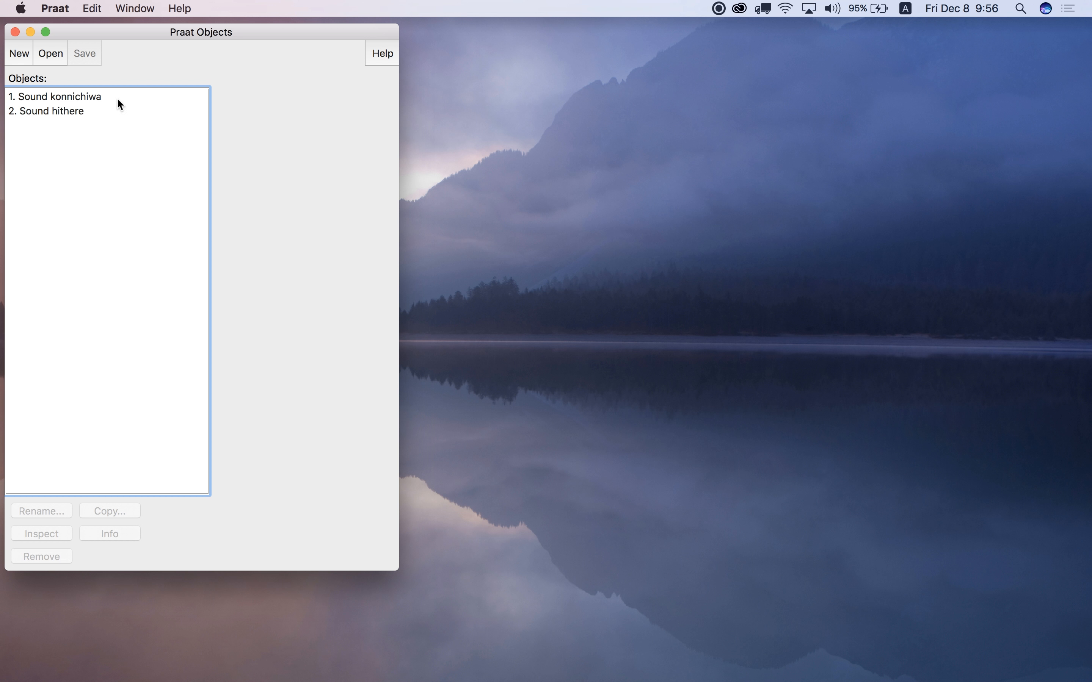
{"action": "mouse_move", "coordinate": [113, 101]}
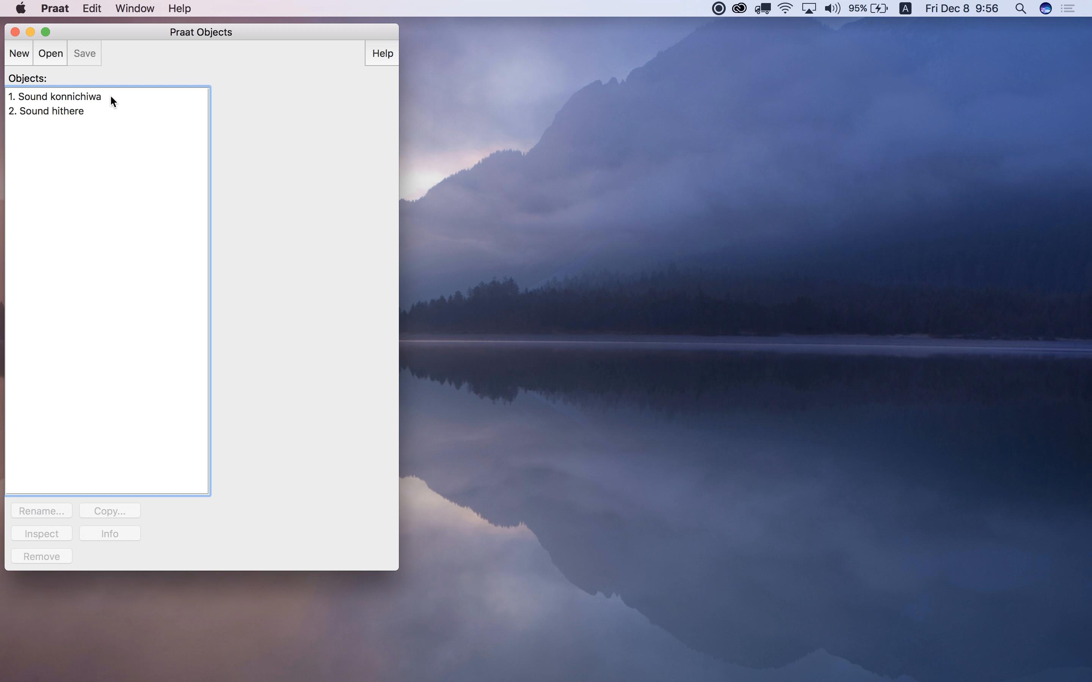
Select Sound hithere in the object list so its sound actions appear
{"action": "left_click", "coordinate": [55, 111]}
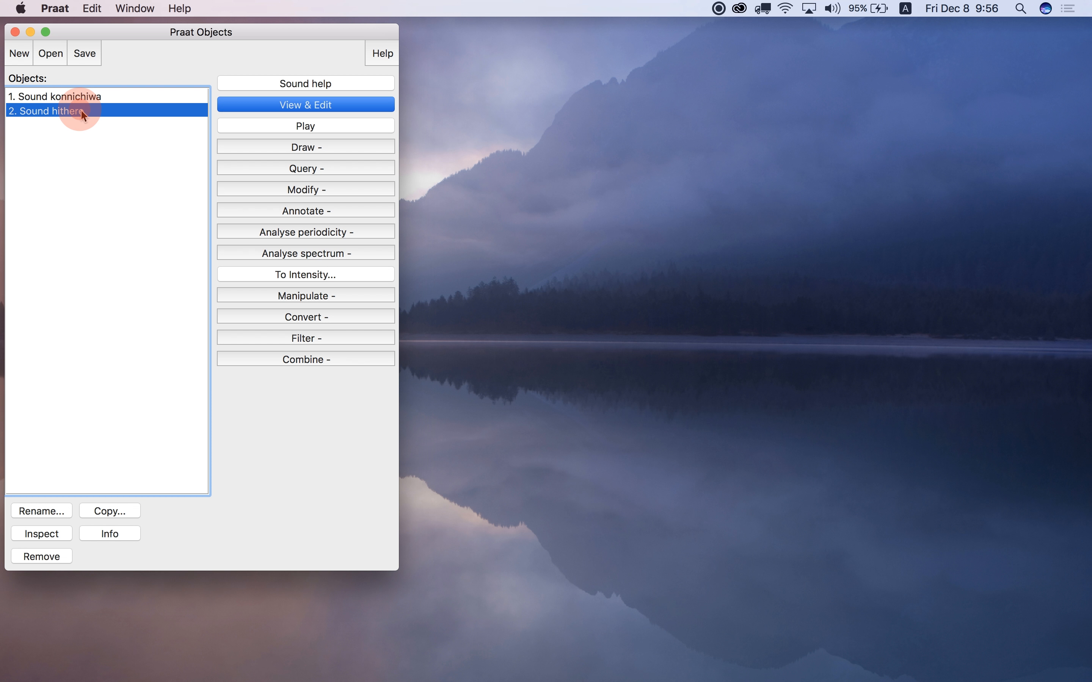
{"action": "mouse_move", "coordinate": [301, 340]}
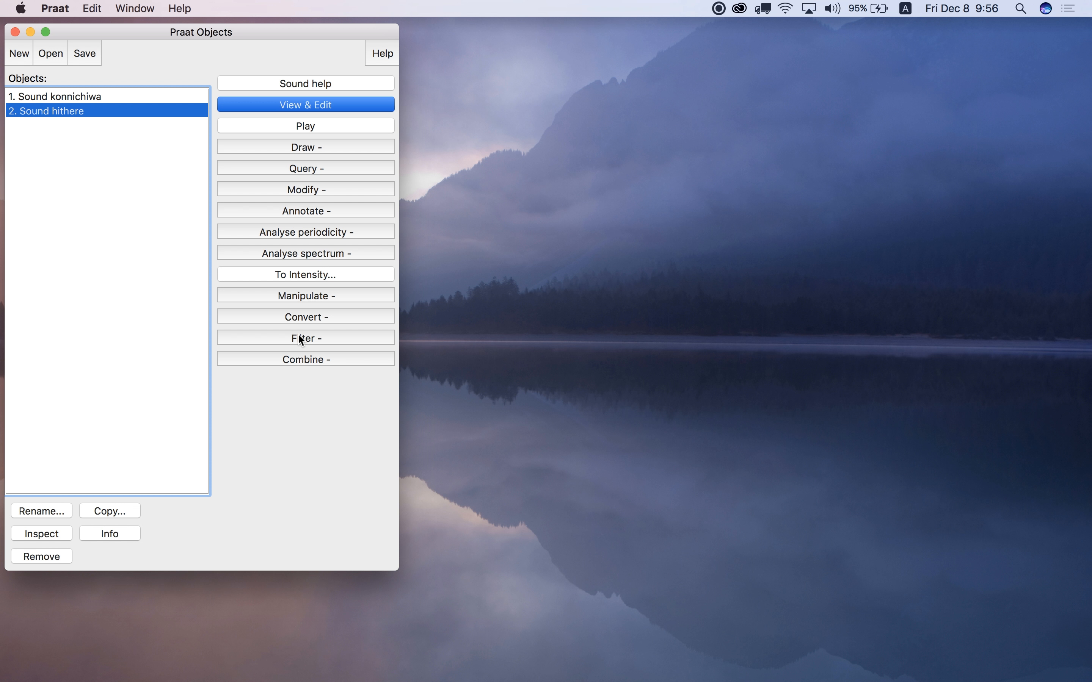
{"action": "mouse_move", "coordinate": [320, 322]}
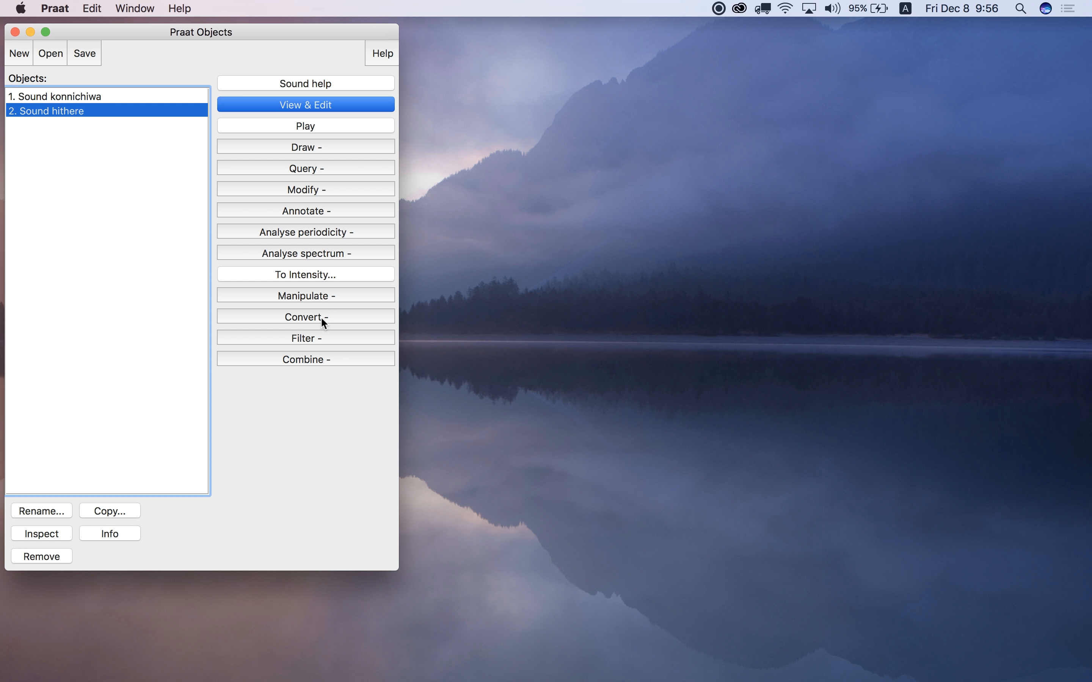
Create hithere_changeGender via Convert > Change gender with formant shift ratio 1.1
{"action": "left_click", "coordinate": [305, 318]}
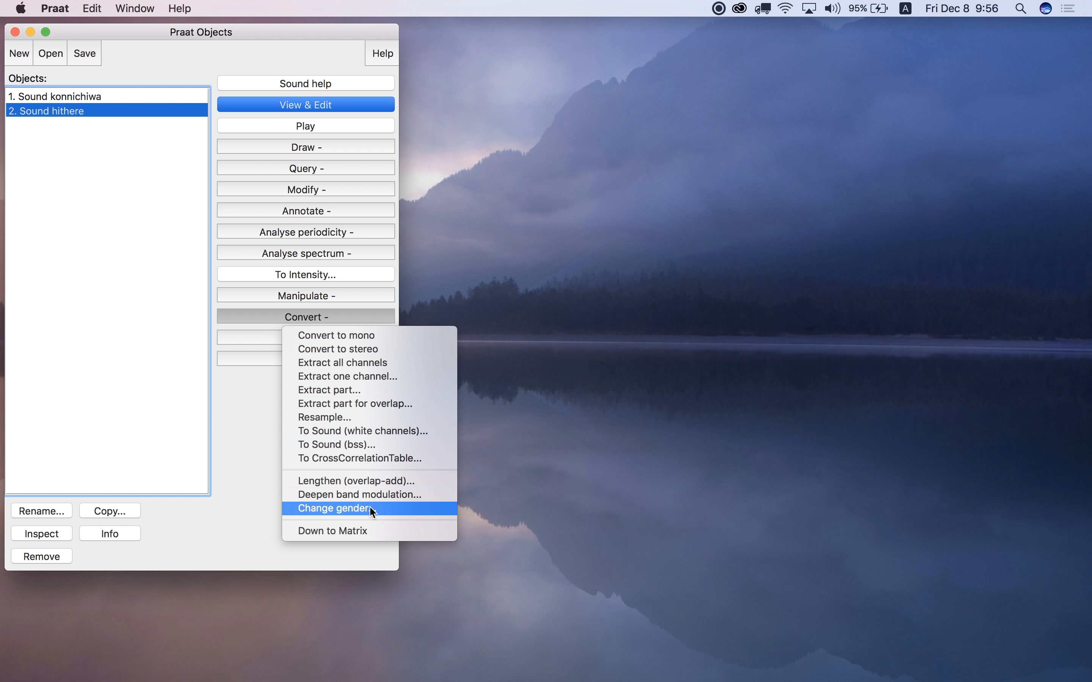
{"action": "left_click", "coordinate": [332, 507]}
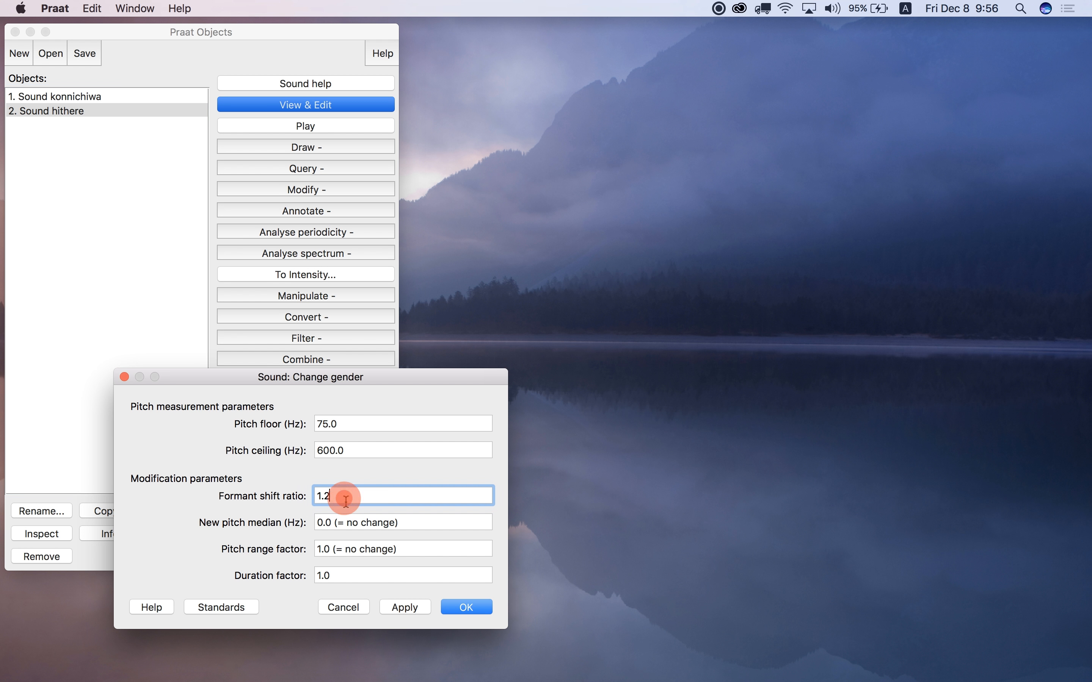
{"action": "type", "text": "1.1"}
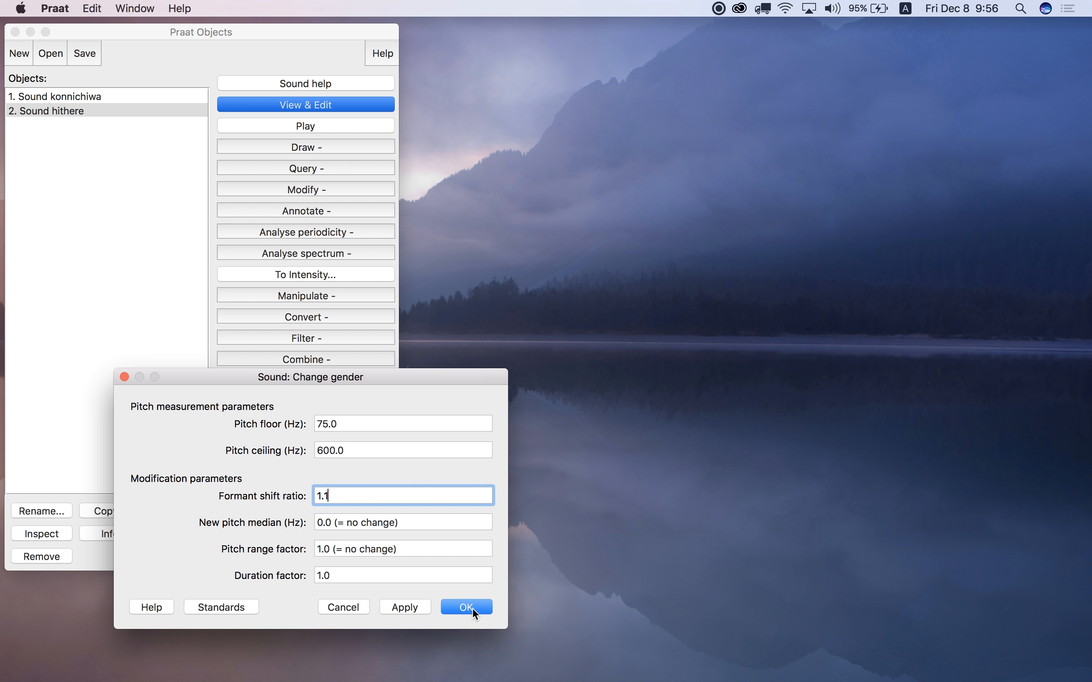
{"action": "left_click", "coordinate": [465, 607]}
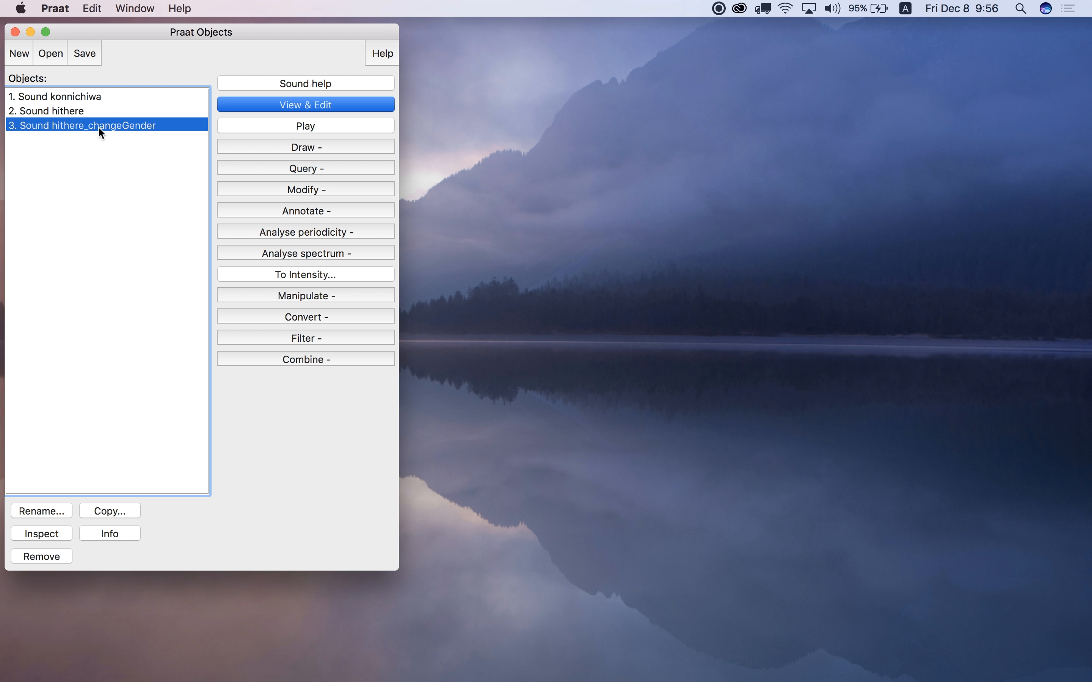
{"action": "mouse_move", "coordinate": [119, 136]}
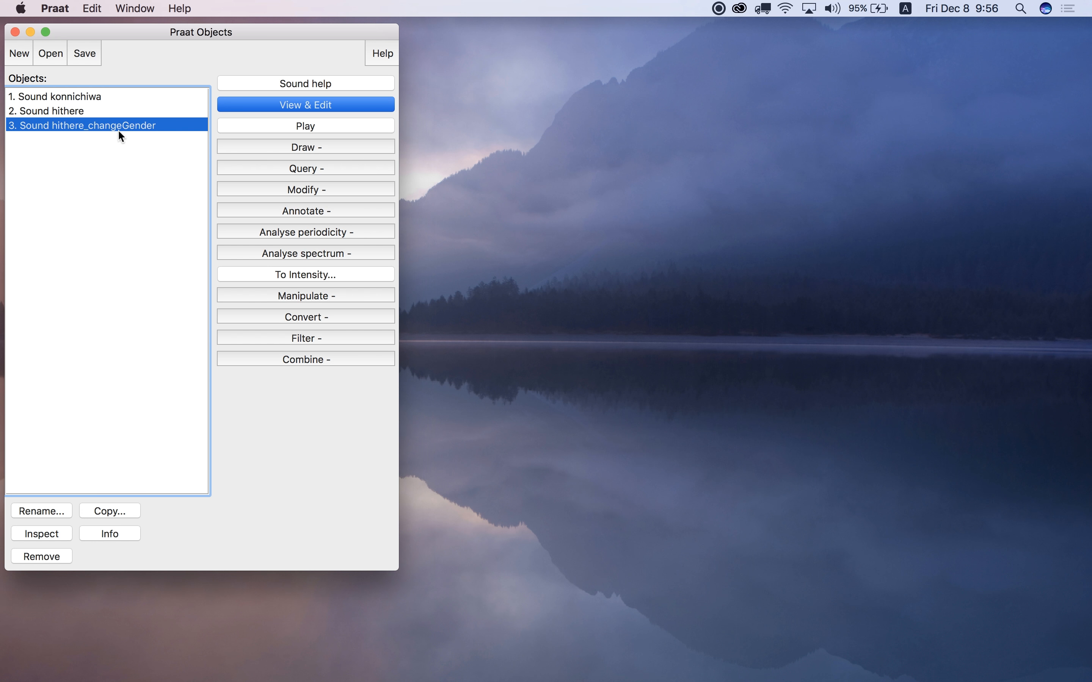
{"action": "mouse_move", "coordinate": [146, 137]}
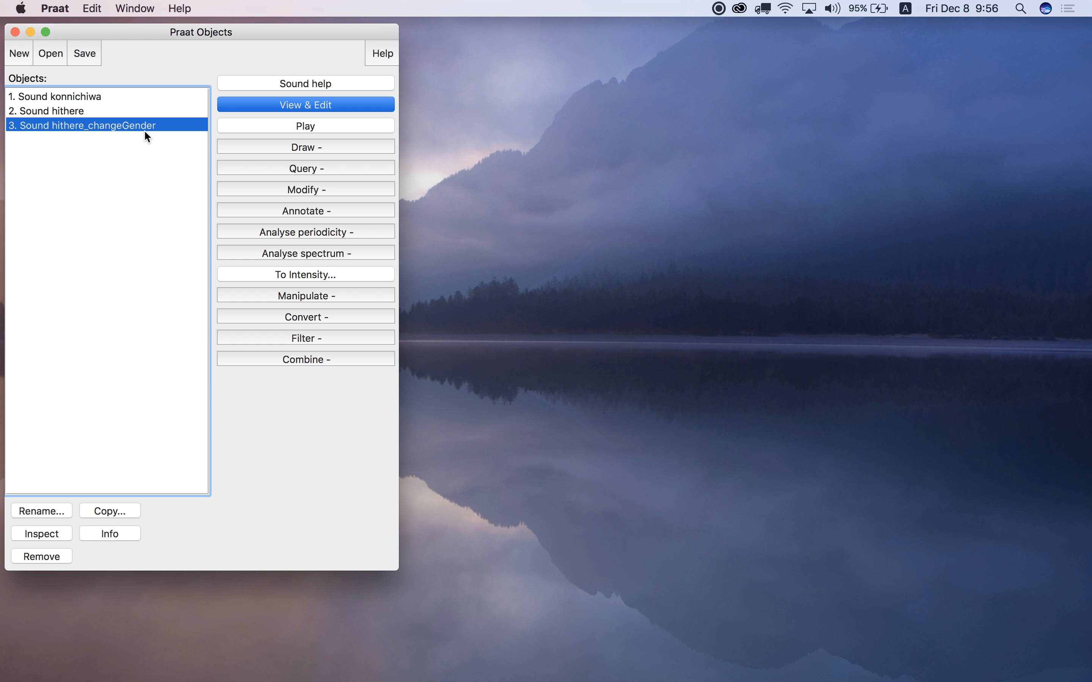
{"action": "left_click", "coordinate": [53, 111]}
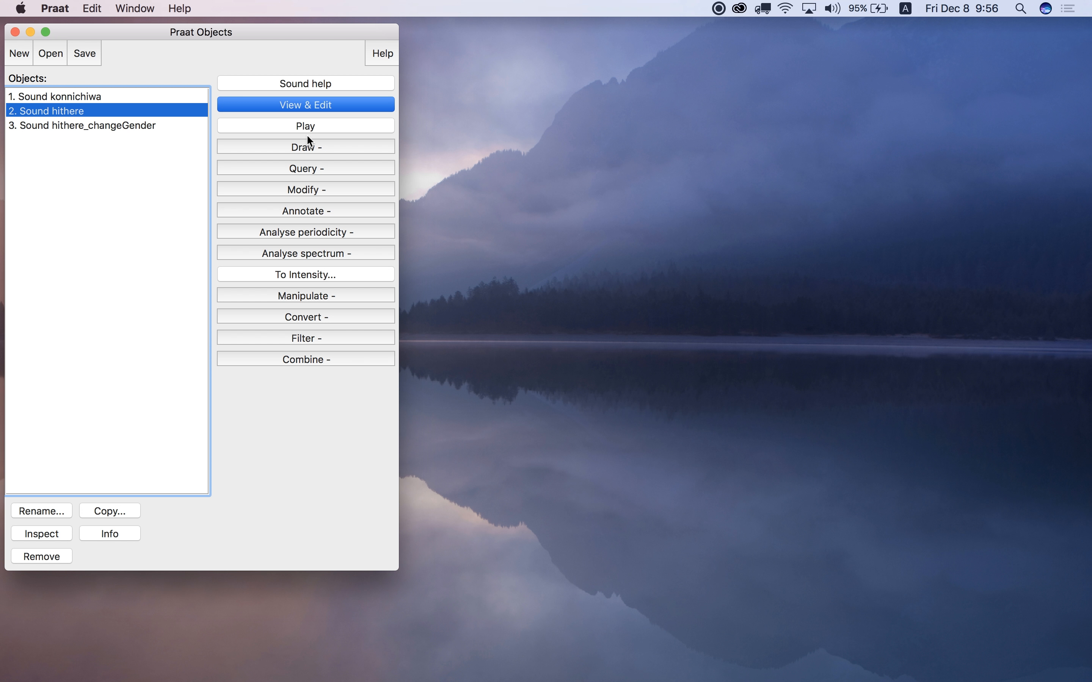
{"action": "left_click", "coordinate": [83, 126]}
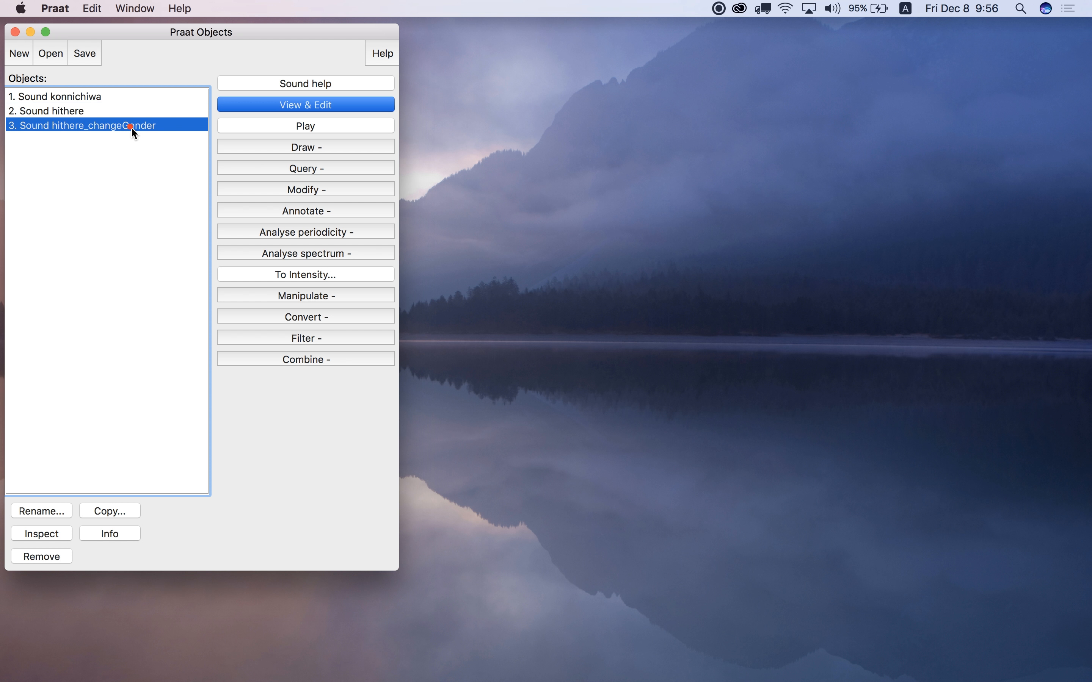
{"action": "left_click", "coordinate": [304, 126]}
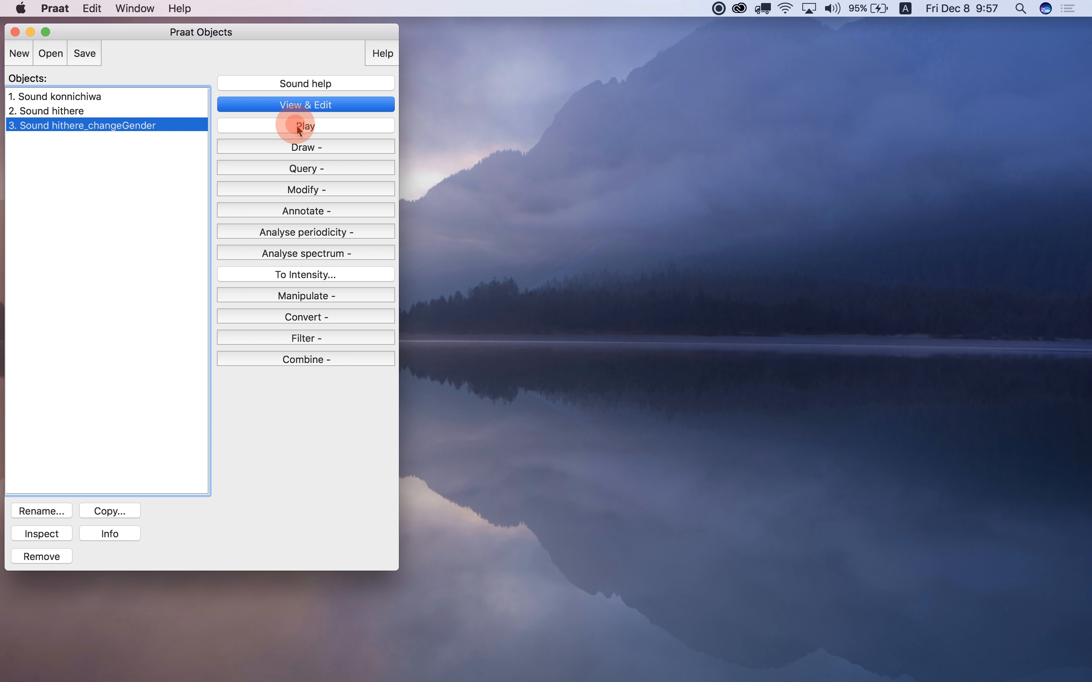
{"action": "left_click", "coordinate": [304, 126]}
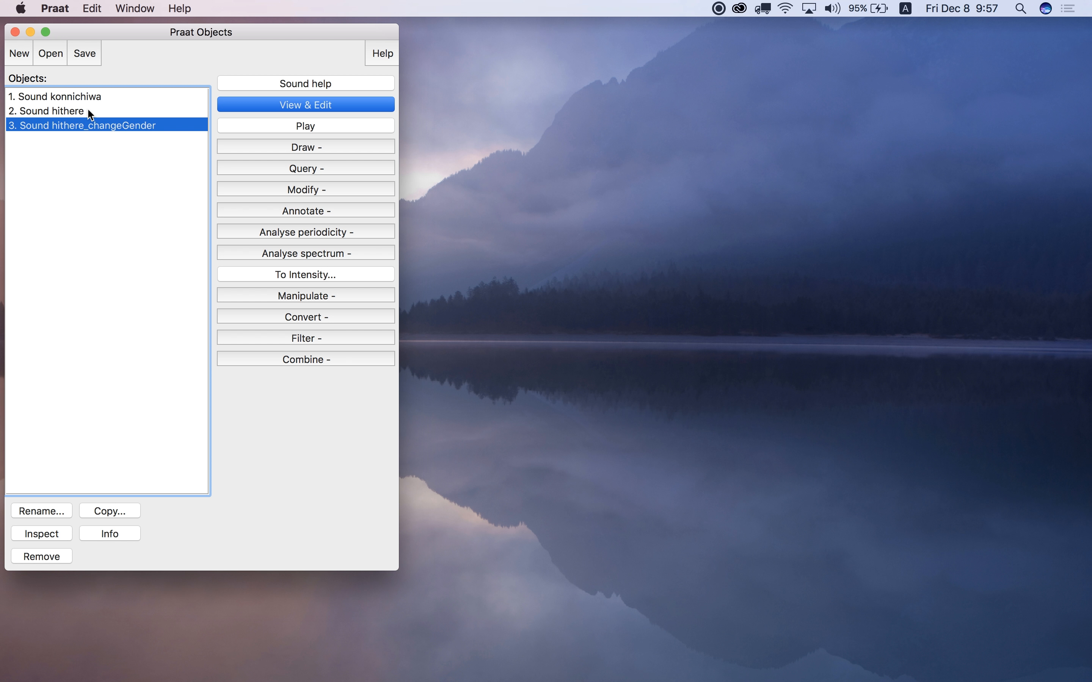
Copy Sound konnichiwa under the same name, adding a fourth object
{"action": "left_click", "coordinate": [57, 96]}
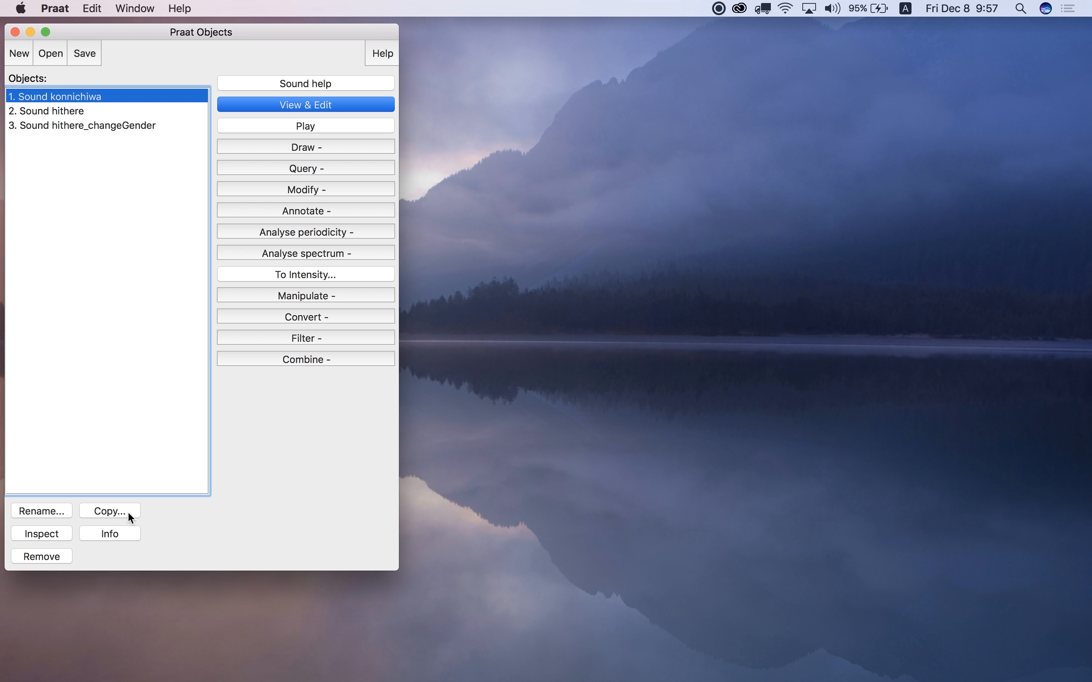
{"action": "mouse_move", "coordinate": [128, 519]}
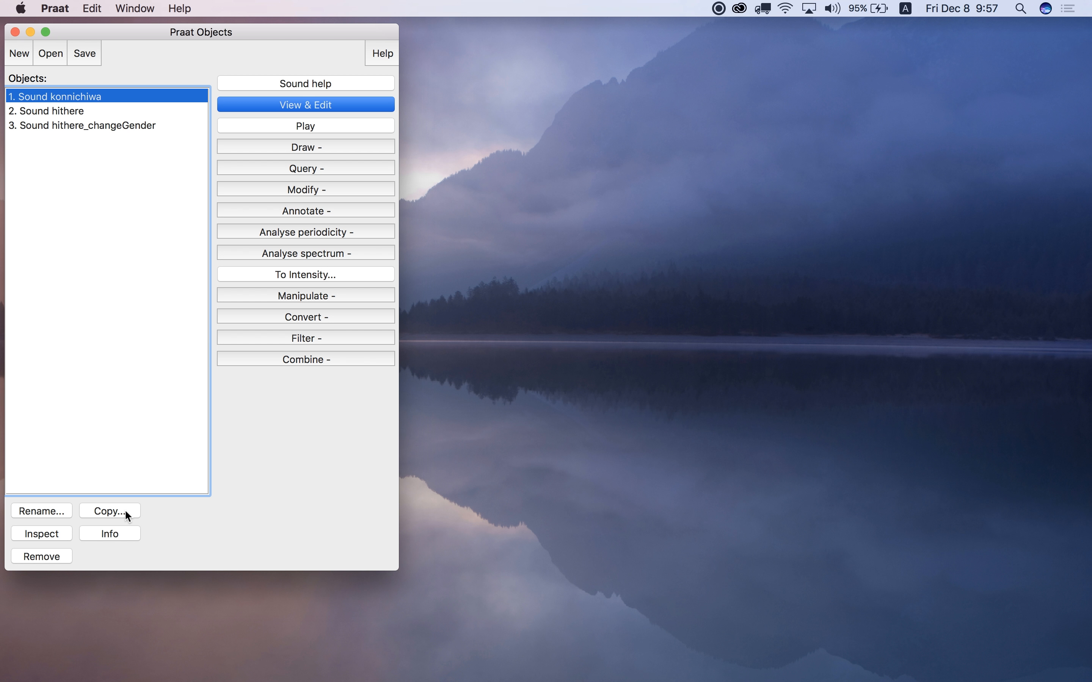
{"action": "left_click", "coordinate": [108, 510]}
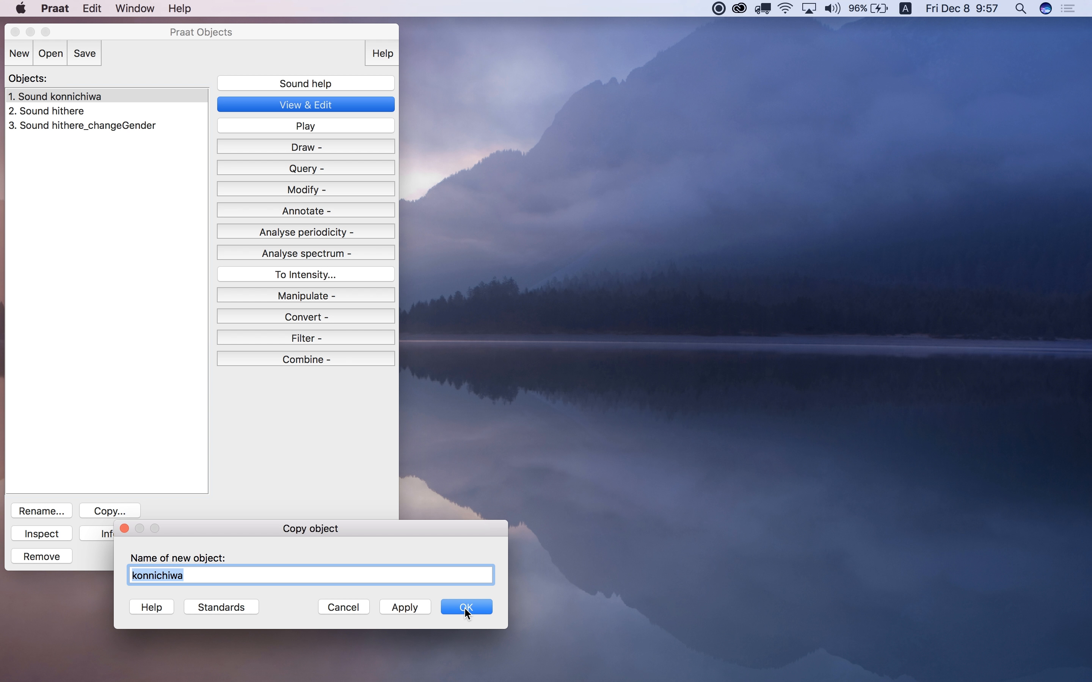
{"action": "left_click", "coordinate": [465, 607]}
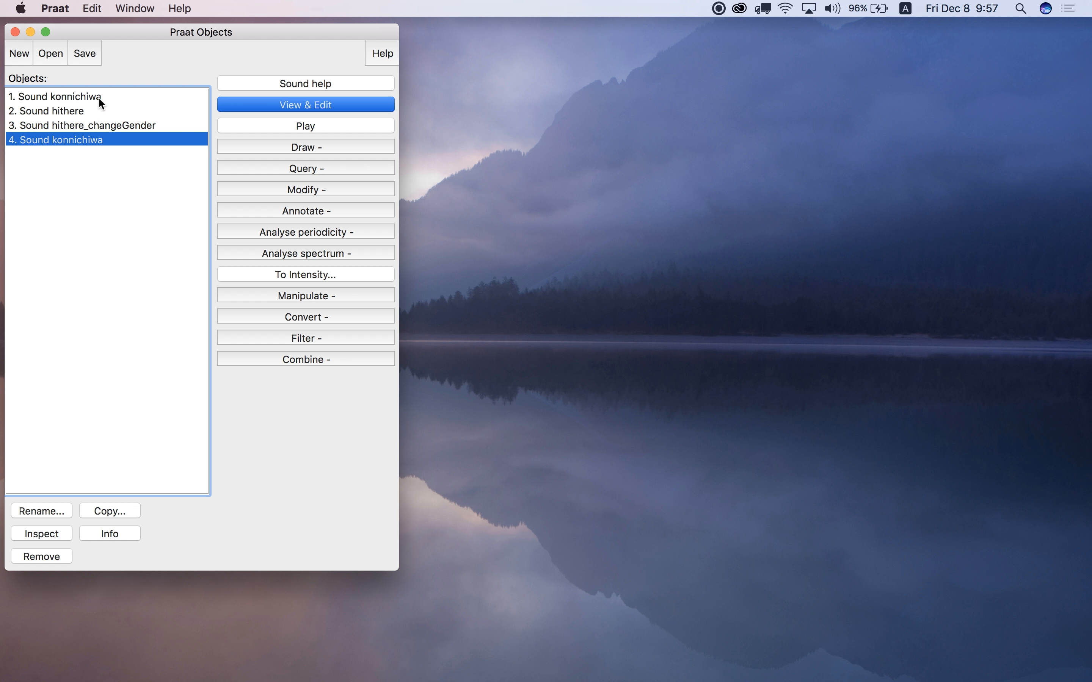
{"action": "mouse_move", "coordinate": [102, 399]}
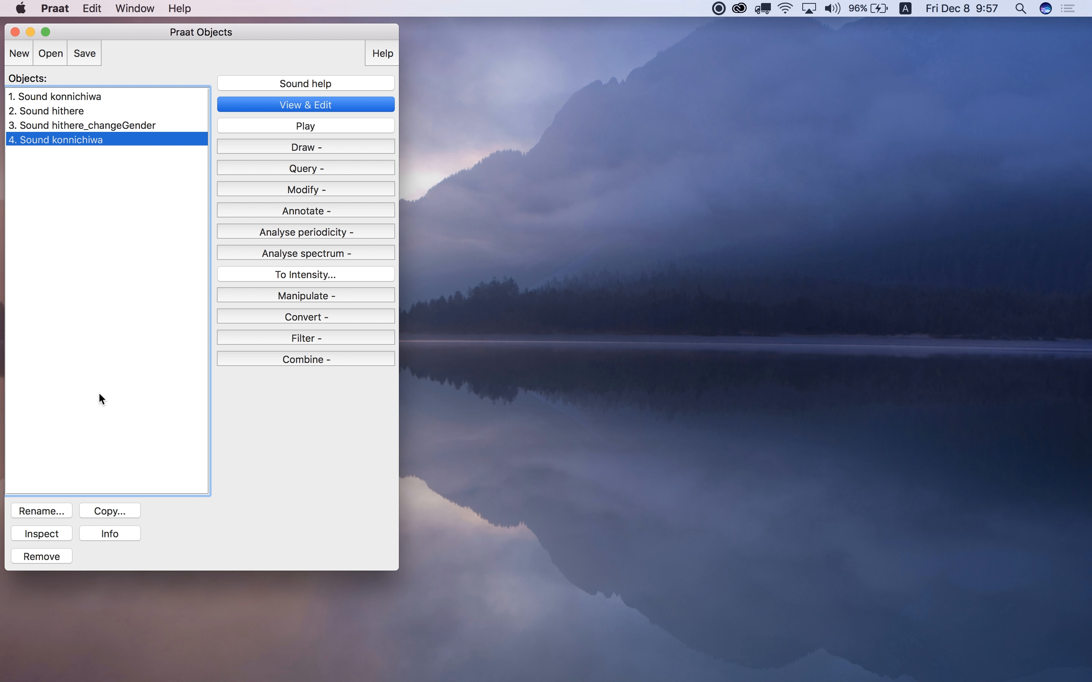
{"action": "mouse_move", "coordinate": [46, 513]}
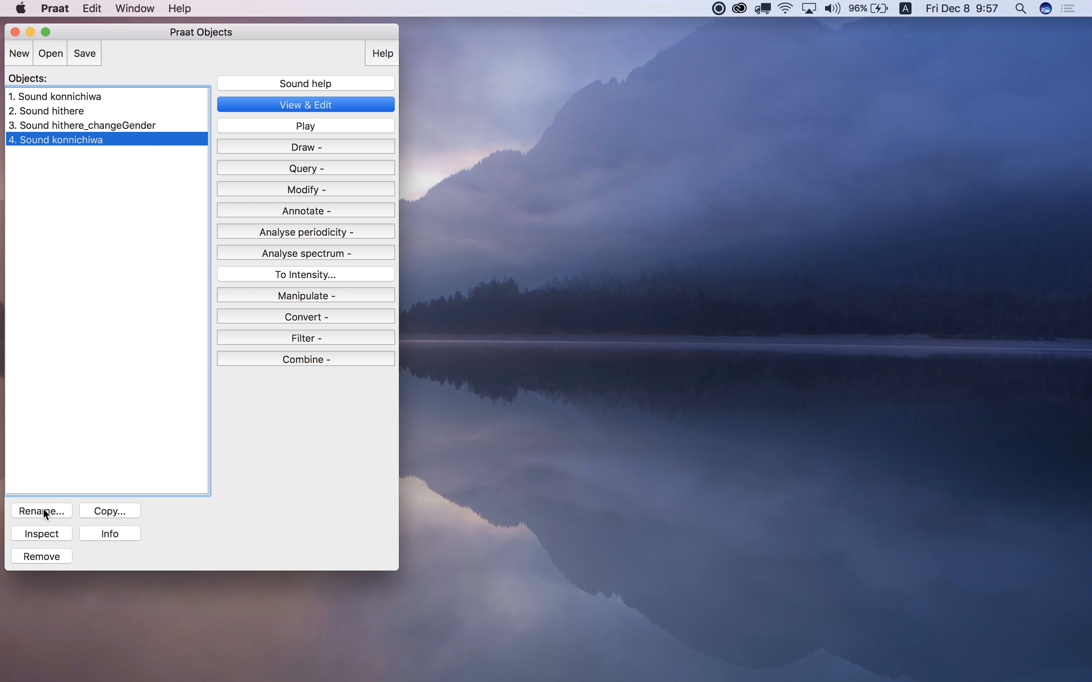
Rename the copied sound to konnichiwa2
{"action": "left_click", "coordinate": [41, 510]}
{"action": "type", "text": "konnichiwa2"}
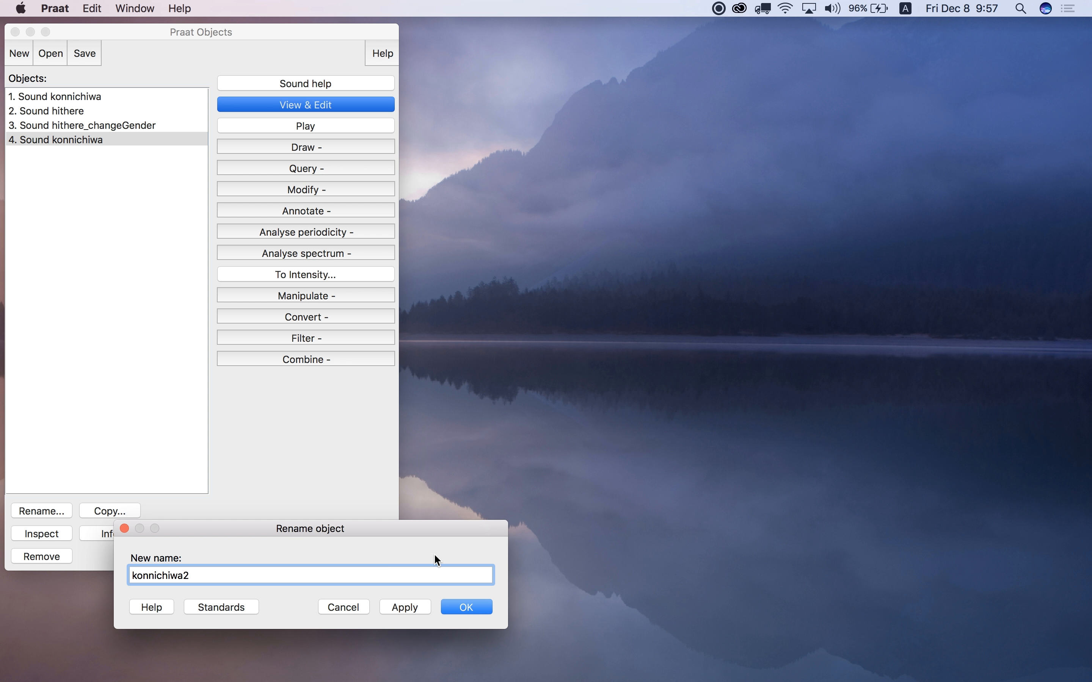
{"action": "left_click", "coordinate": [465, 606]}
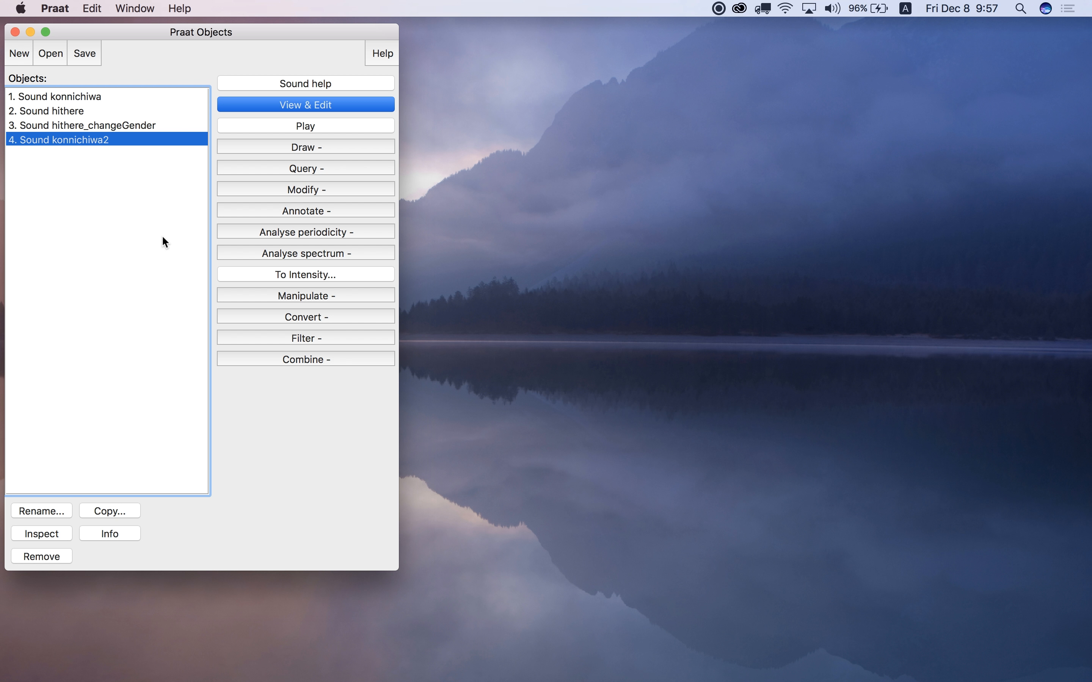
{"action": "mouse_move", "coordinate": [154, 204]}
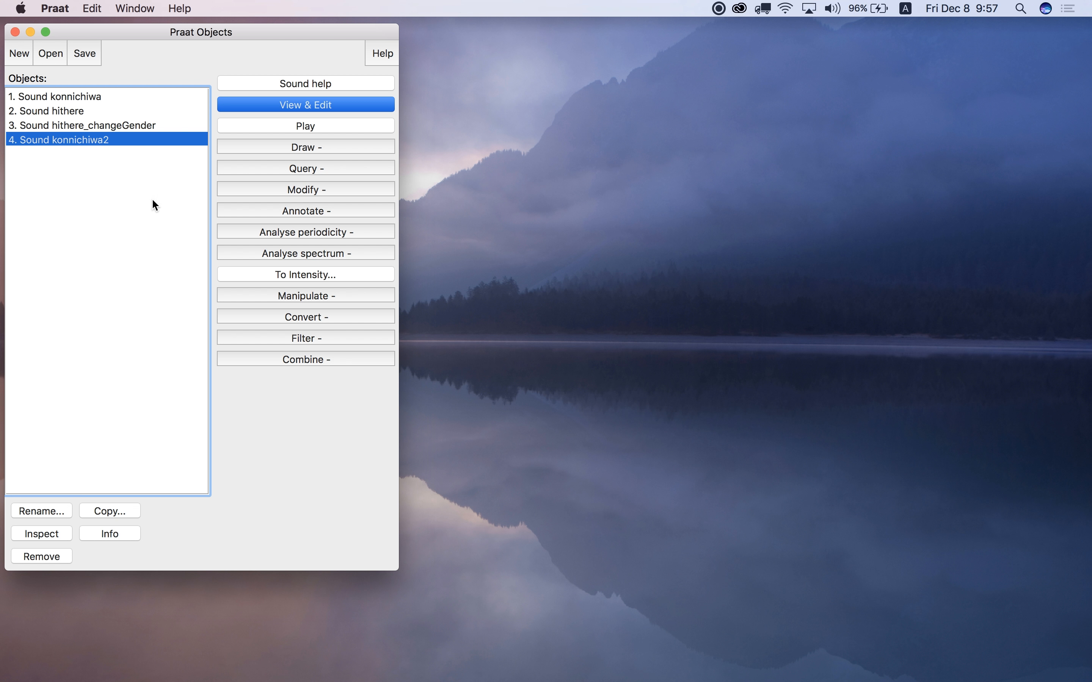
{"action": "mouse_move", "coordinate": [104, 98]}
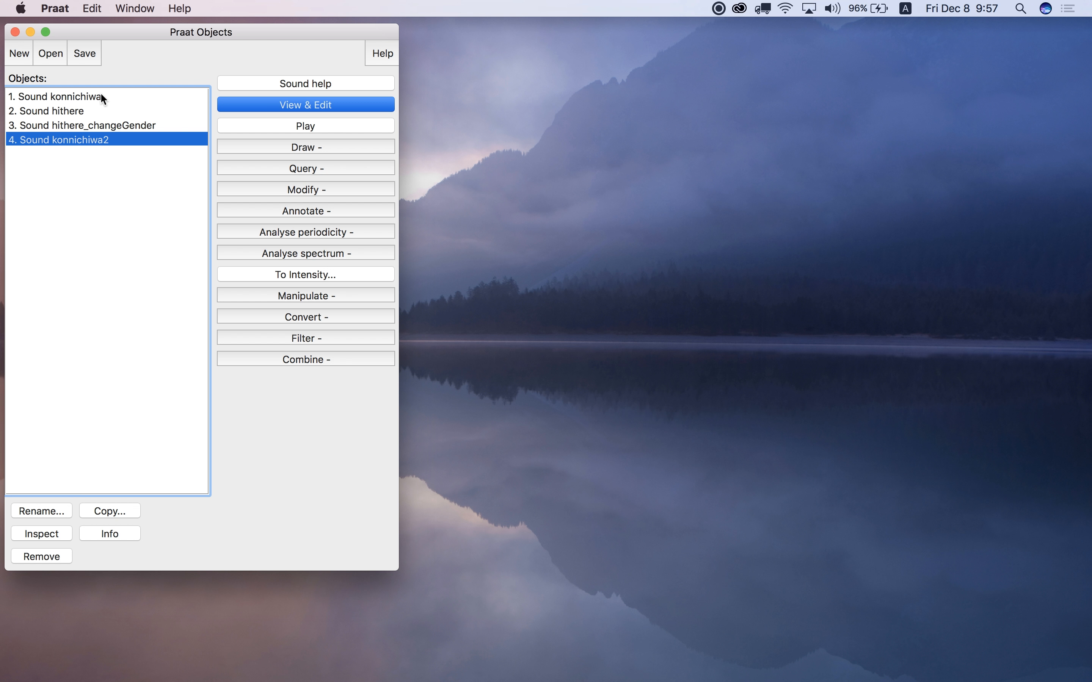
{"action": "mouse_move", "coordinate": [188, 349]}
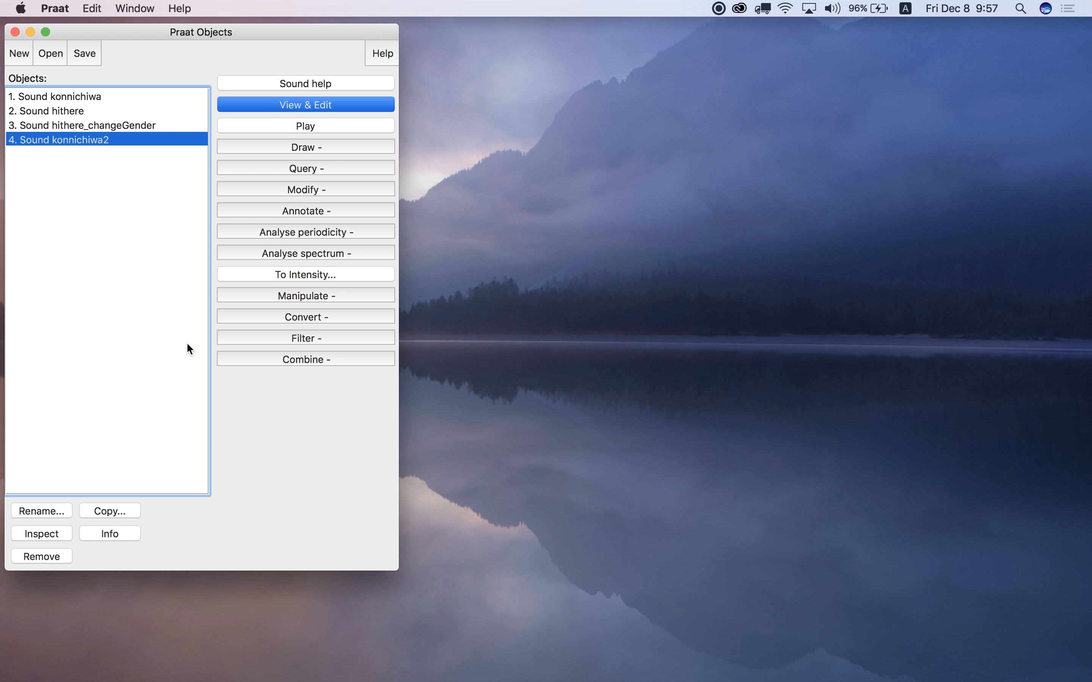
{"action": "mouse_move", "coordinate": [305, 322]}
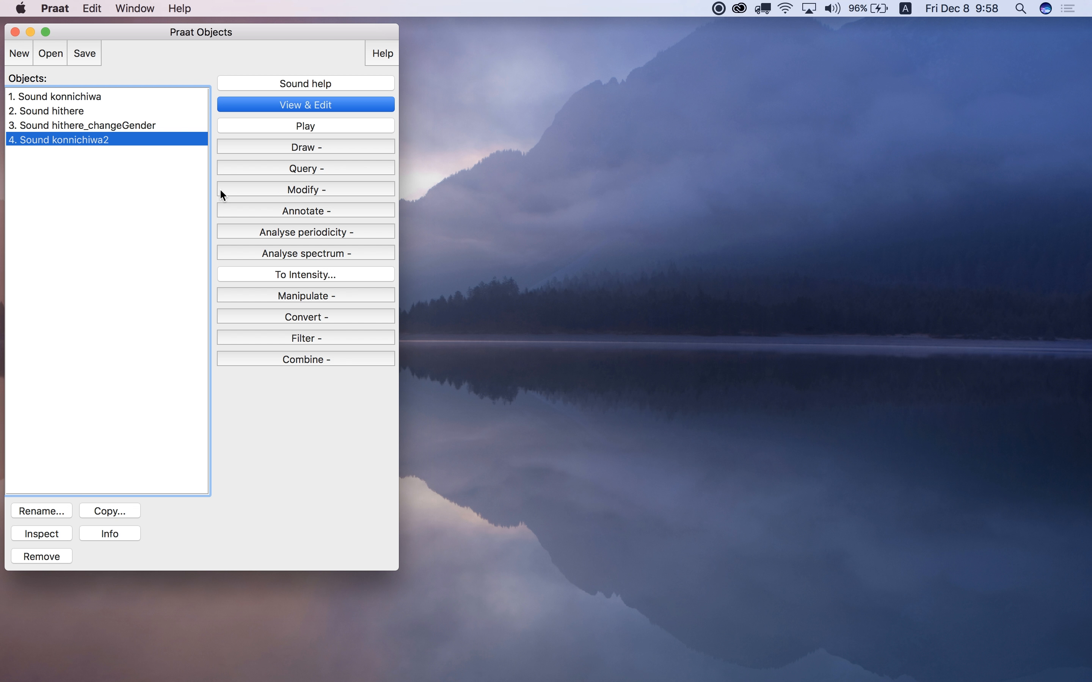
{"action": "mouse_move", "coordinate": [272, 220]}
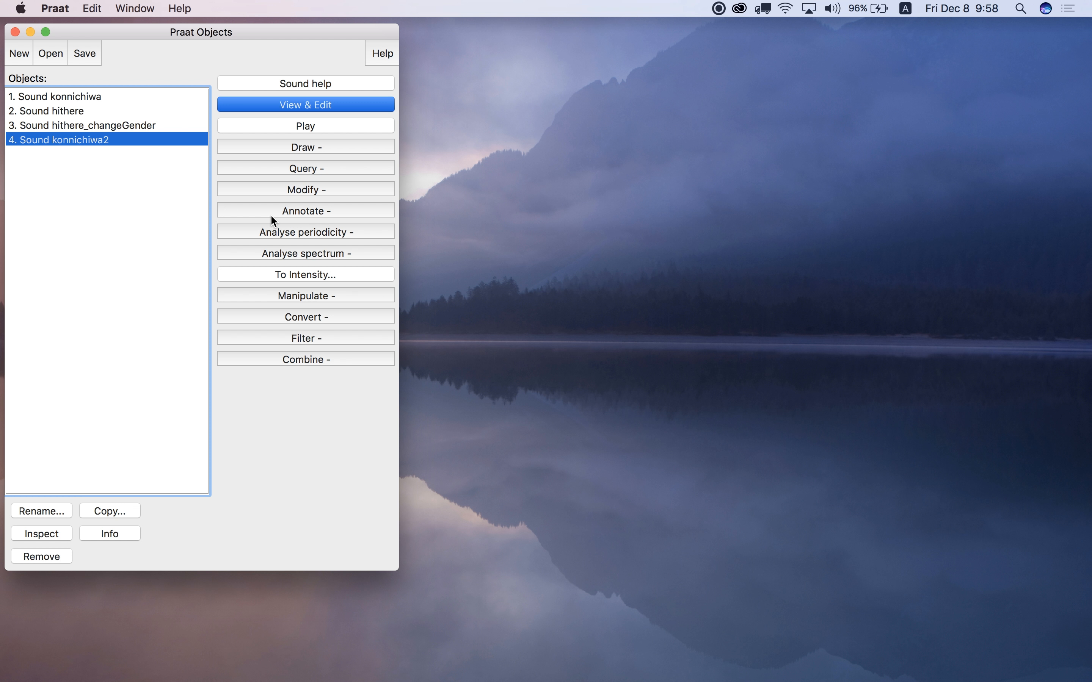
{"action": "mouse_move", "coordinate": [283, 201]}
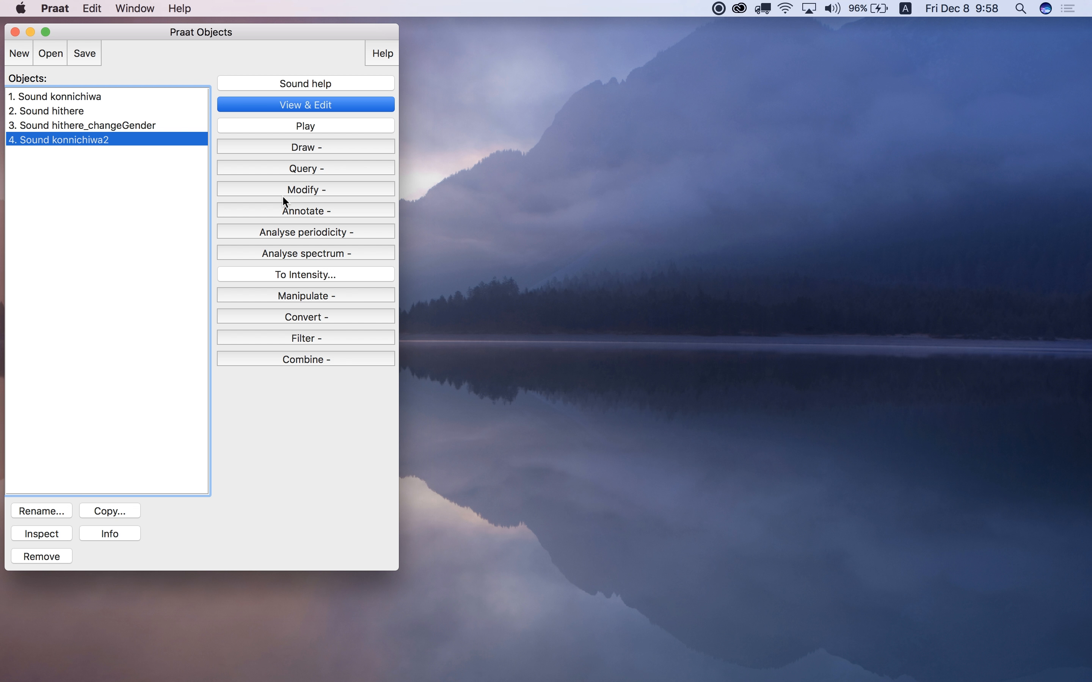
Reverse Sound konnichiwa2 with Modify > Reverse and play it back
{"action": "left_click", "coordinate": [305, 189]}
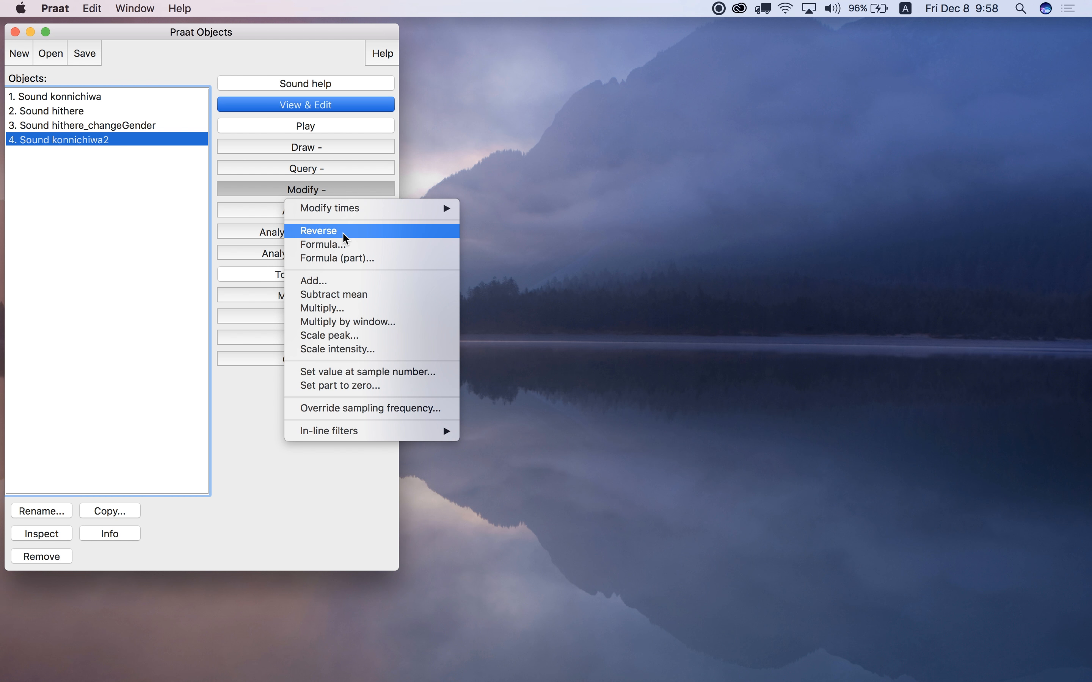
{"action": "mouse_move", "coordinate": [383, 238]}
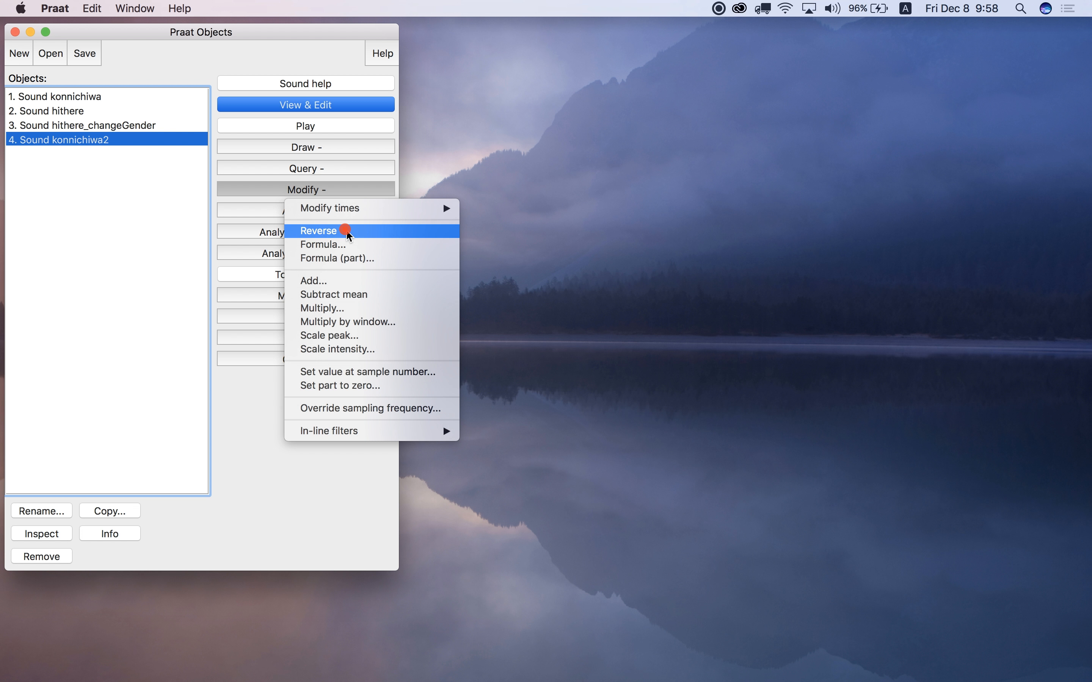
{"action": "left_click", "coordinate": [318, 230]}
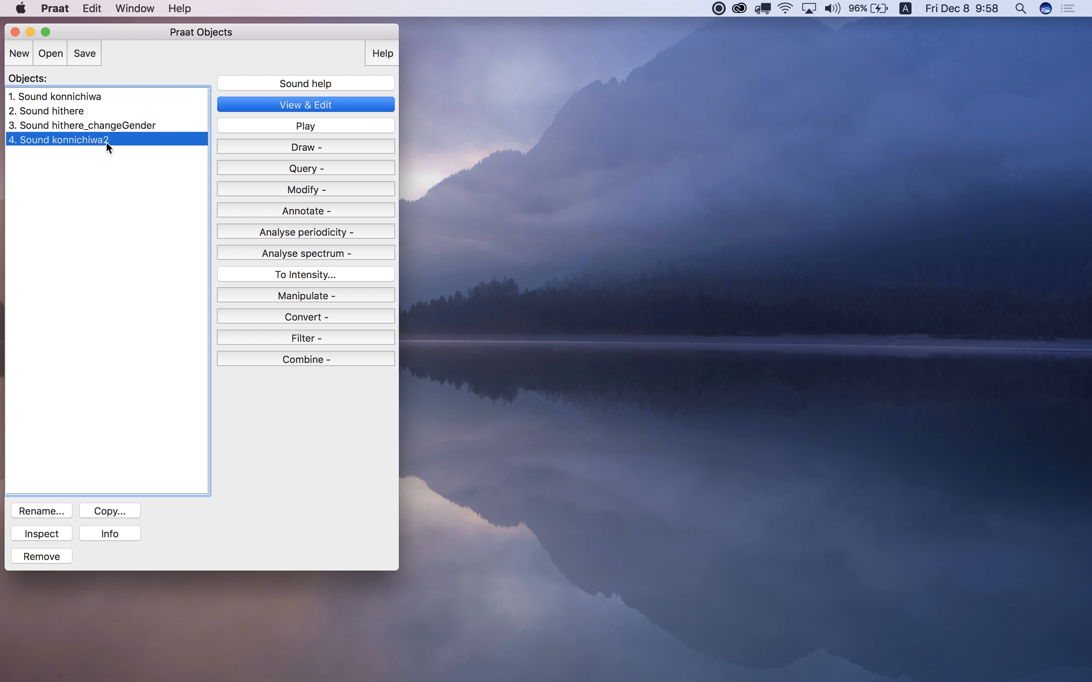
{"action": "mouse_move", "coordinate": [274, 126]}
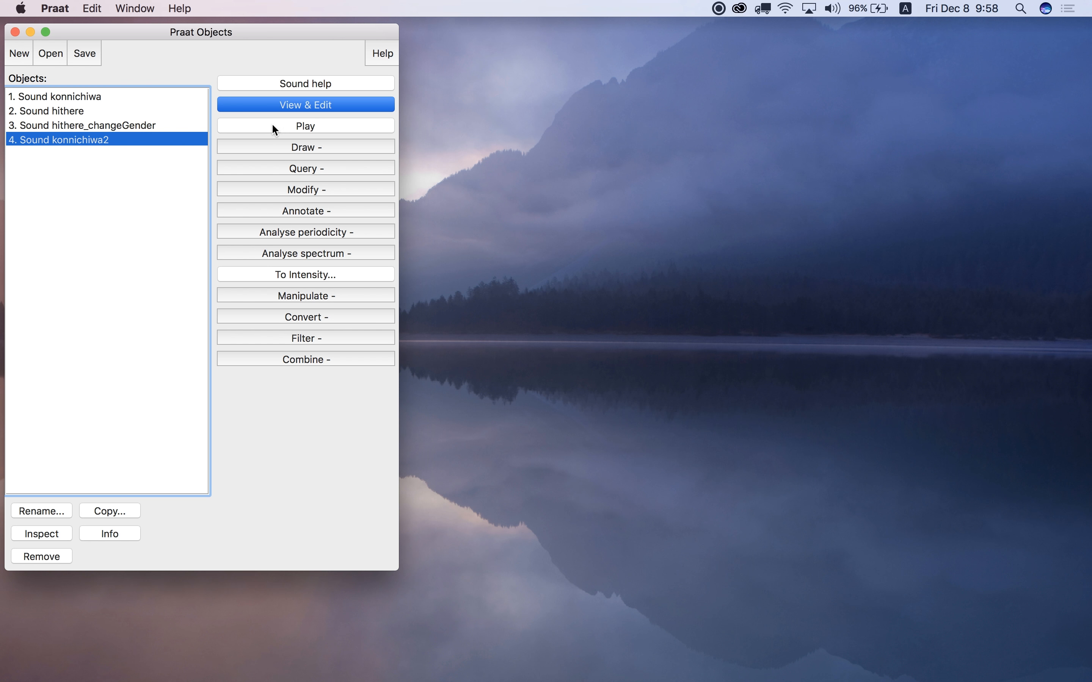
{"action": "left_click", "coordinate": [305, 126]}
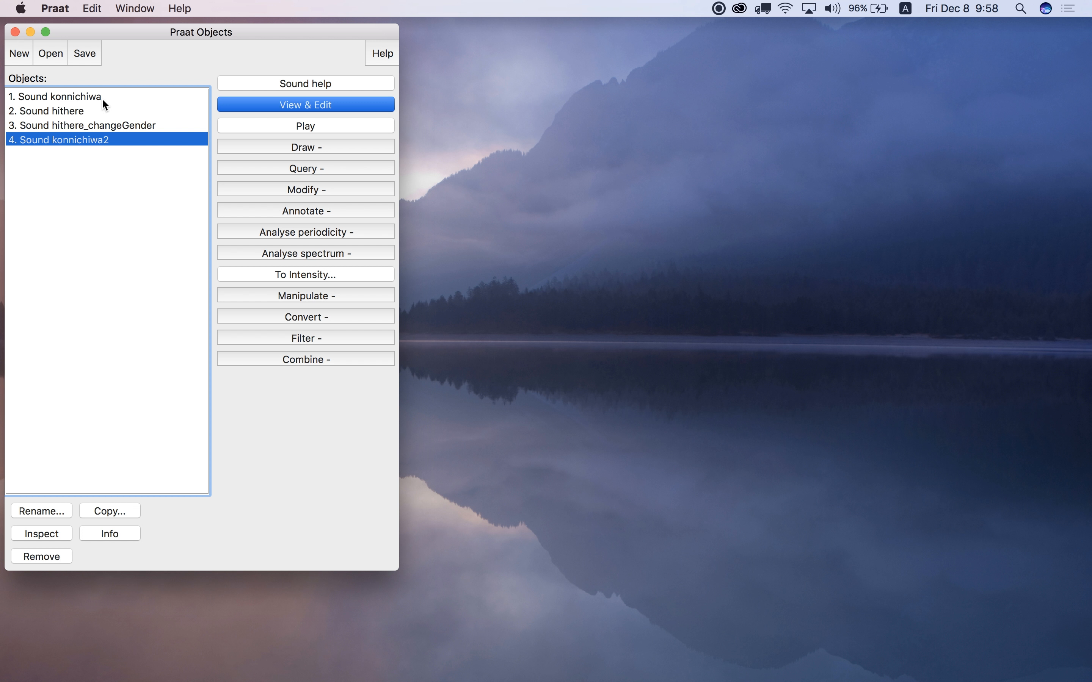
{"action": "mouse_move", "coordinate": [123, 150]}
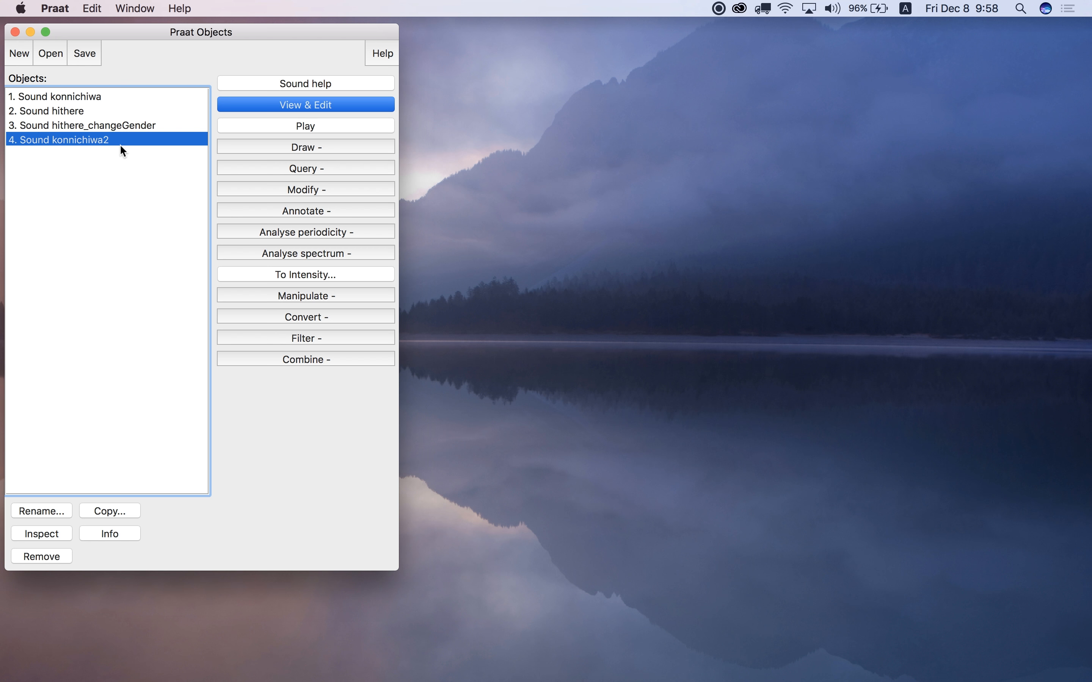
{"action": "mouse_move", "coordinate": [104, 147]}
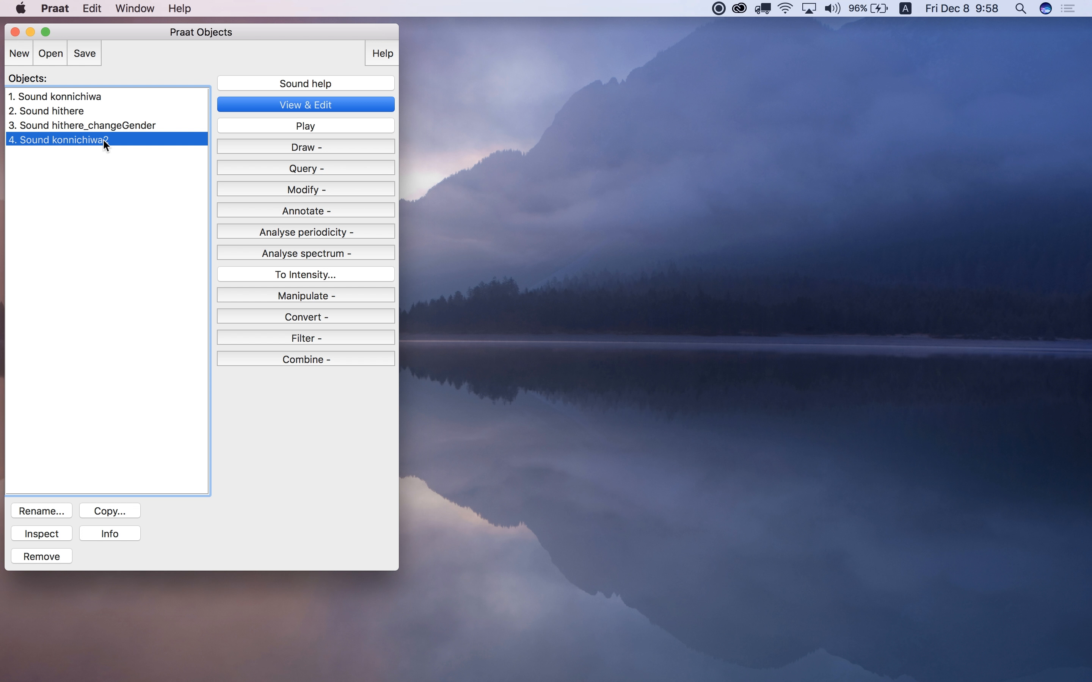
{"action": "mouse_move", "coordinate": [108, 142]}
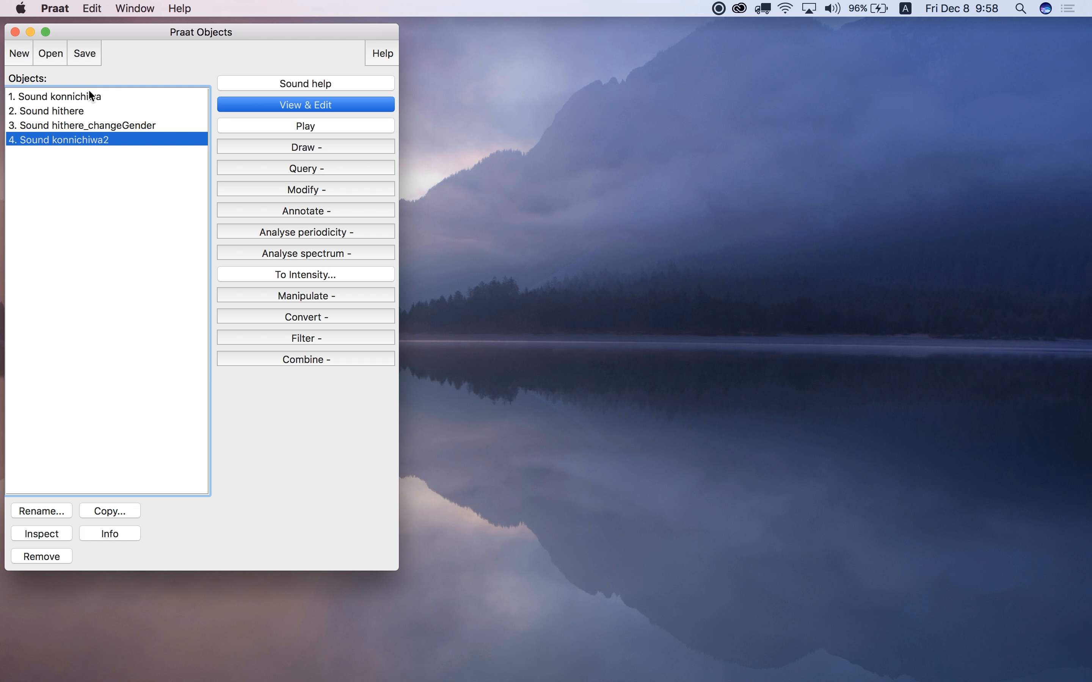
{"action": "left_click", "coordinate": [56, 110]}
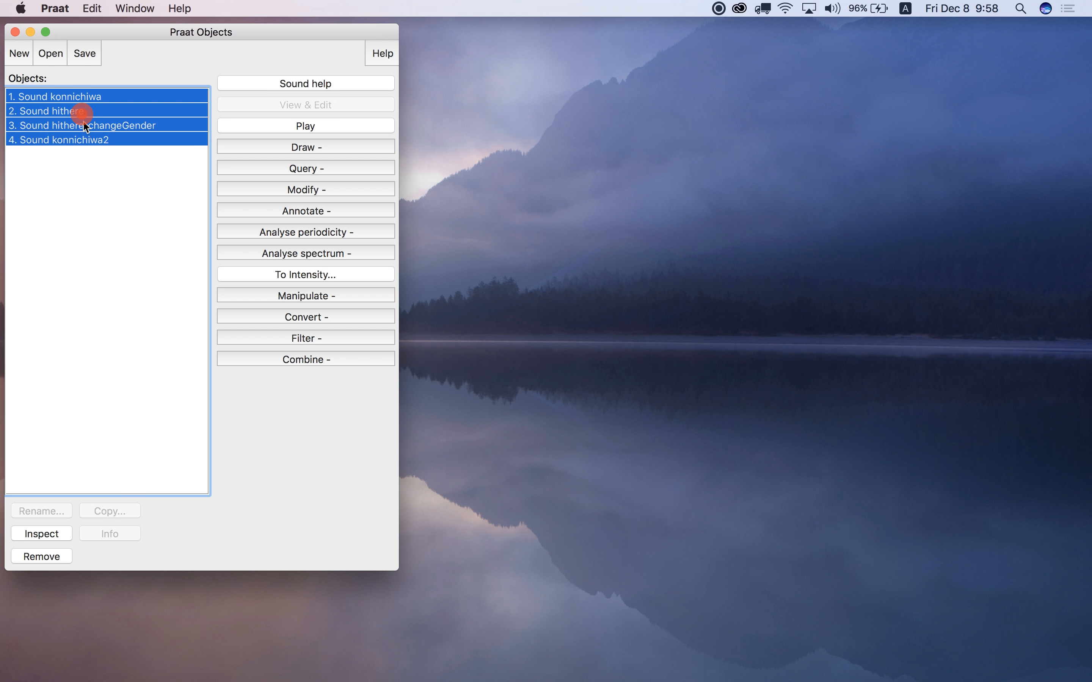
Combine konnichiwa and konnichiwa2 into the stereo sound combined_2
{"action": "left_click", "coordinate": [62, 139]}
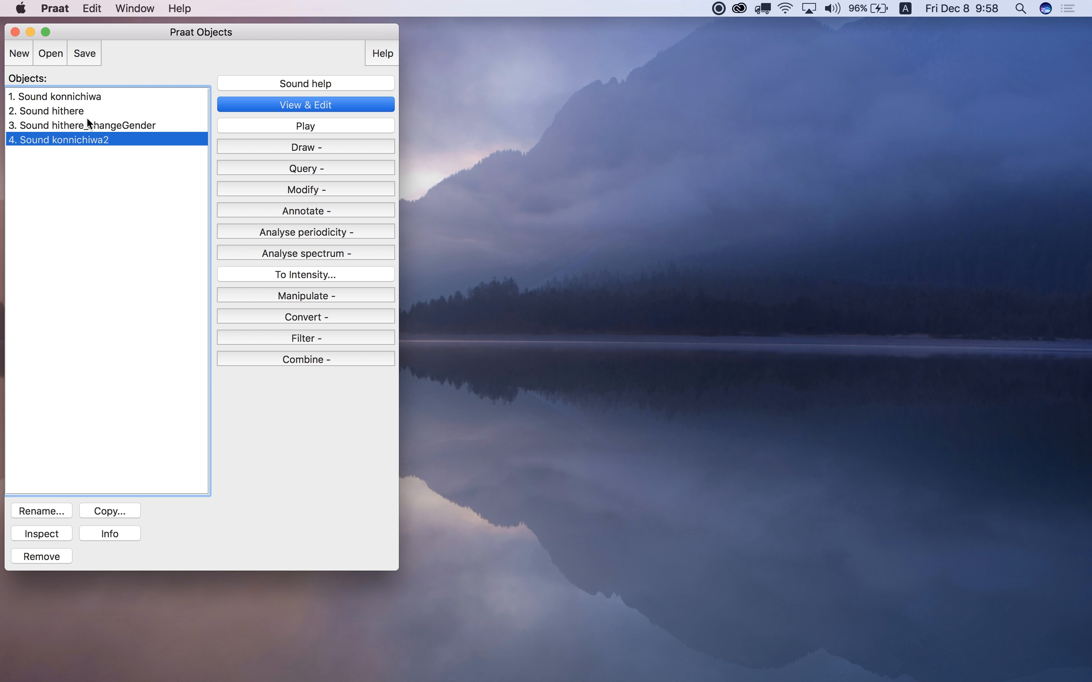
{"action": "left_click", "coordinate": [60, 97]}
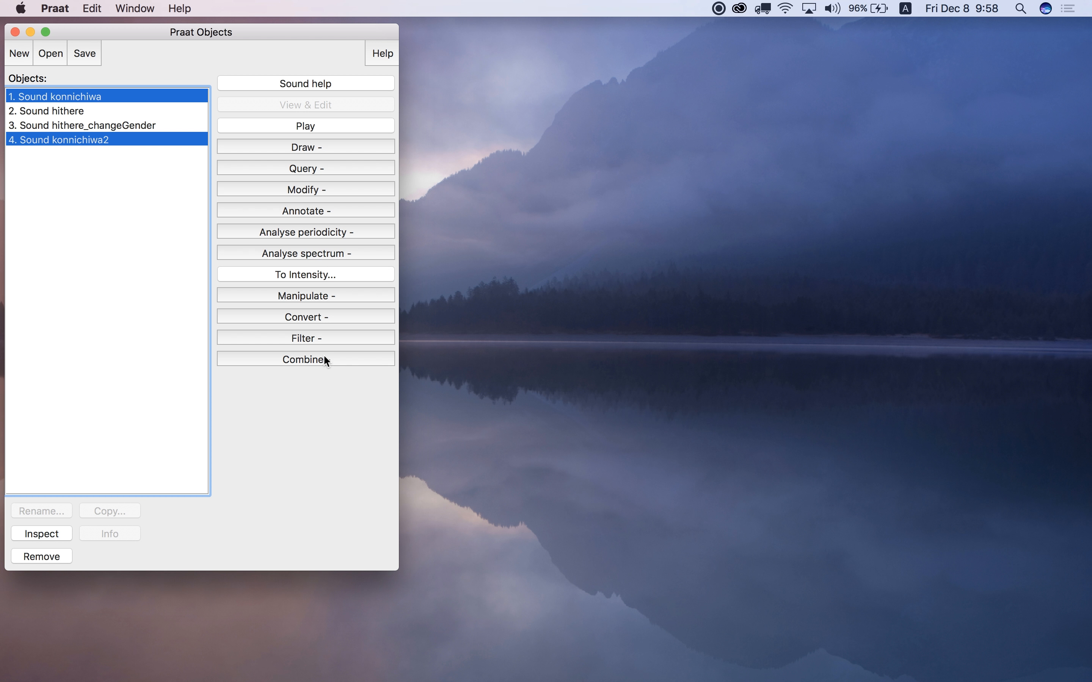
{"action": "left_click", "coordinate": [305, 358]}
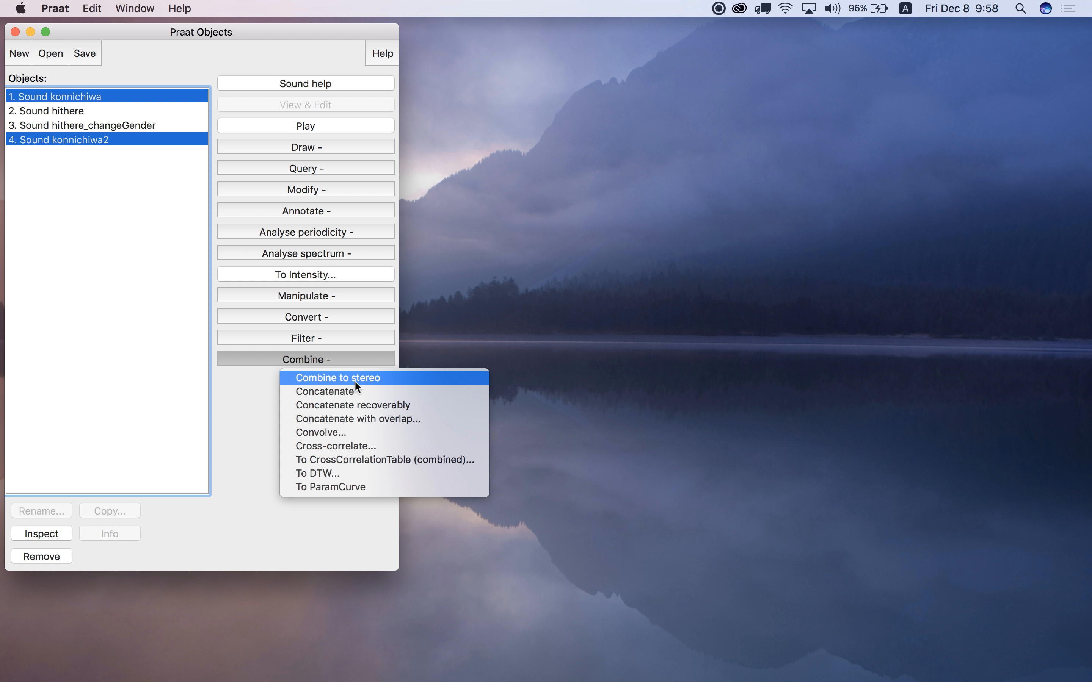
{"action": "left_click", "coordinate": [336, 378]}
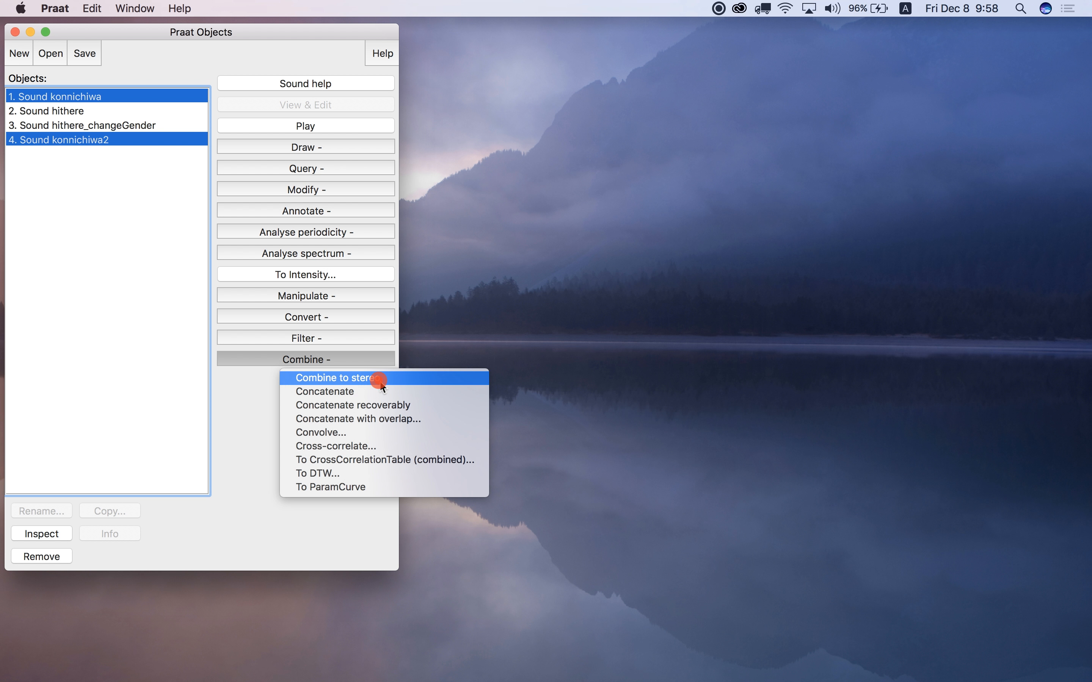
{"action": "left_click", "coordinate": [341, 378]}
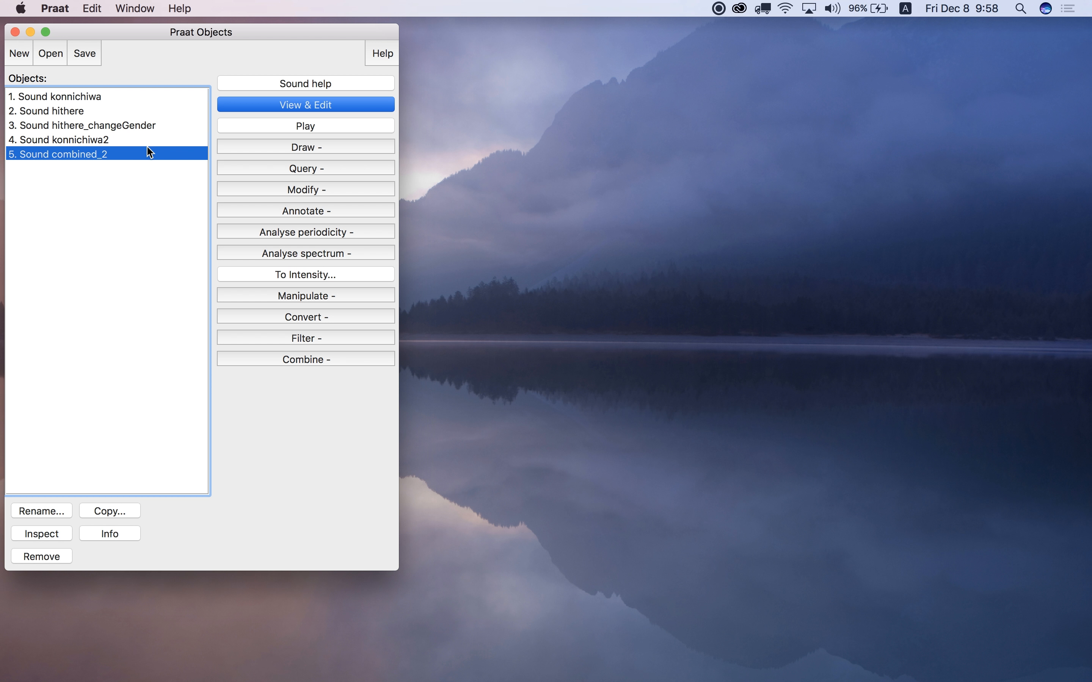
View combined_2 in the sound editor and play its full 0.83-second duration
{"action": "left_click", "coordinate": [305, 104]}
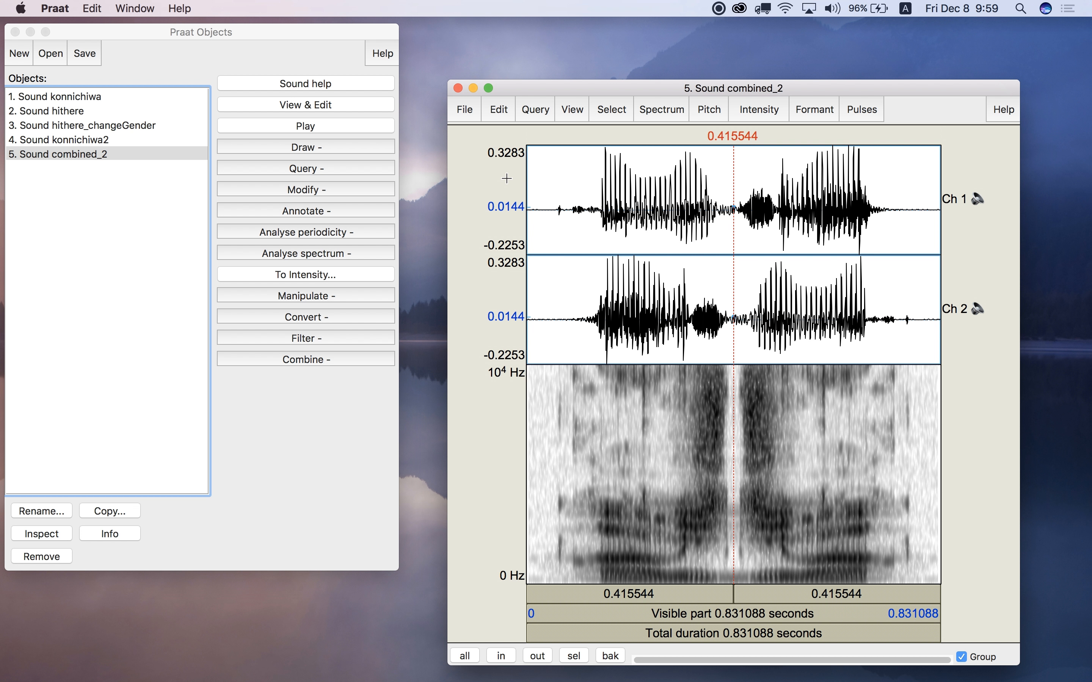
{"action": "mouse_move", "coordinate": [631, 635]}
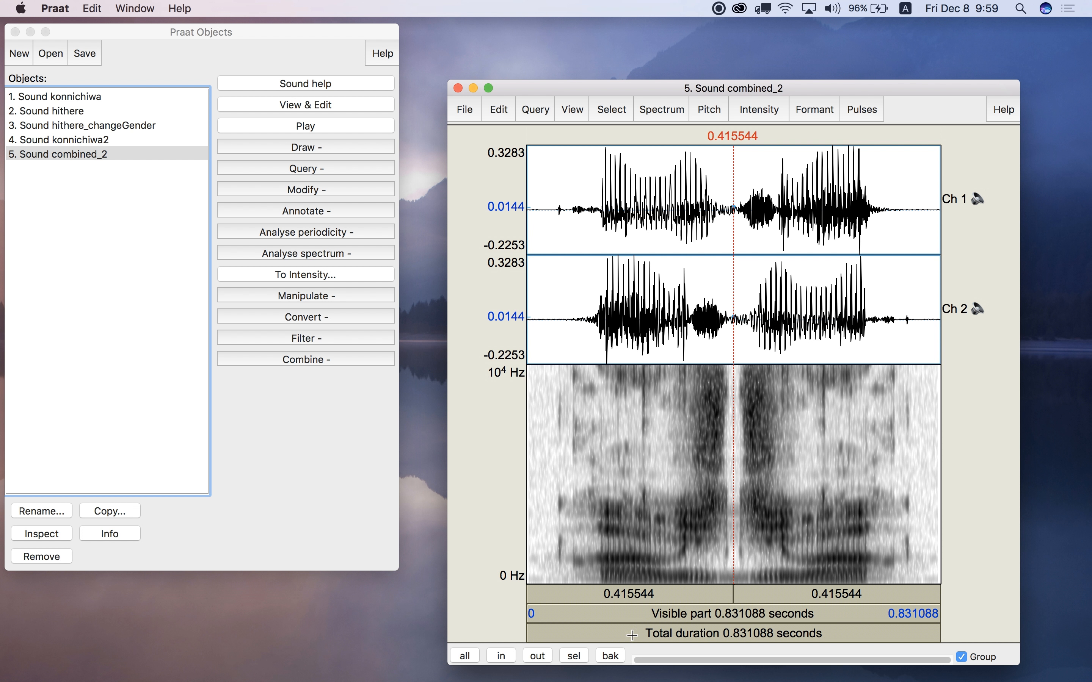
{"action": "left_click", "coordinate": [577, 201]}
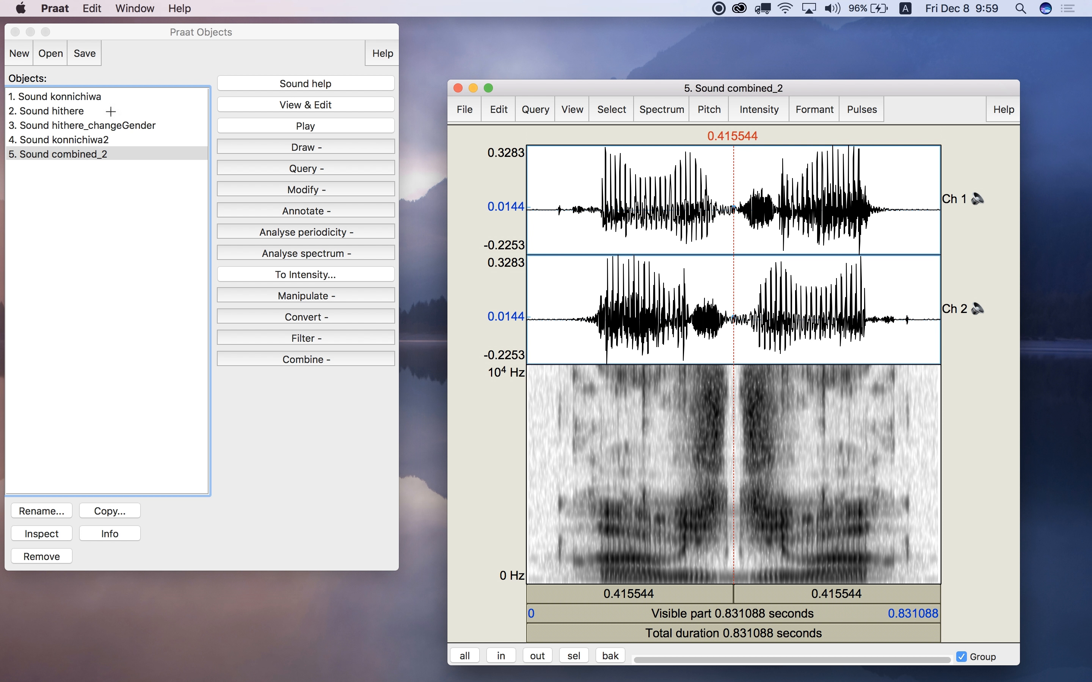
Close the editor and copy Sound hithere as hithere2
{"action": "left_click", "coordinate": [457, 88]}
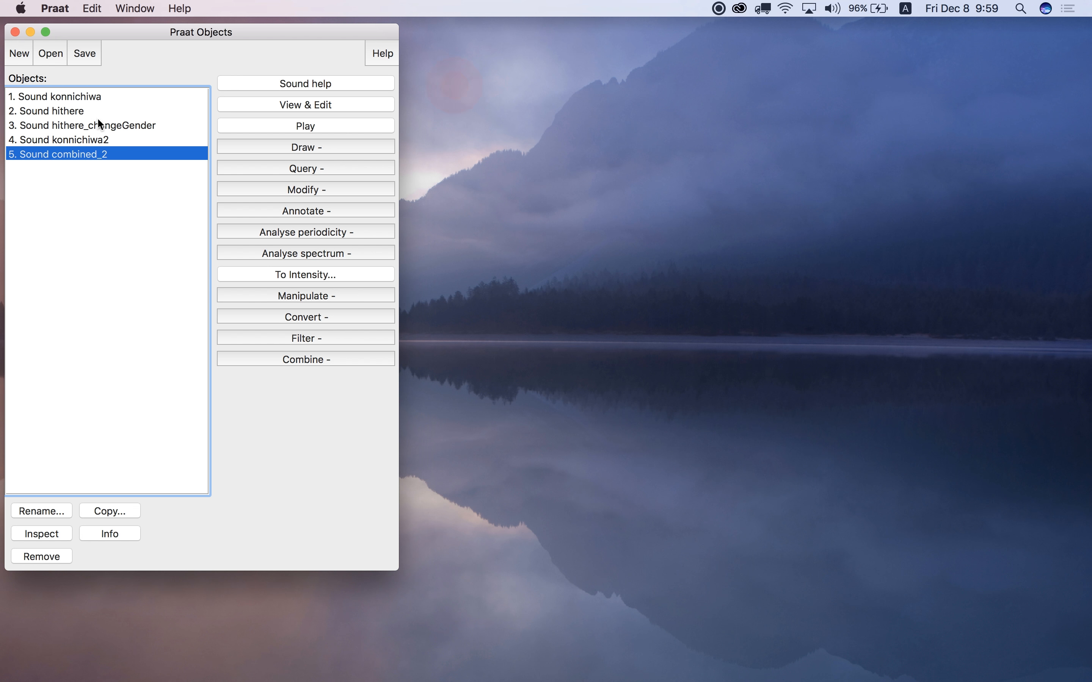
{"action": "left_click", "coordinate": [51, 110]}
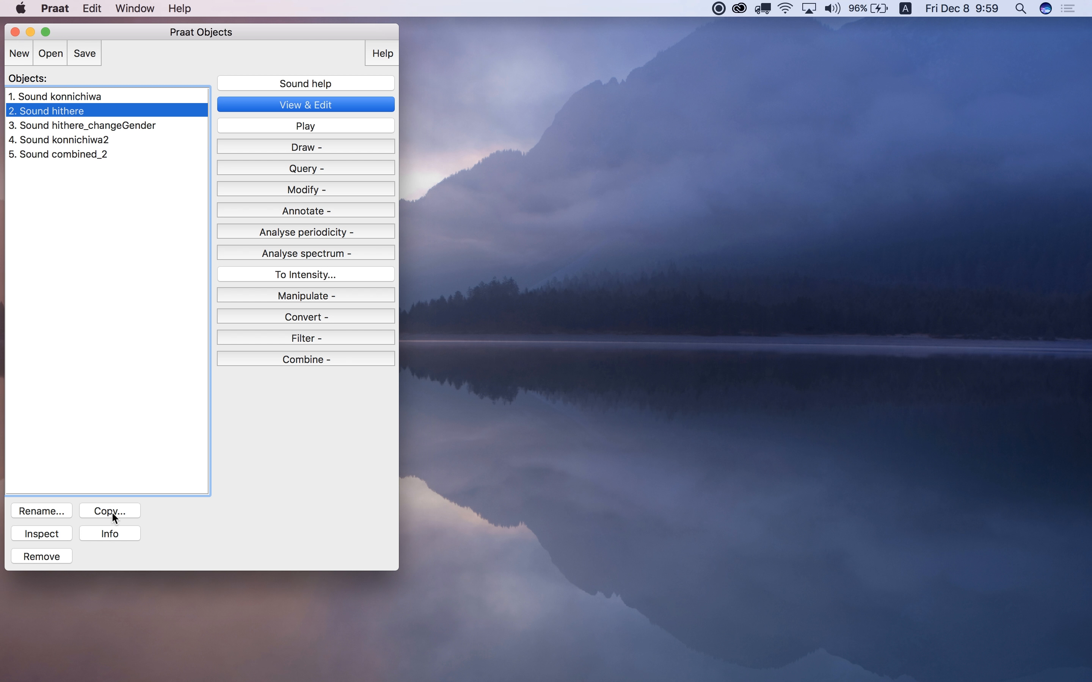
{"action": "left_click", "coordinate": [108, 510]}
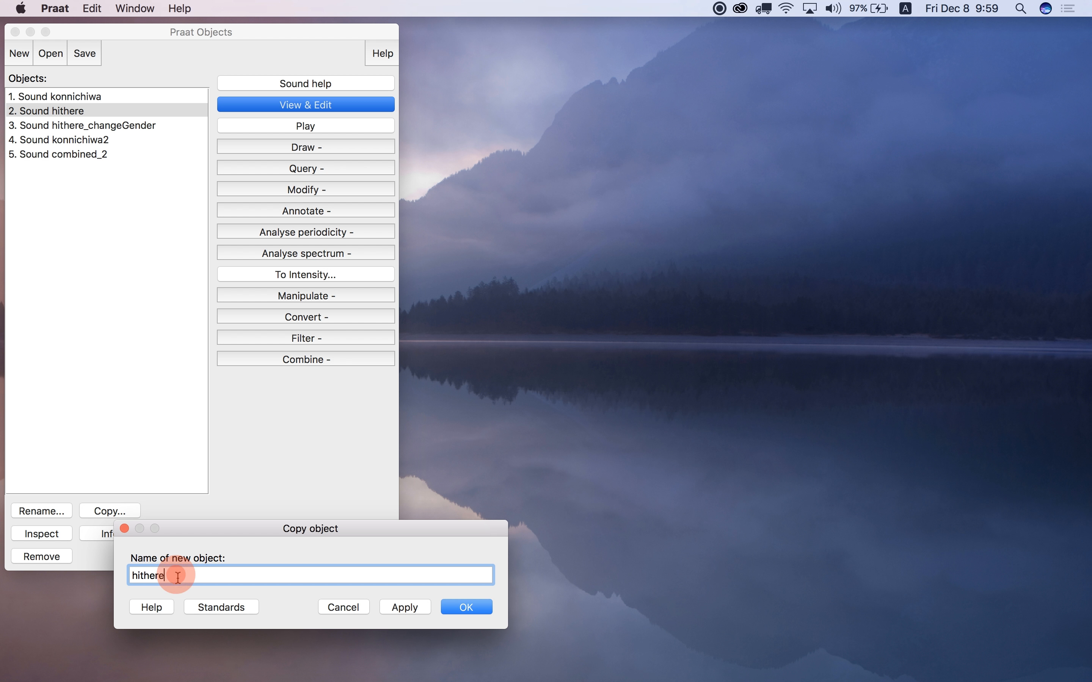
{"action": "left_click", "coordinate": [464, 606]}
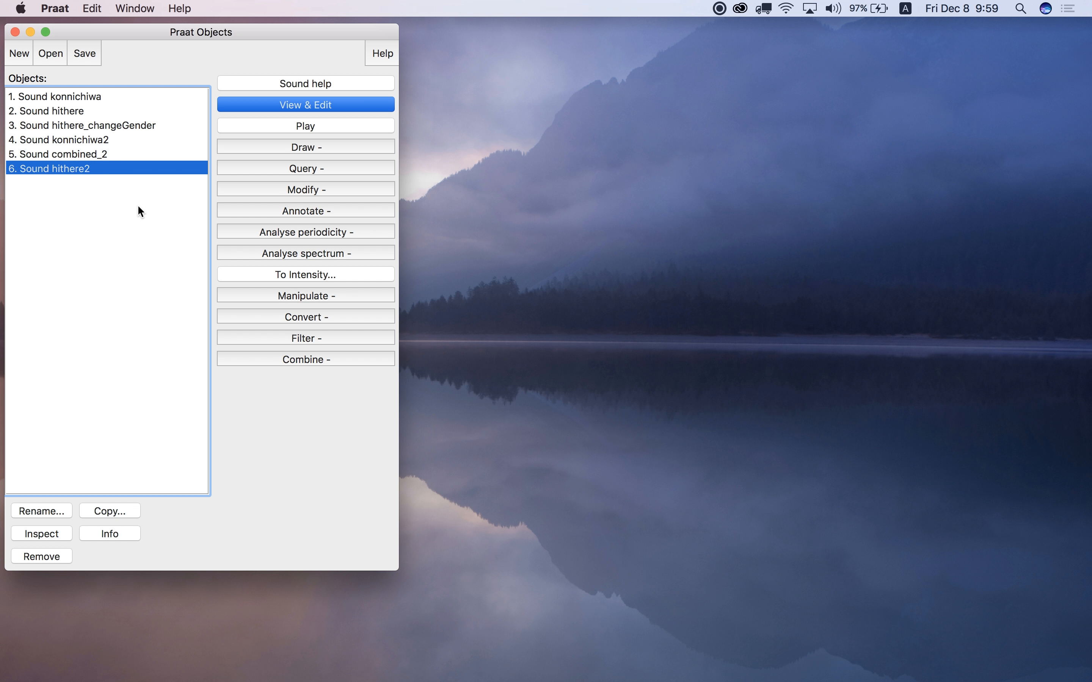
{"action": "mouse_move", "coordinate": [333, 334]}
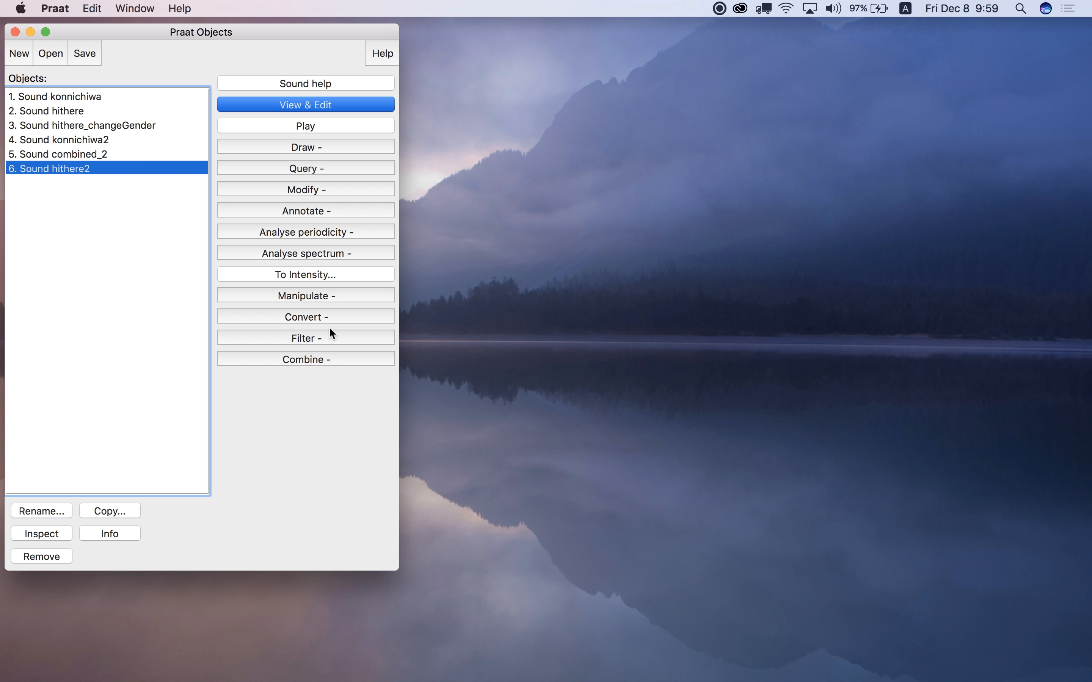
Set hithere2 to zero from 0.2 to 0.4 seconds at nearest zero crossings
{"action": "left_click", "coordinate": [305, 189]}
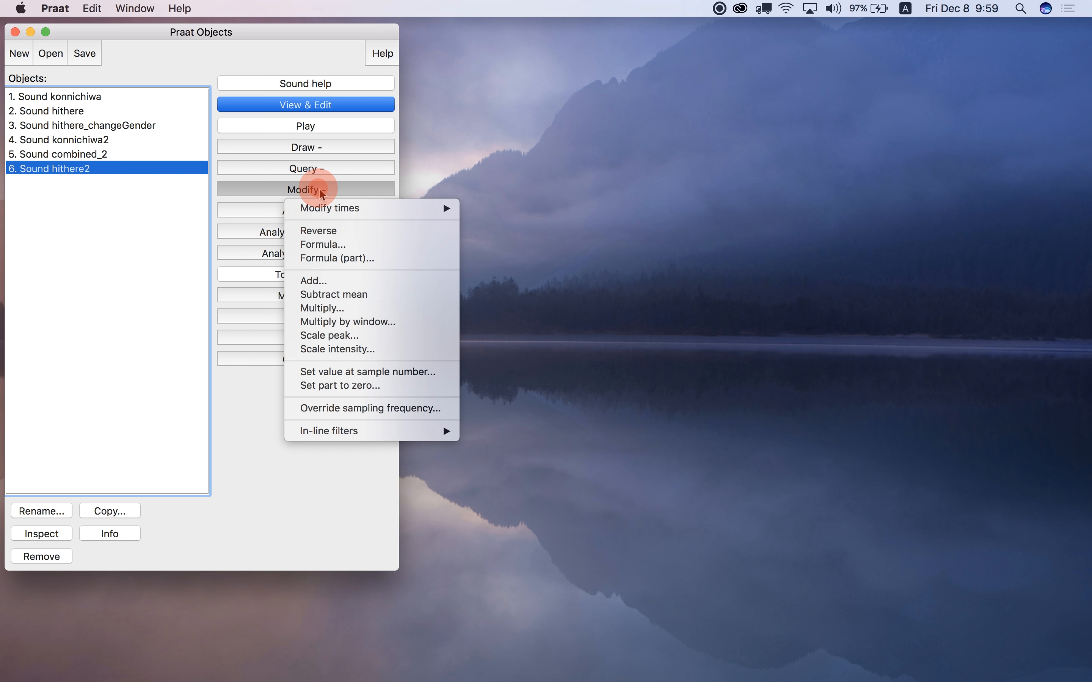
{"action": "mouse_move", "coordinate": [376, 386]}
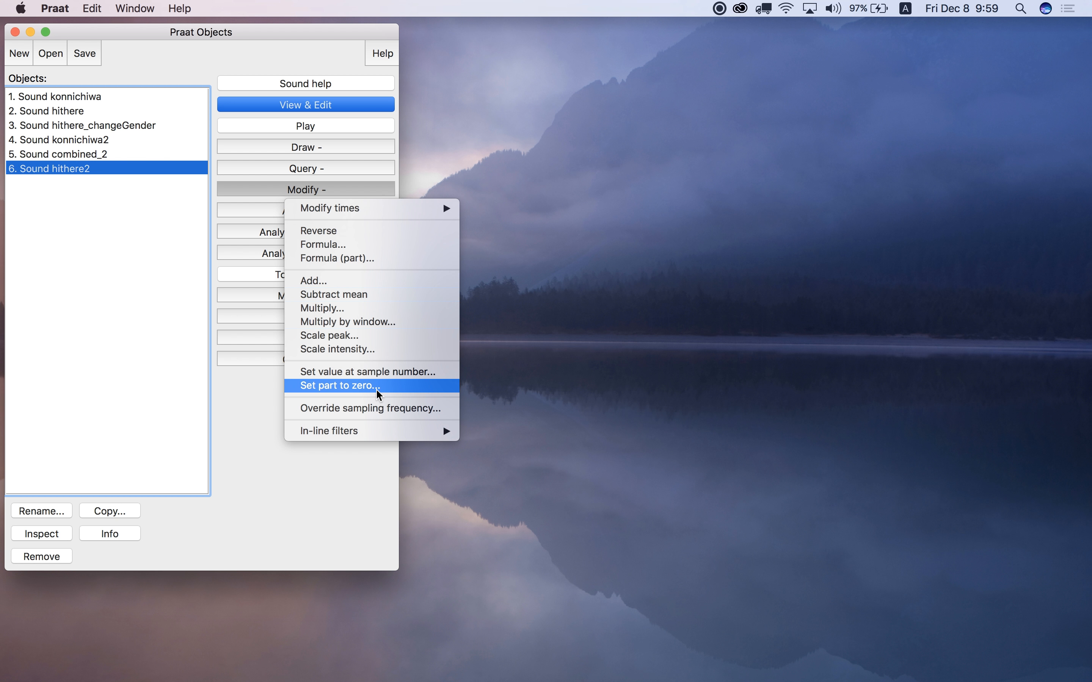
{"action": "left_click", "coordinate": [337, 386]}
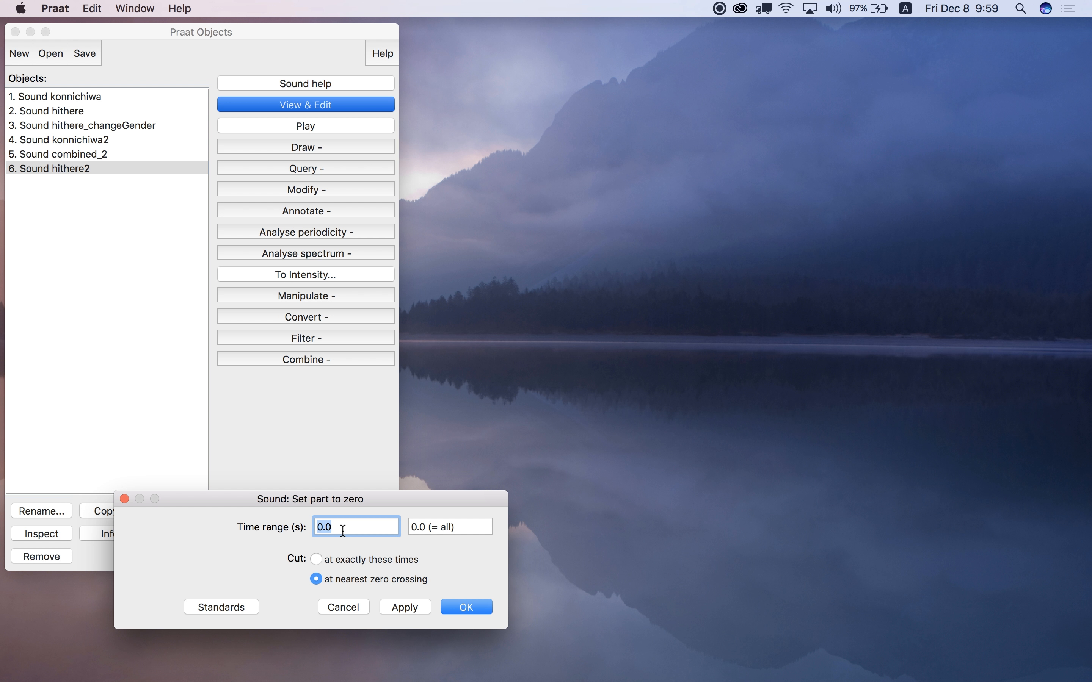
{"action": "left_click", "coordinate": [341, 526]}
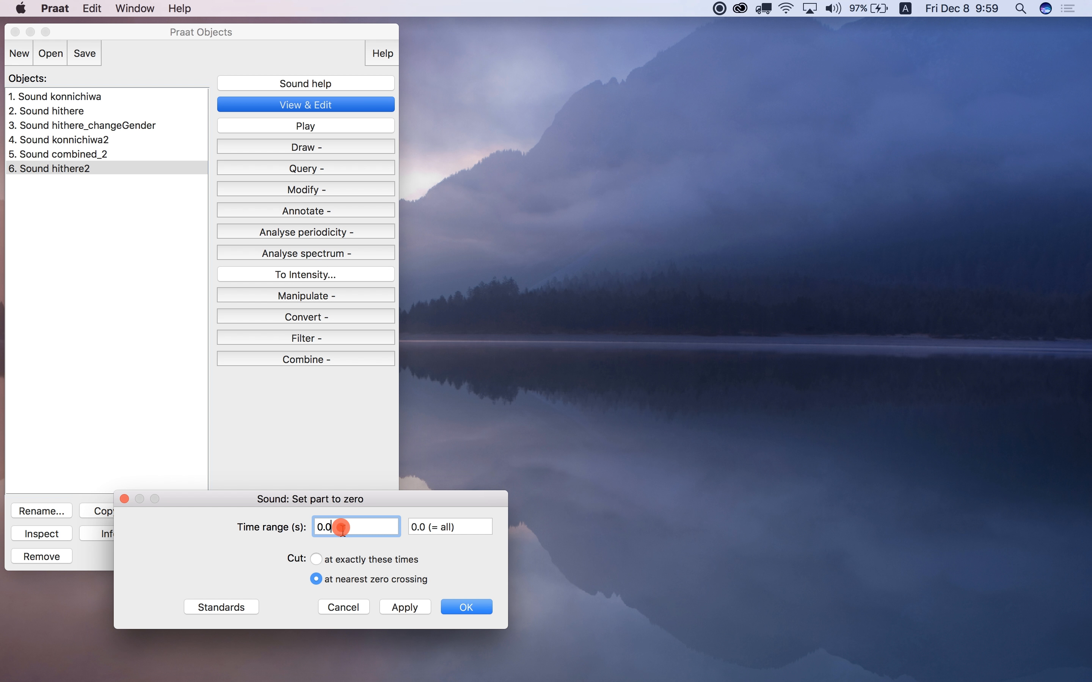
{"action": "type", "text": "0.2"}
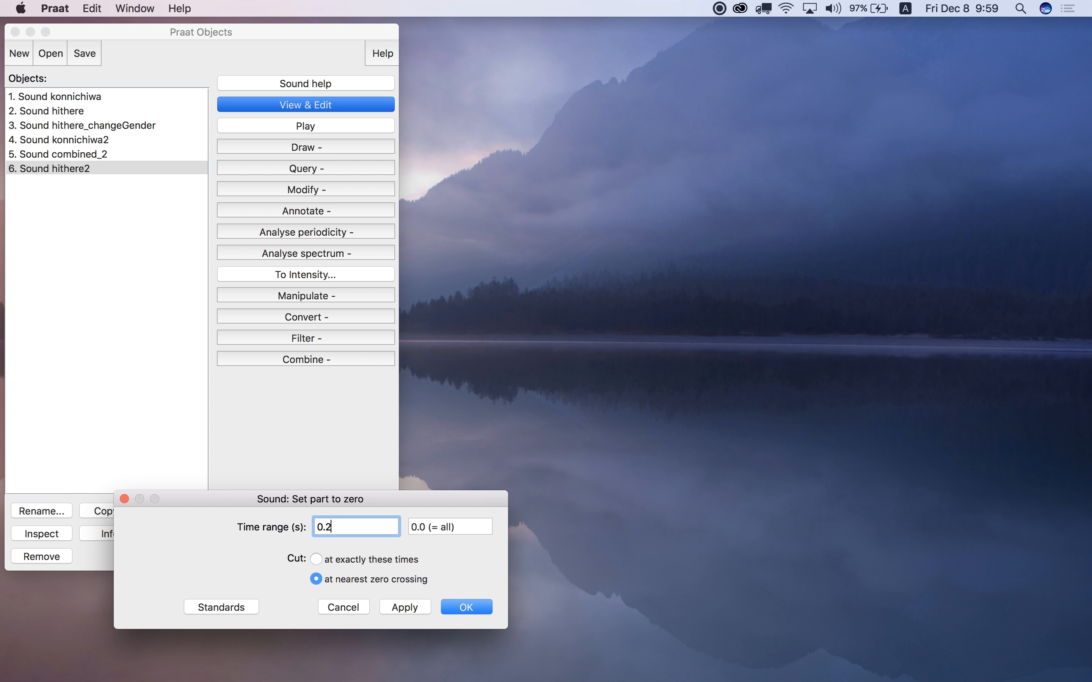
{"action": "left_click", "coordinate": [449, 526]}
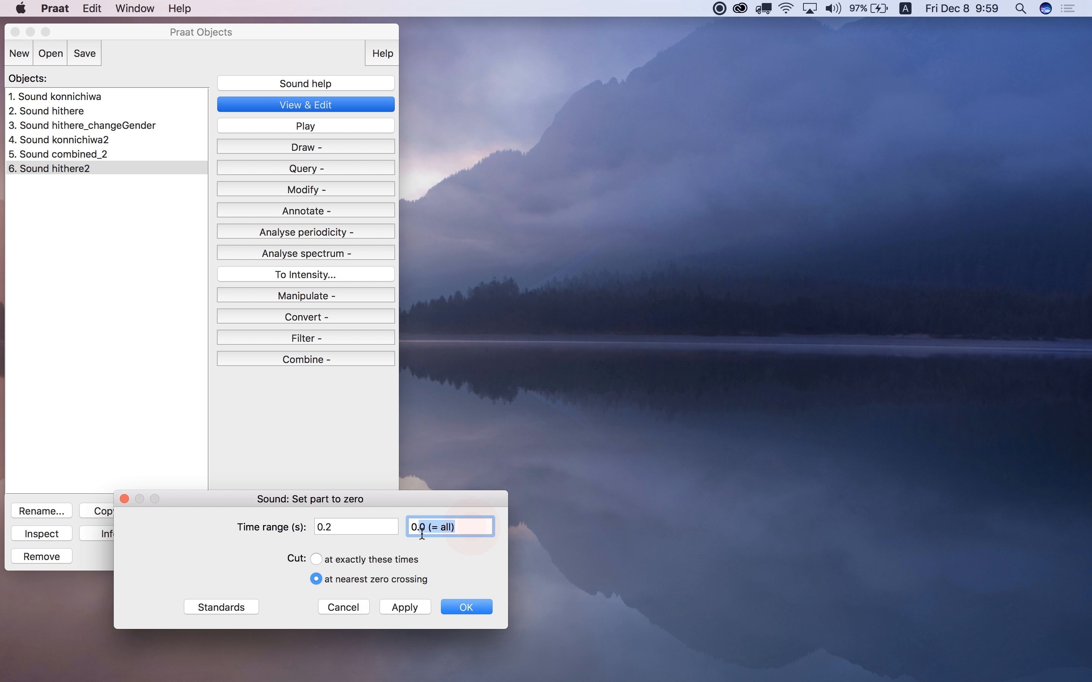
{"action": "type", "text": "0.4"}
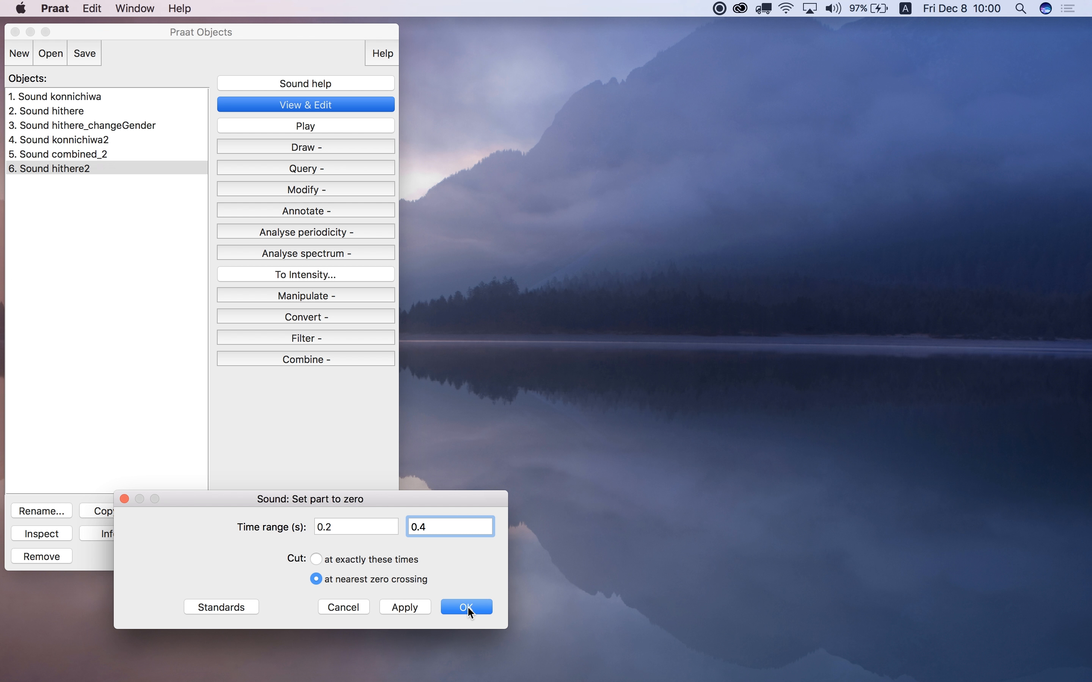
{"action": "left_click", "coordinate": [466, 608]}
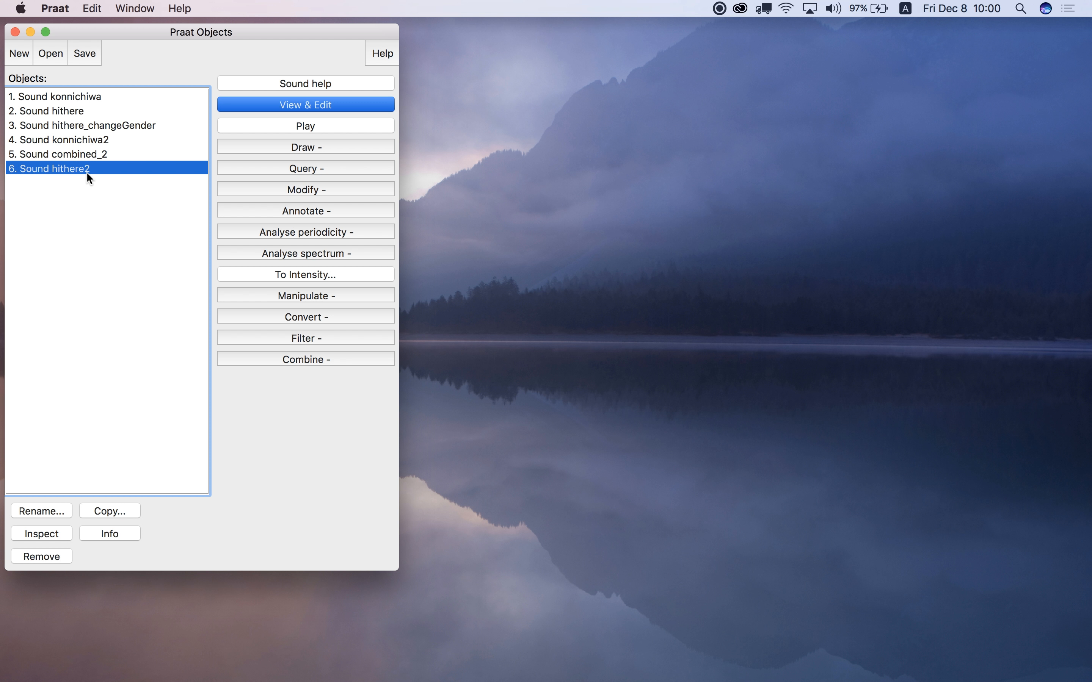
{"action": "left_click", "coordinate": [305, 105]}
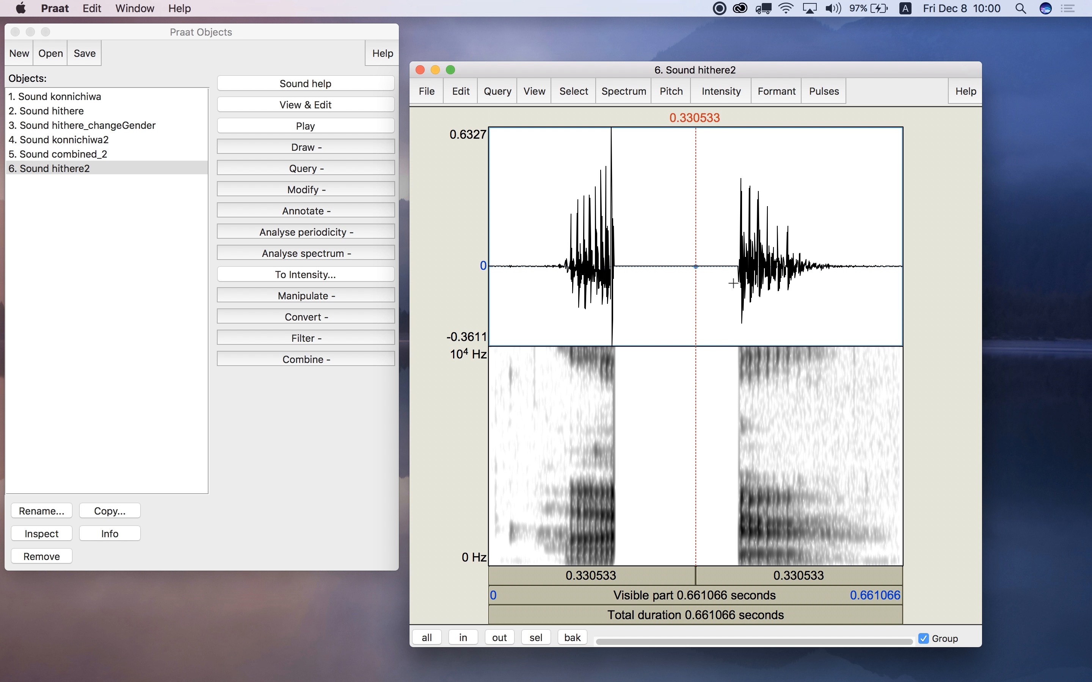
{"action": "left_click", "coordinate": [615, 230]}
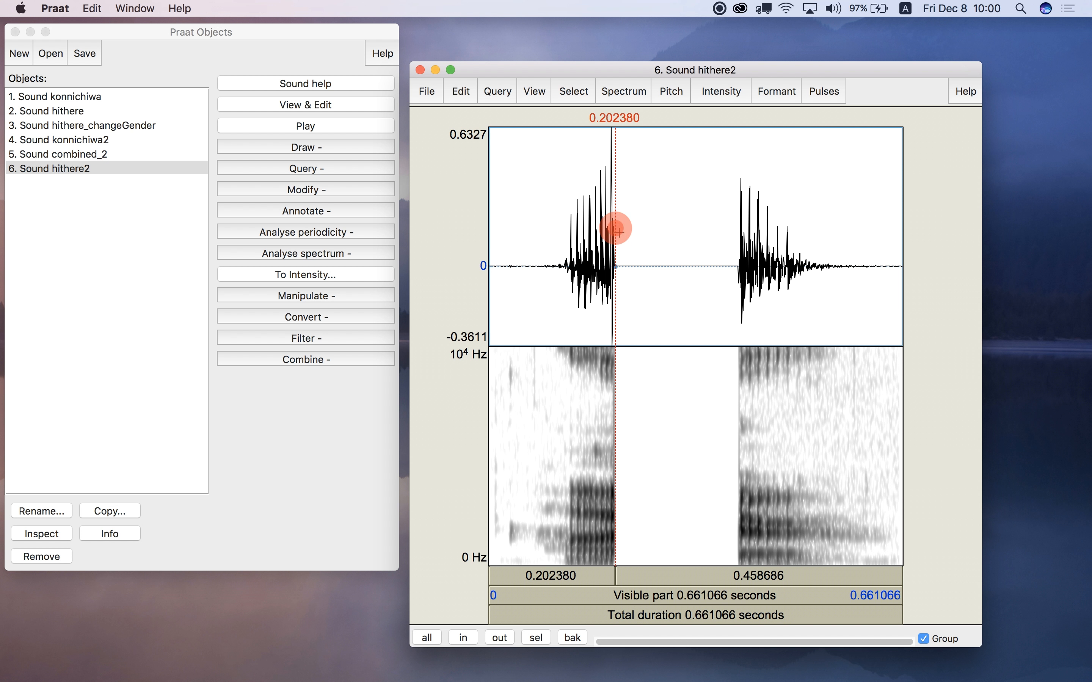
{"action": "mouse_move", "coordinate": [737, 235]}
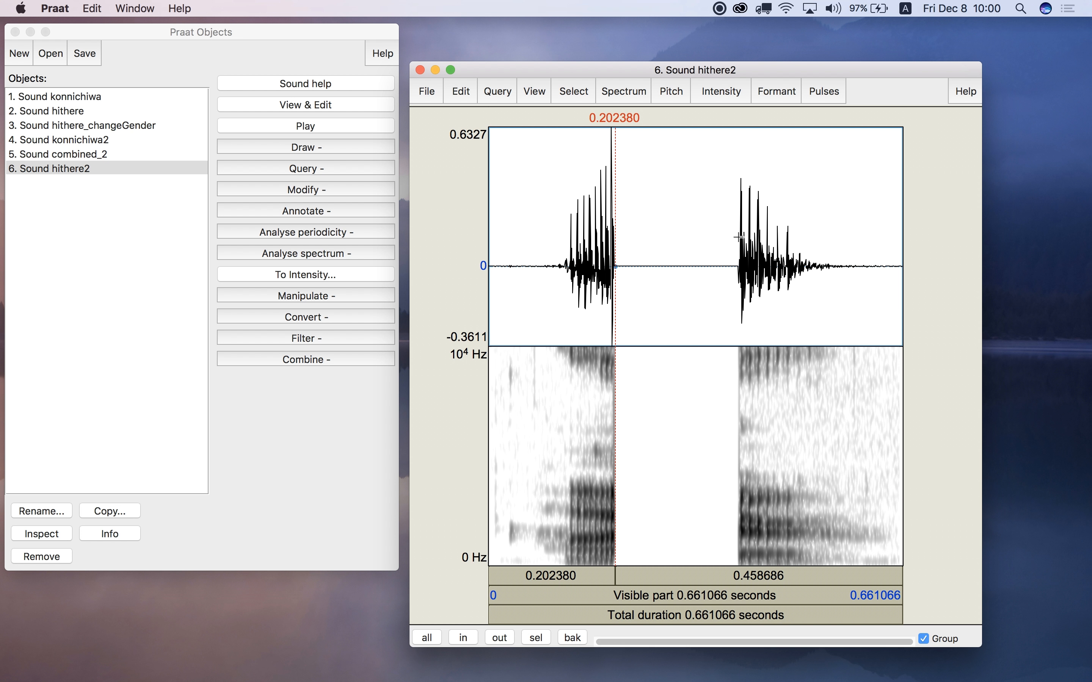
{"action": "left_click", "coordinate": [737, 237]}
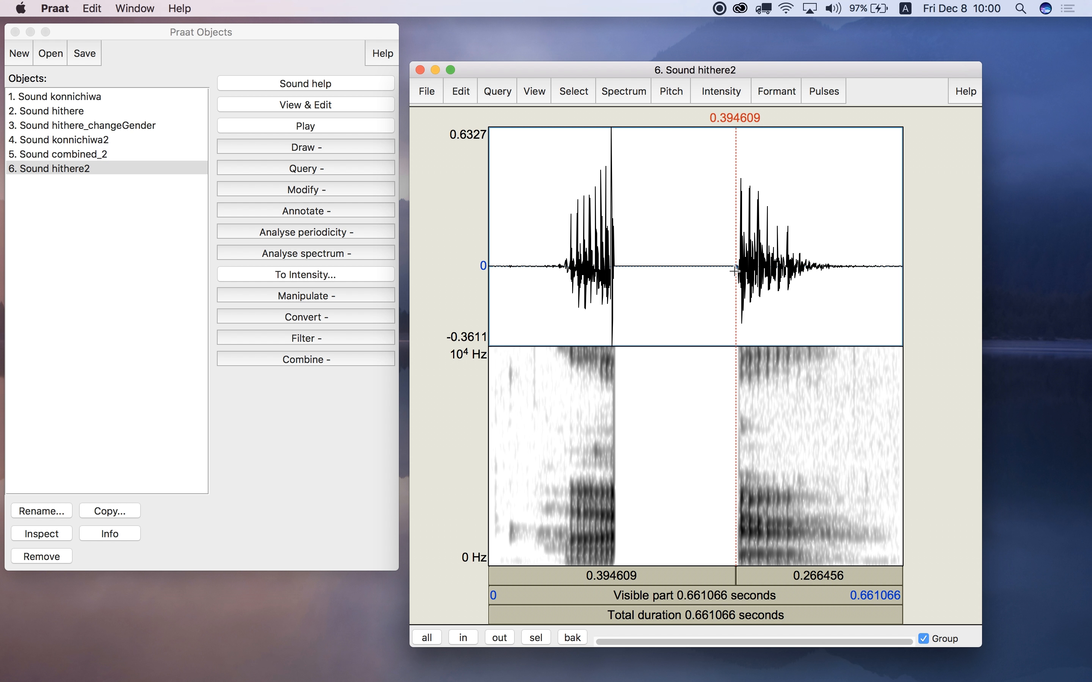
{"action": "mouse_move", "coordinate": [714, 245]}
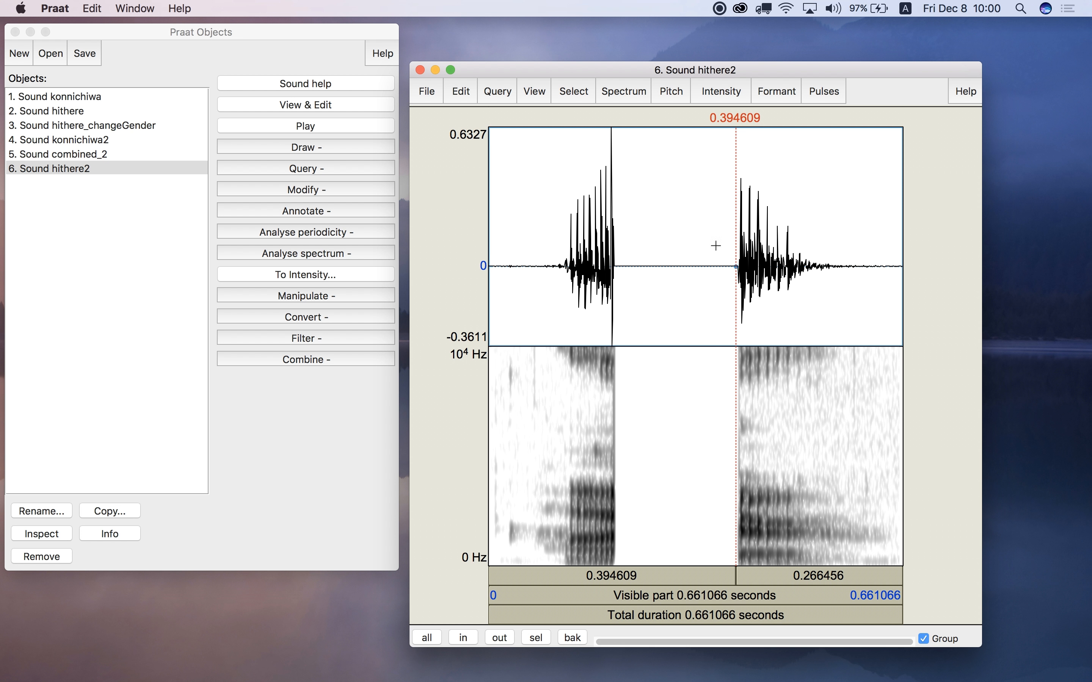
{"action": "left_click_drag", "start_coordinate": [610, 244], "coordinate": [718, 245]}
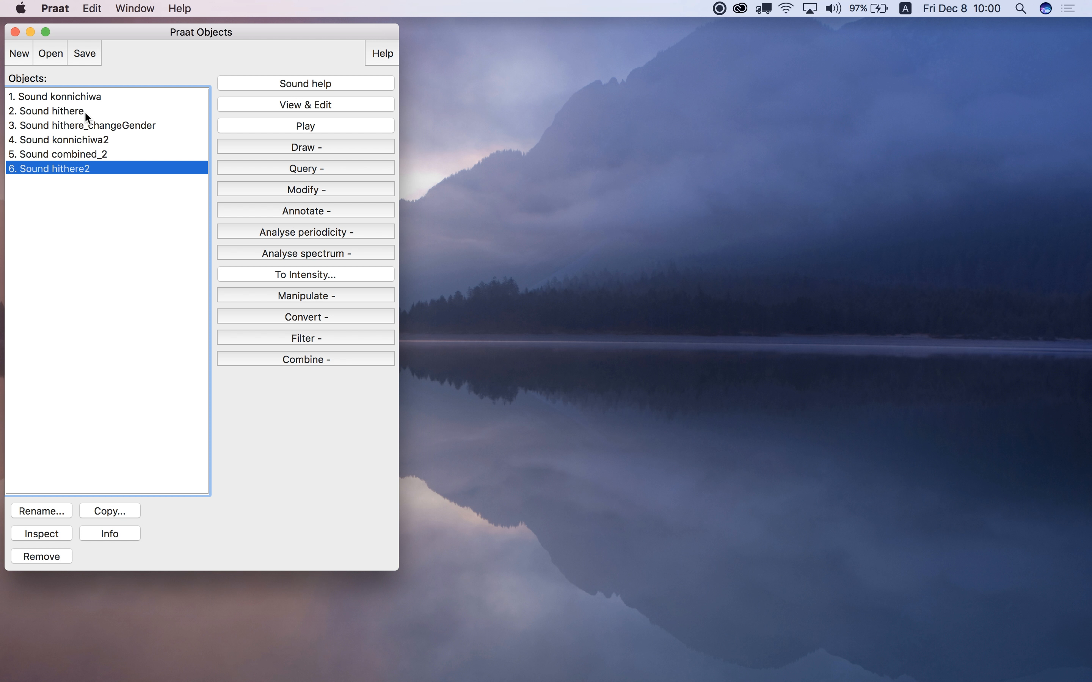
Select Sound hithere and show its Query measurement commands
{"action": "left_click", "coordinate": [50, 111]}
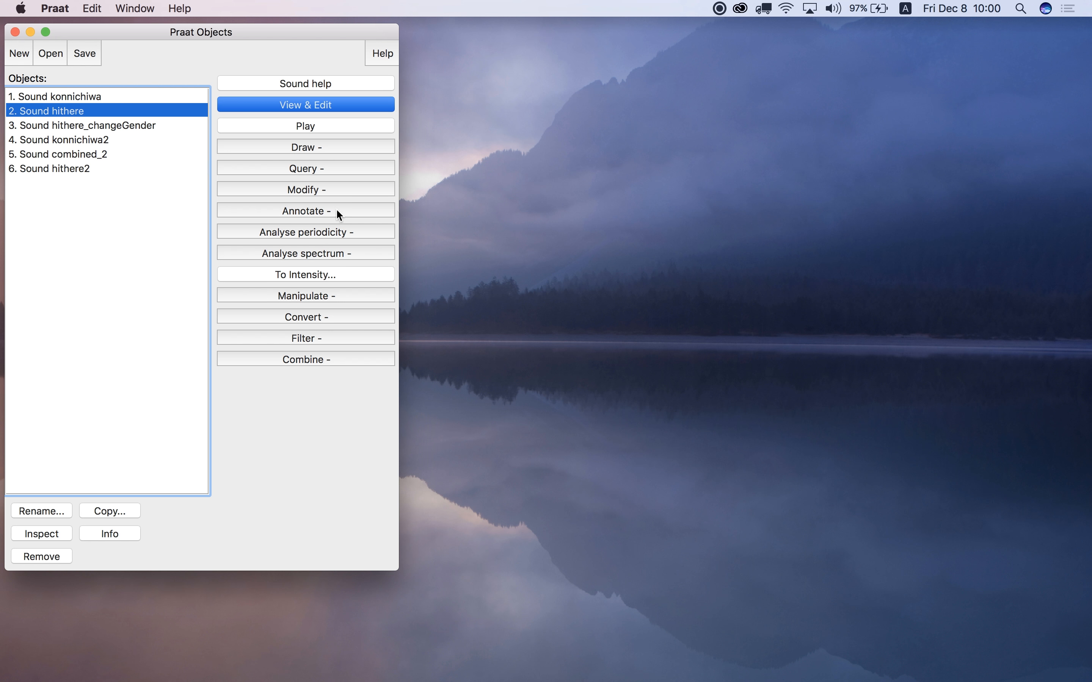
{"action": "left_click", "coordinate": [304, 168]}
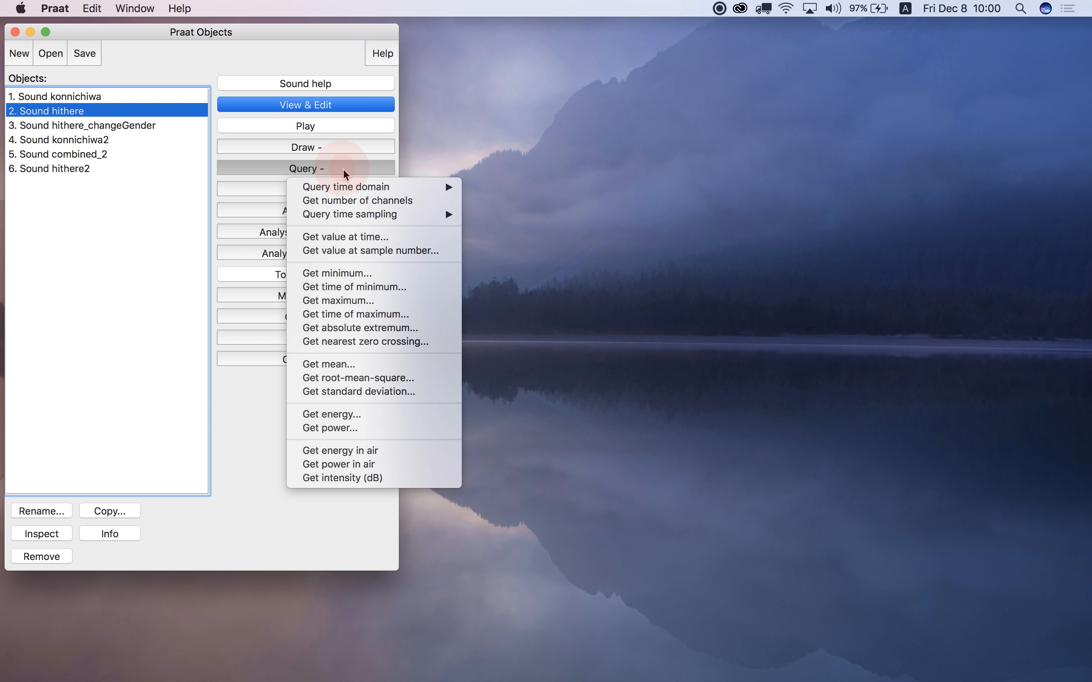
{"action": "mouse_move", "coordinate": [349, 273]}
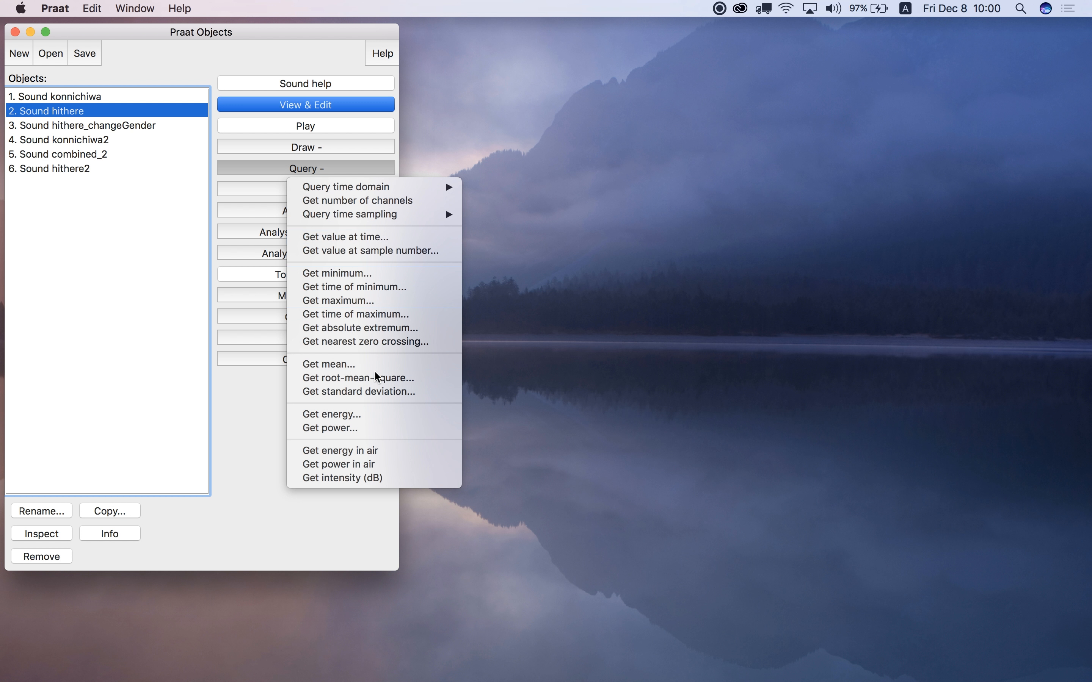
{"action": "mouse_move", "coordinate": [365, 236]}
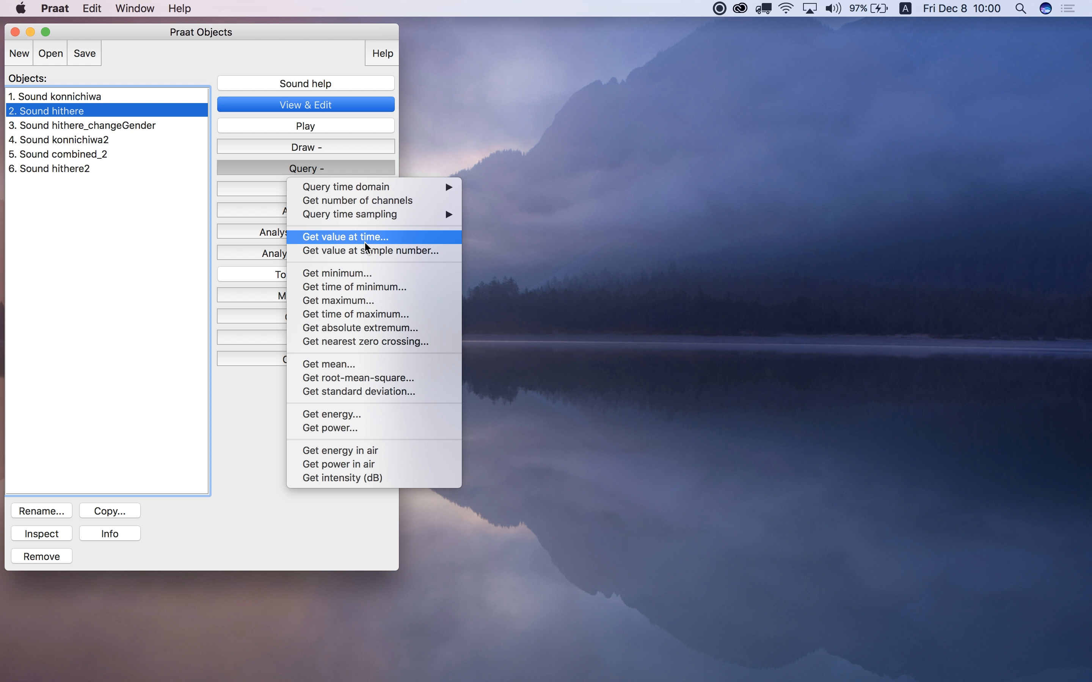
{"action": "mouse_move", "coordinate": [342, 186]}
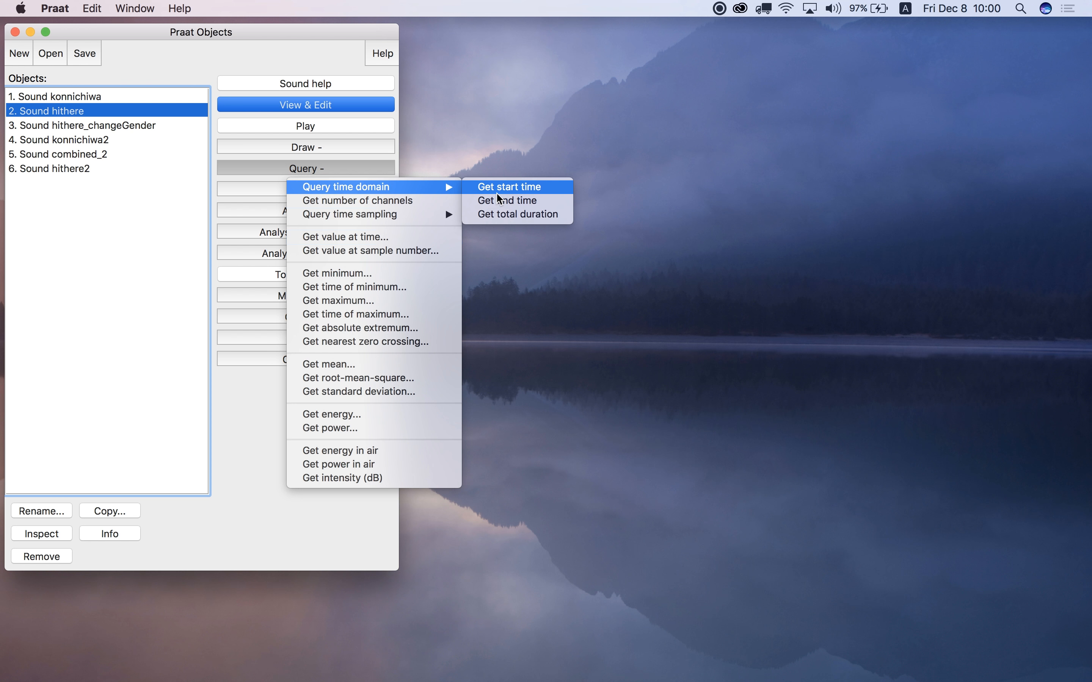
{"action": "mouse_move", "coordinate": [374, 213]}
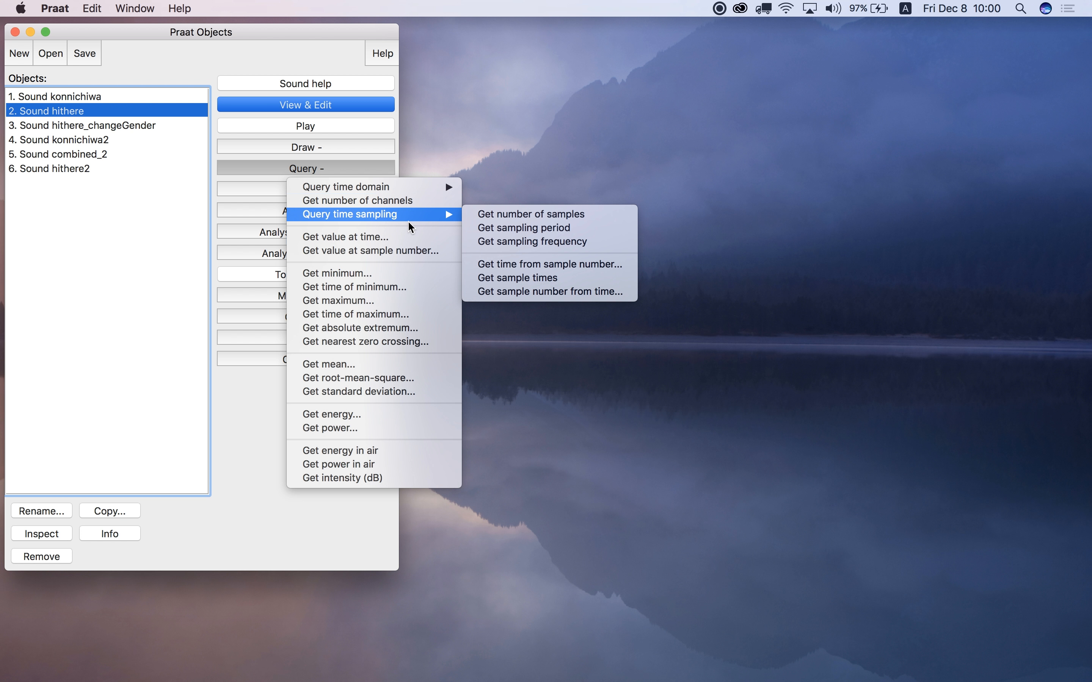
{"action": "mouse_move", "coordinate": [549, 264]}
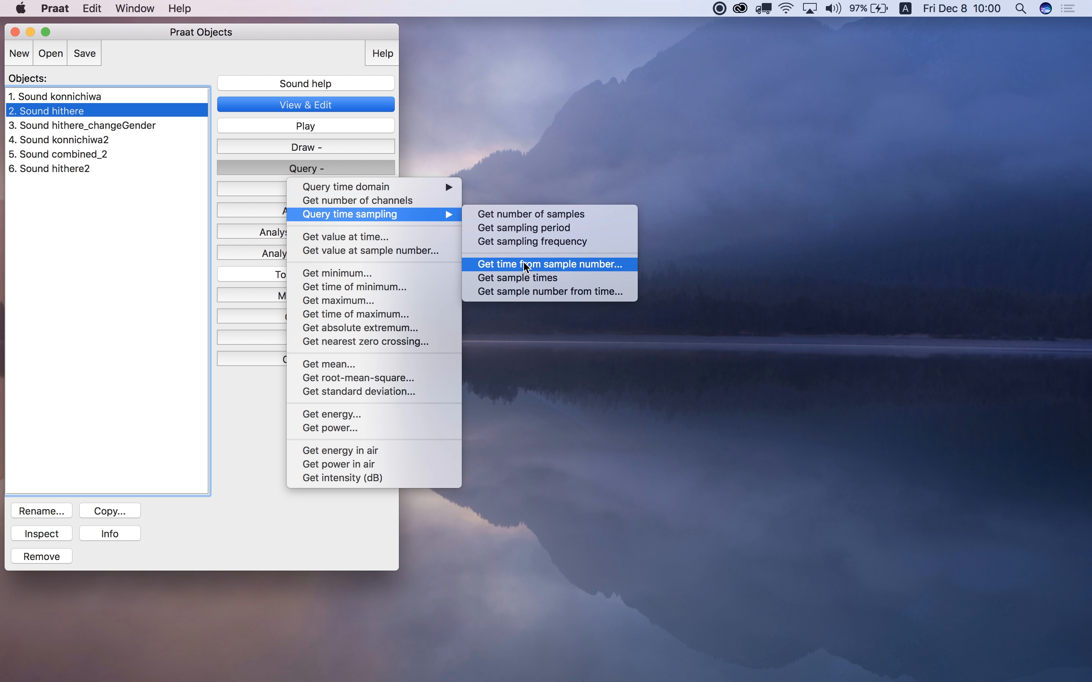
{"action": "mouse_move", "coordinate": [531, 242]}
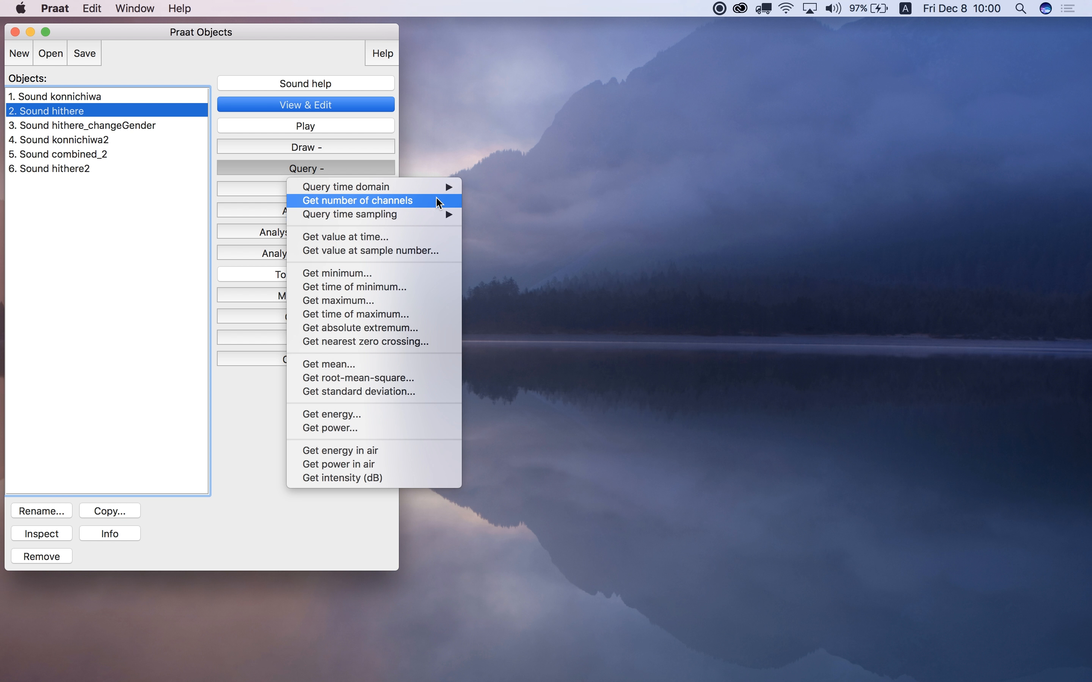
{"action": "mouse_move", "coordinate": [377, 478]}
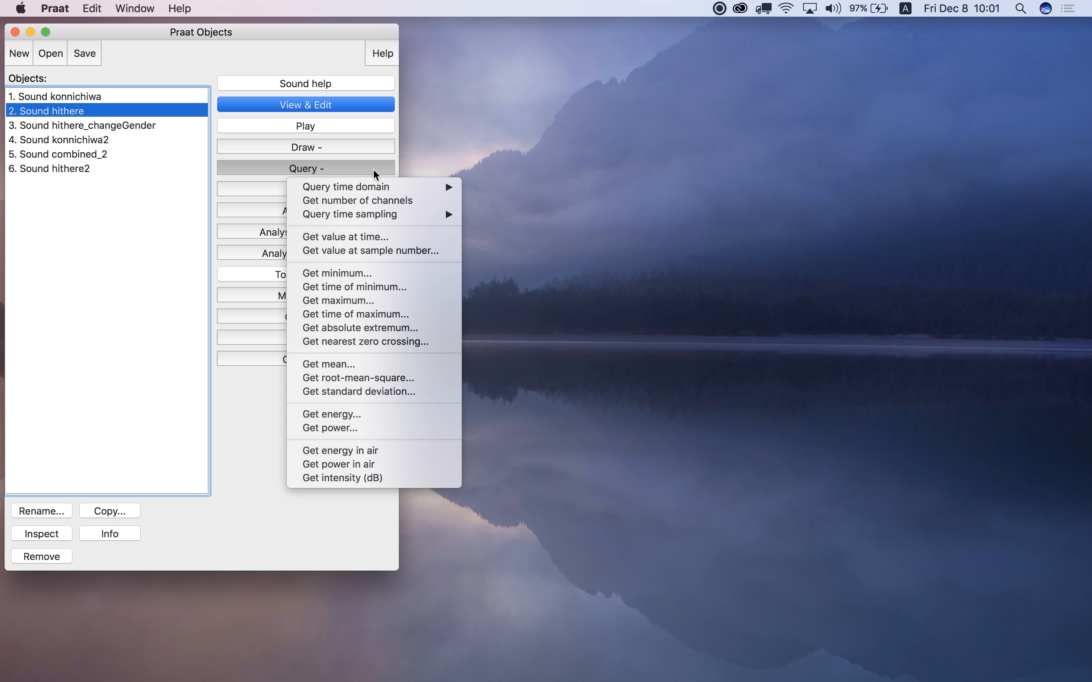
{"action": "mouse_move", "coordinate": [359, 428]}
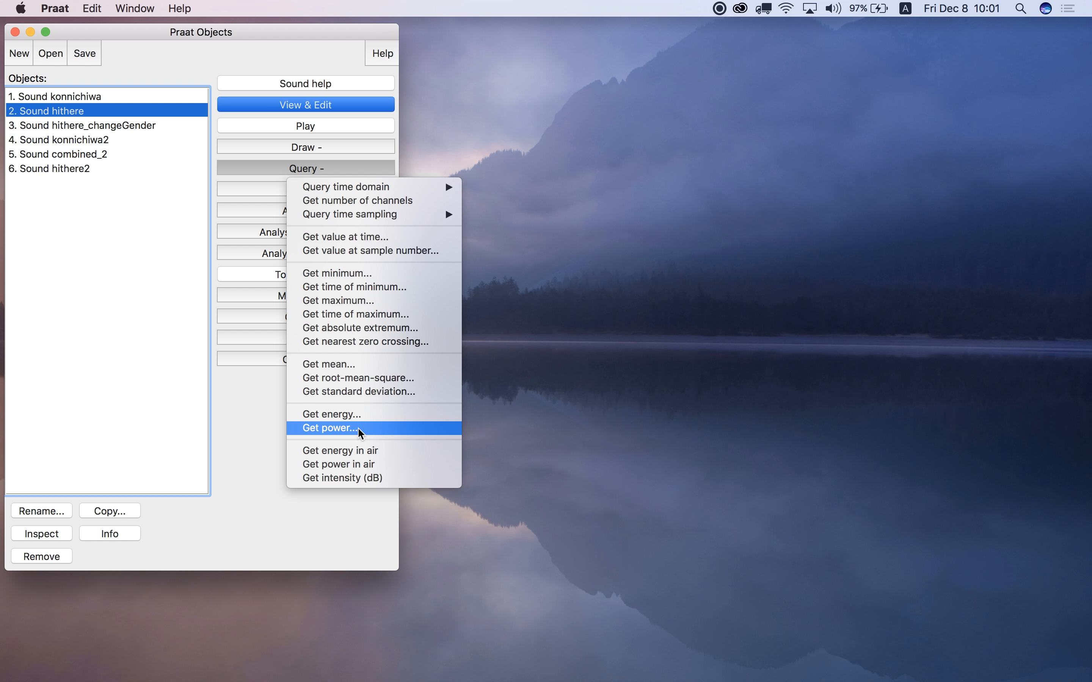
{"action": "mouse_move", "coordinate": [359, 391]}
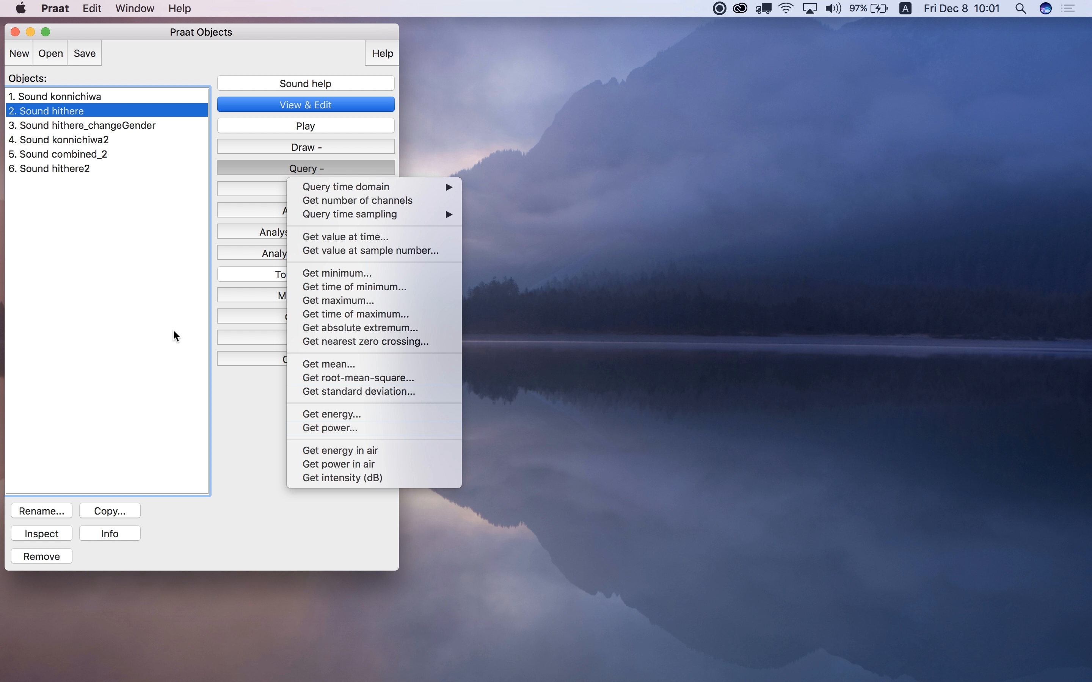
Dismiss the Query measurement menu for hithere without taking any measurement
{"action": "left_click", "coordinate": [227, 414]}
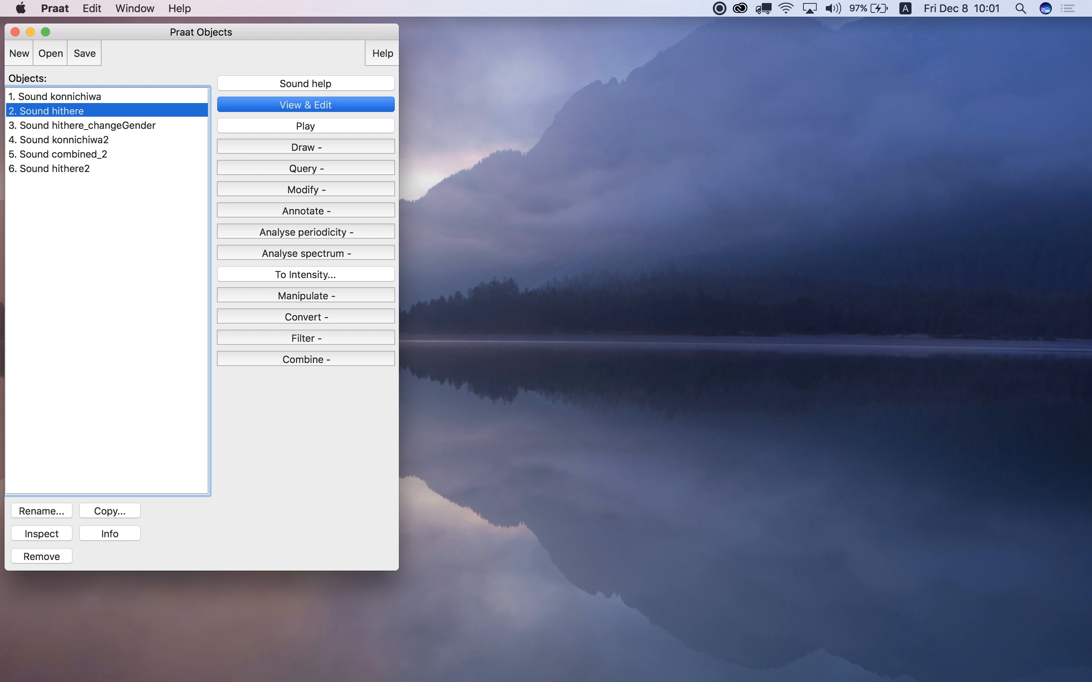
{"action": "mouse_move", "coordinate": [57, 11]}
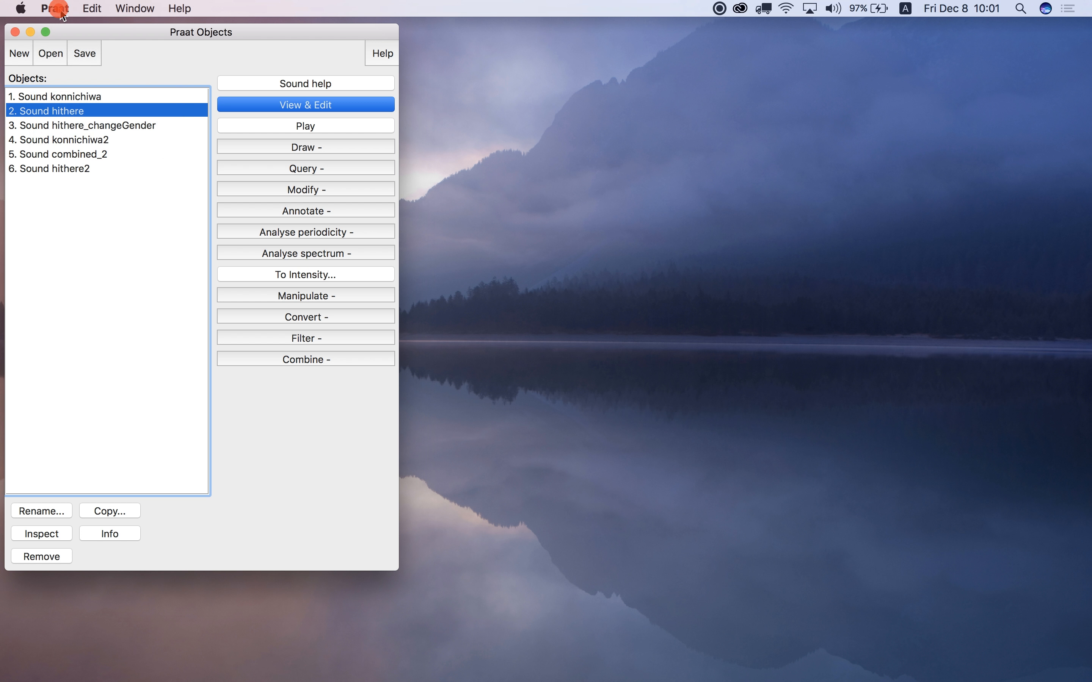
Create a new empty Praat script and position its window beside the Objects list
{"action": "left_click", "coordinate": [54, 8]}
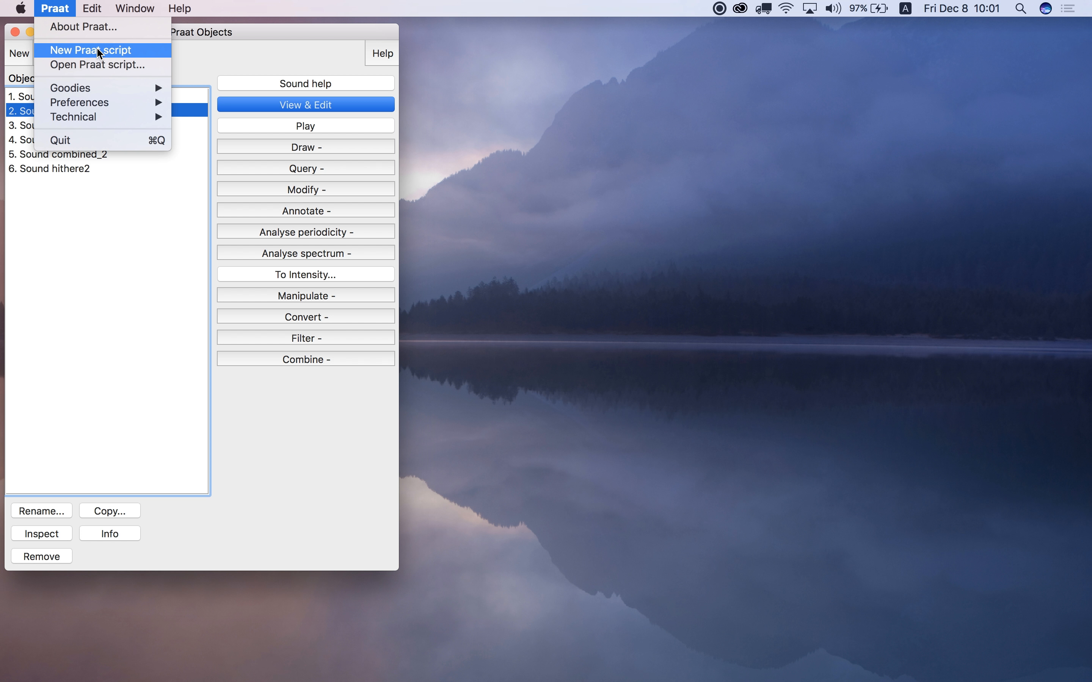
{"action": "mouse_move", "coordinate": [122, 58]}
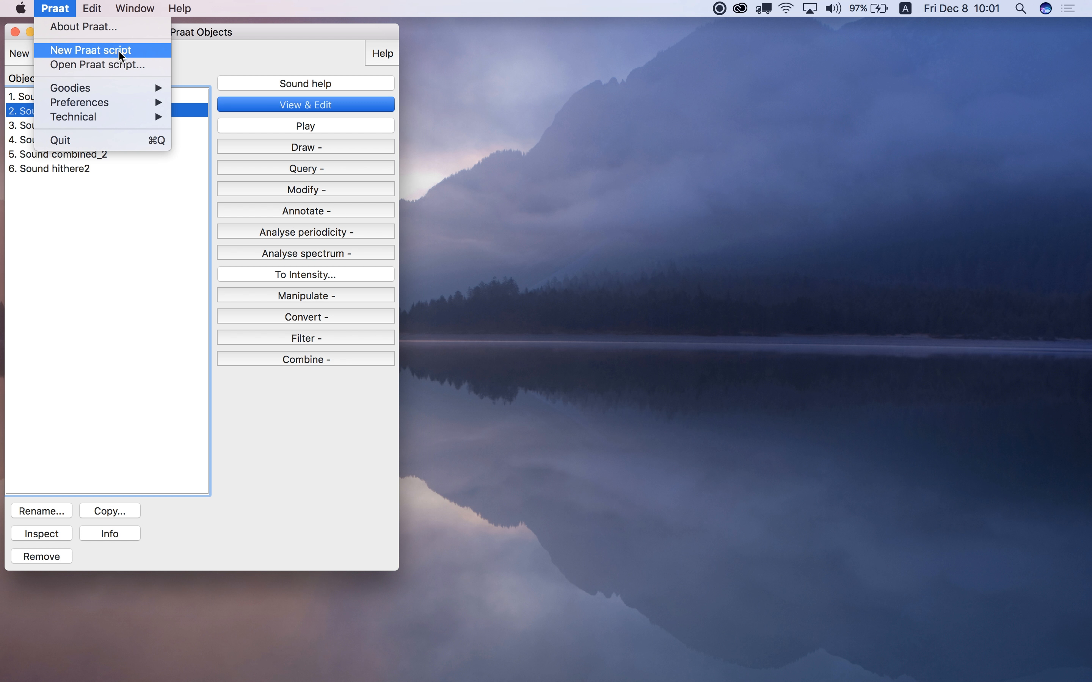
{"action": "left_click", "coordinate": [91, 50]}
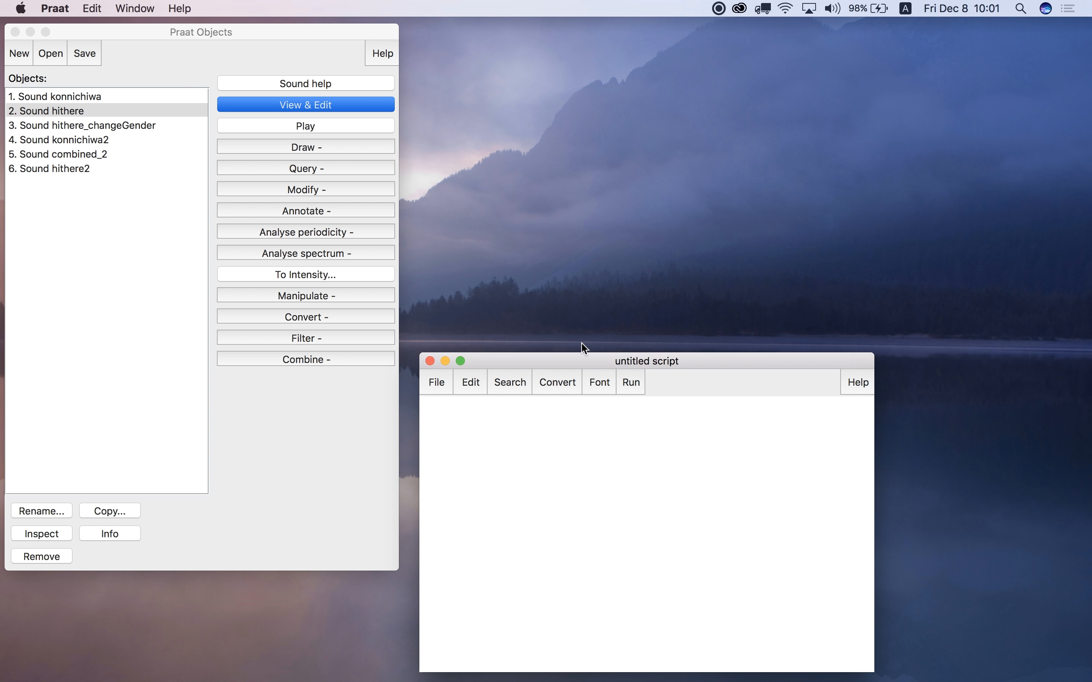
{"action": "left_click_drag", "start_coordinate": [646, 361], "coordinate": [642, 78]}
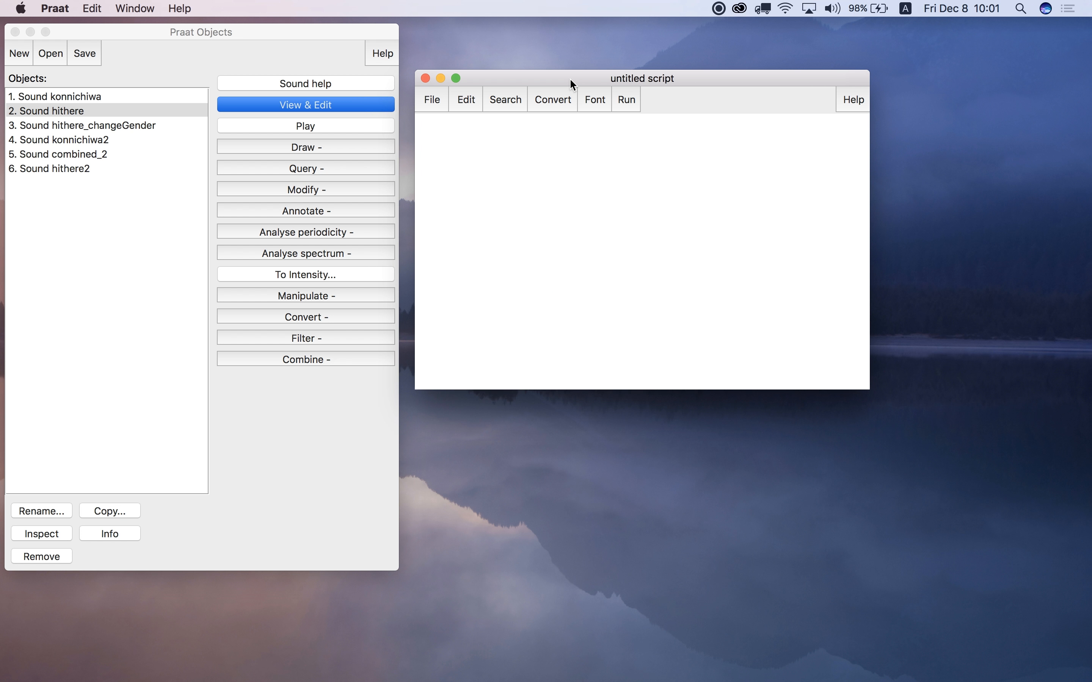
{"action": "left_click", "coordinate": [558, 179]}
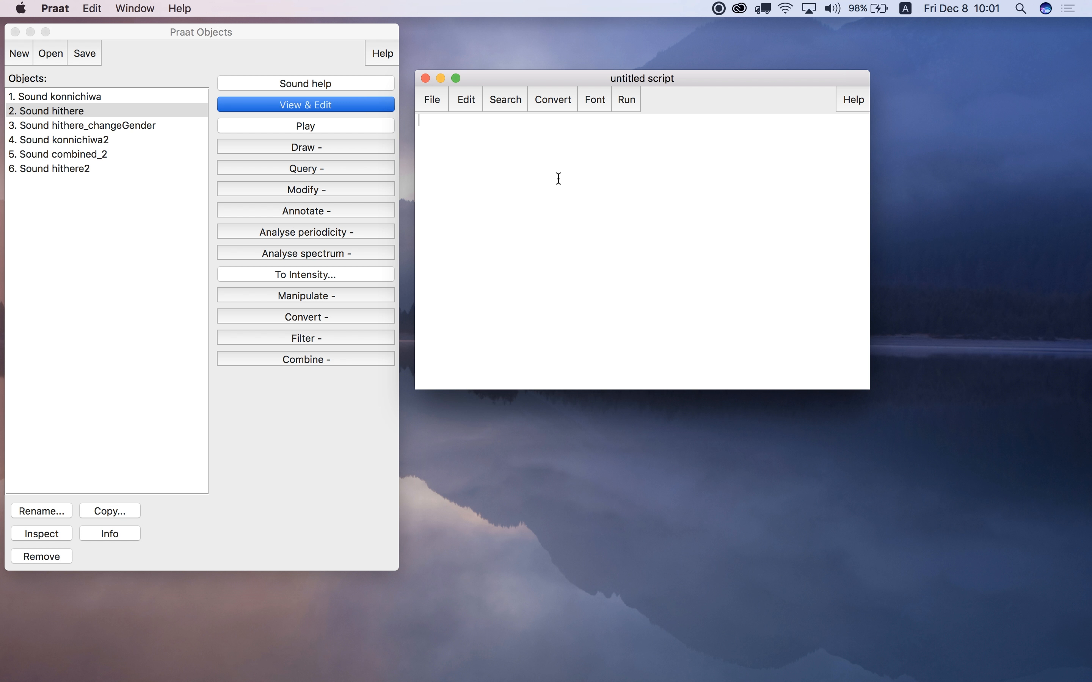
{"action": "mouse_move", "coordinate": [465, 105]}
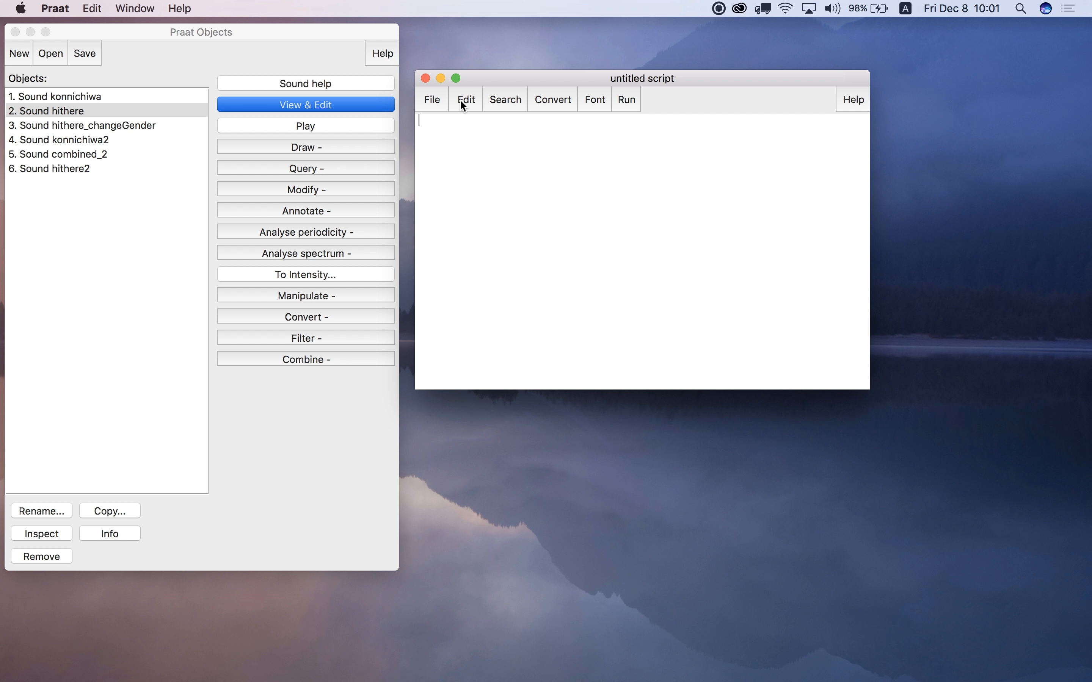
Clear the recorded command history from the script's Edit menu
{"action": "left_click", "coordinate": [465, 99]}
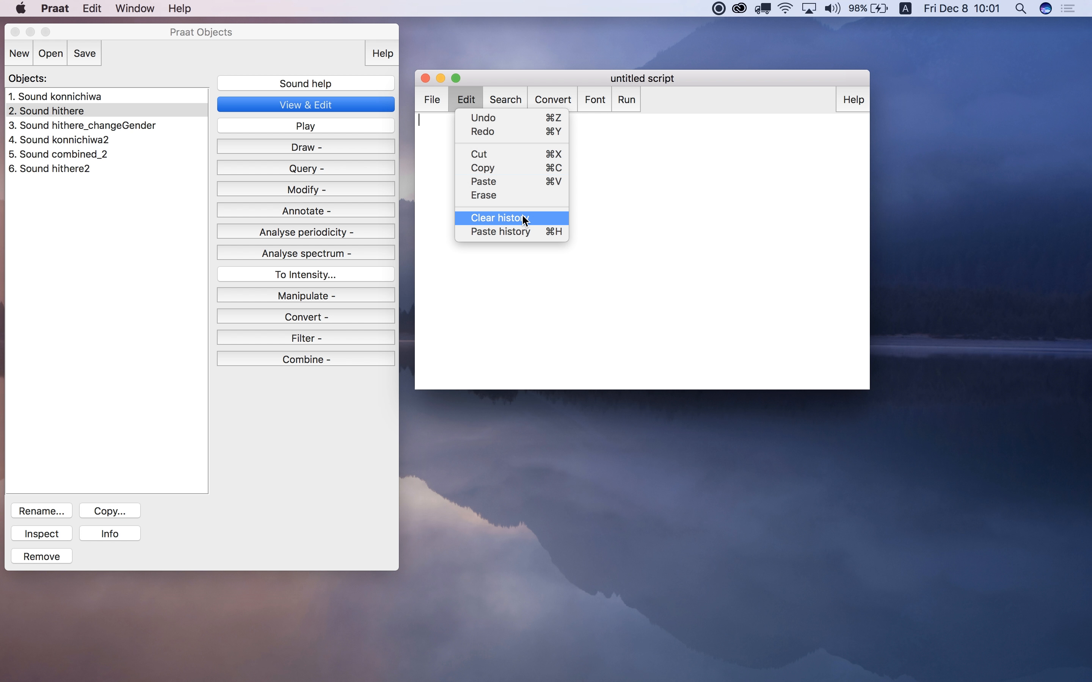
{"action": "mouse_move", "coordinate": [533, 223]}
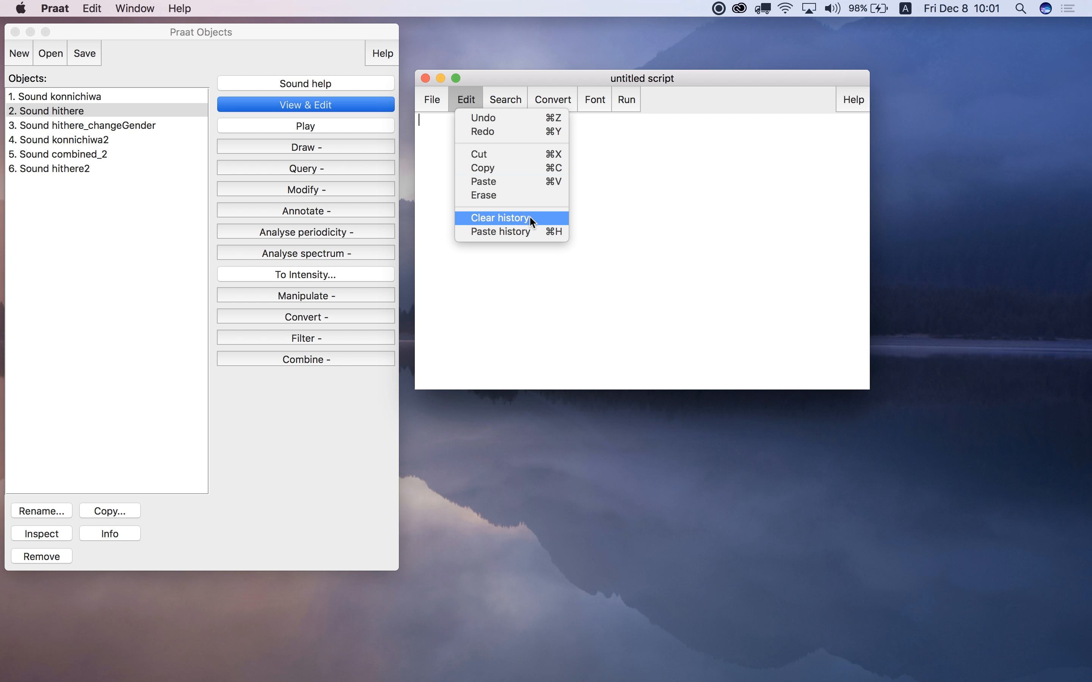
{"action": "left_click", "coordinate": [499, 218]}
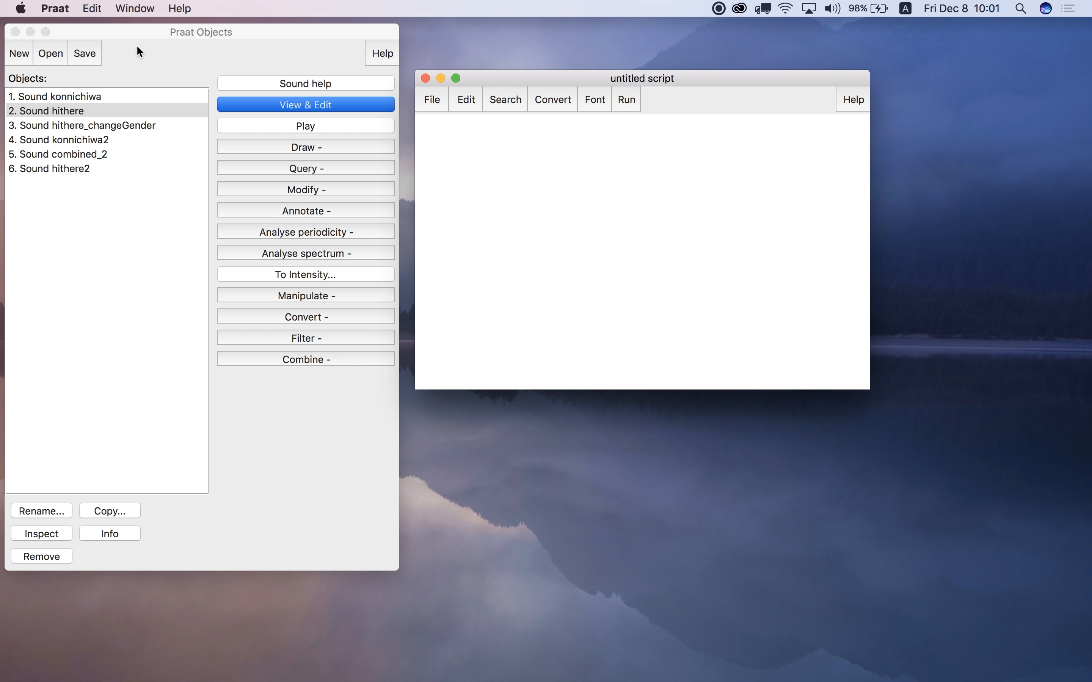
Select Sound konnichiwa in the Objects list and return to the empty script window
{"action": "left_click", "coordinate": [47, 110]}
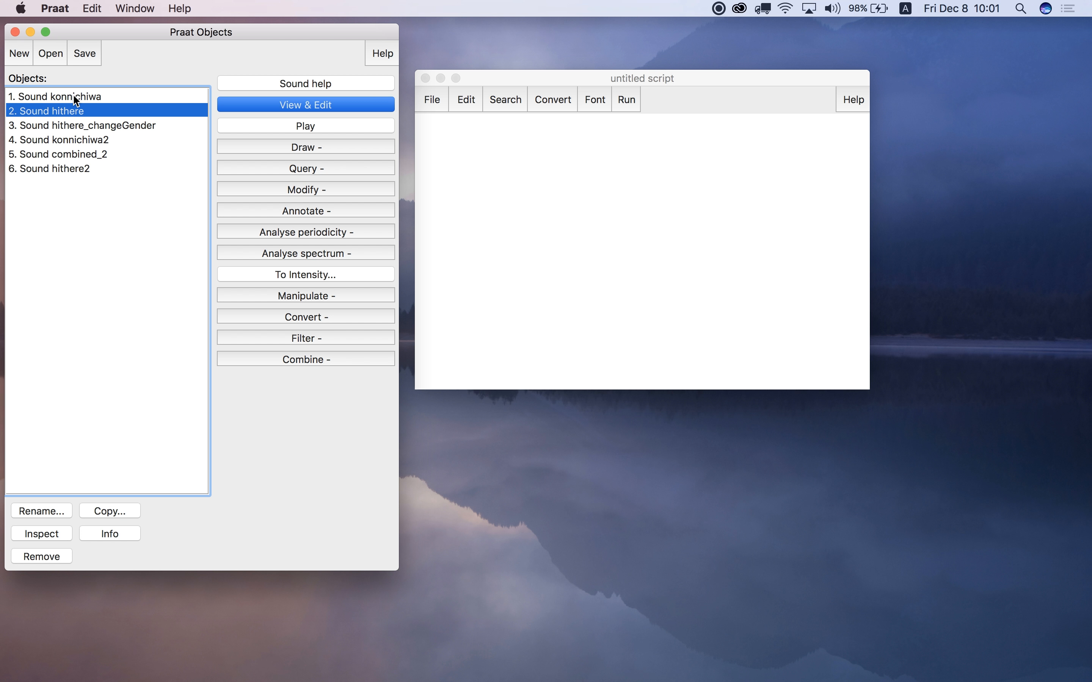
{"action": "left_click", "coordinate": [55, 96]}
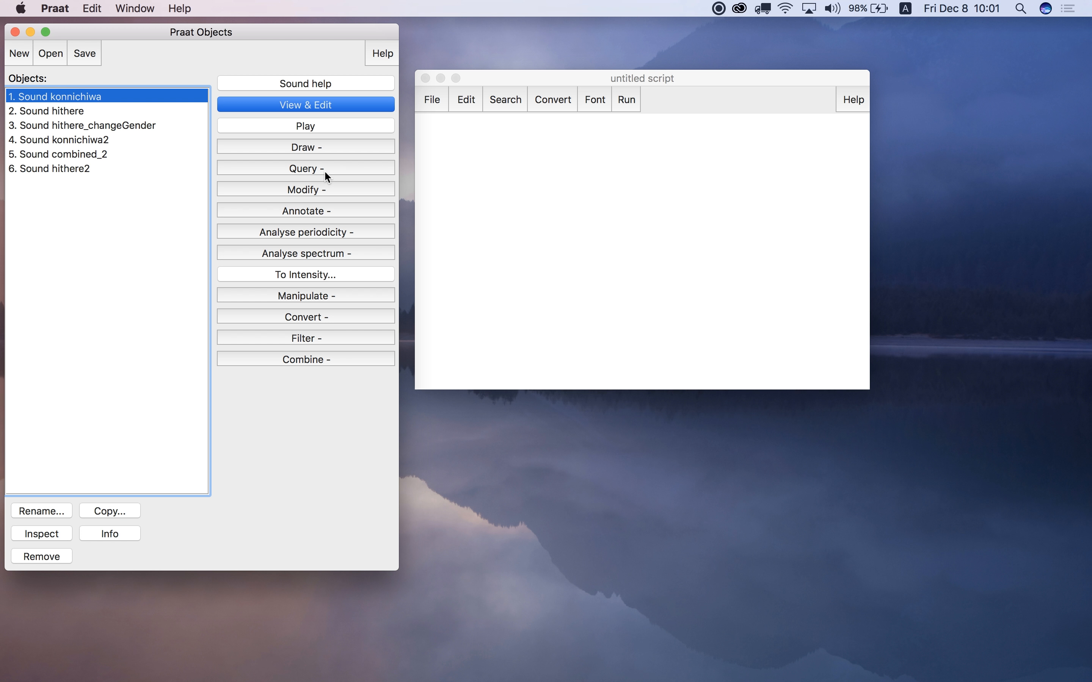
{"action": "left_click", "coordinate": [304, 190]}
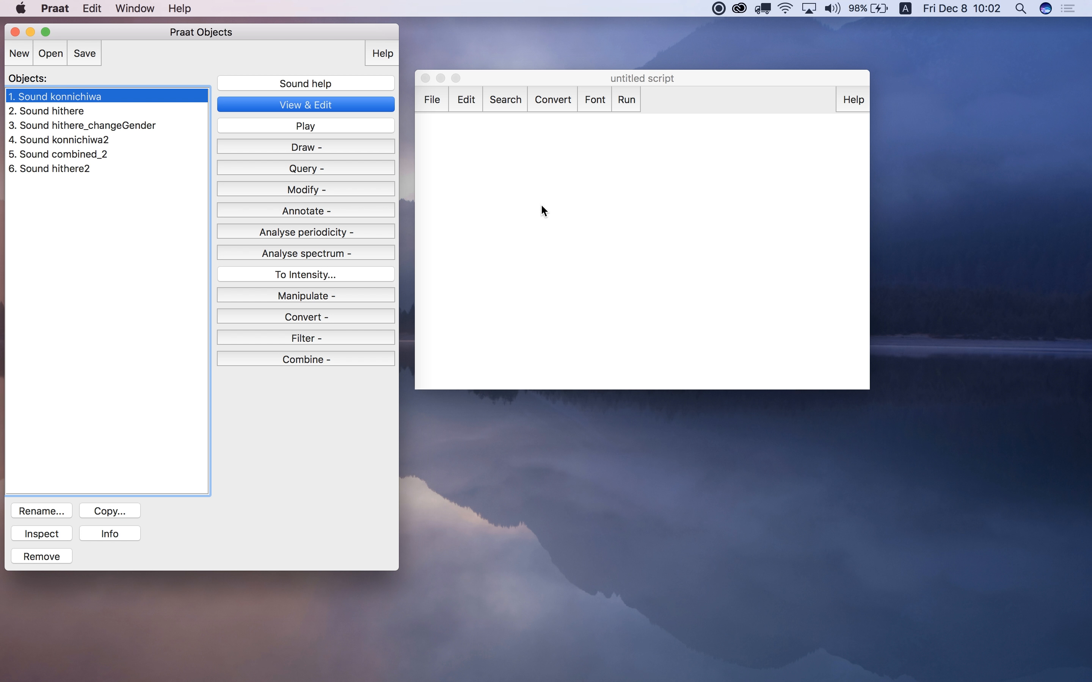
{"action": "left_click", "coordinate": [576, 223]}
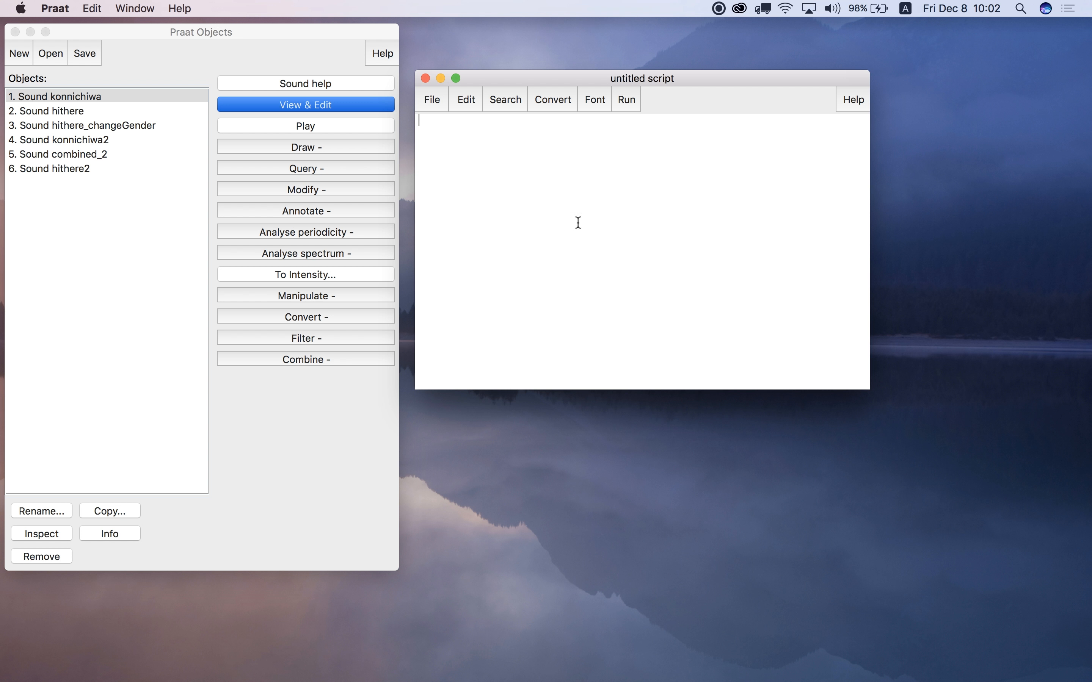
{"action": "mouse_move", "coordinate": [467, 111]}
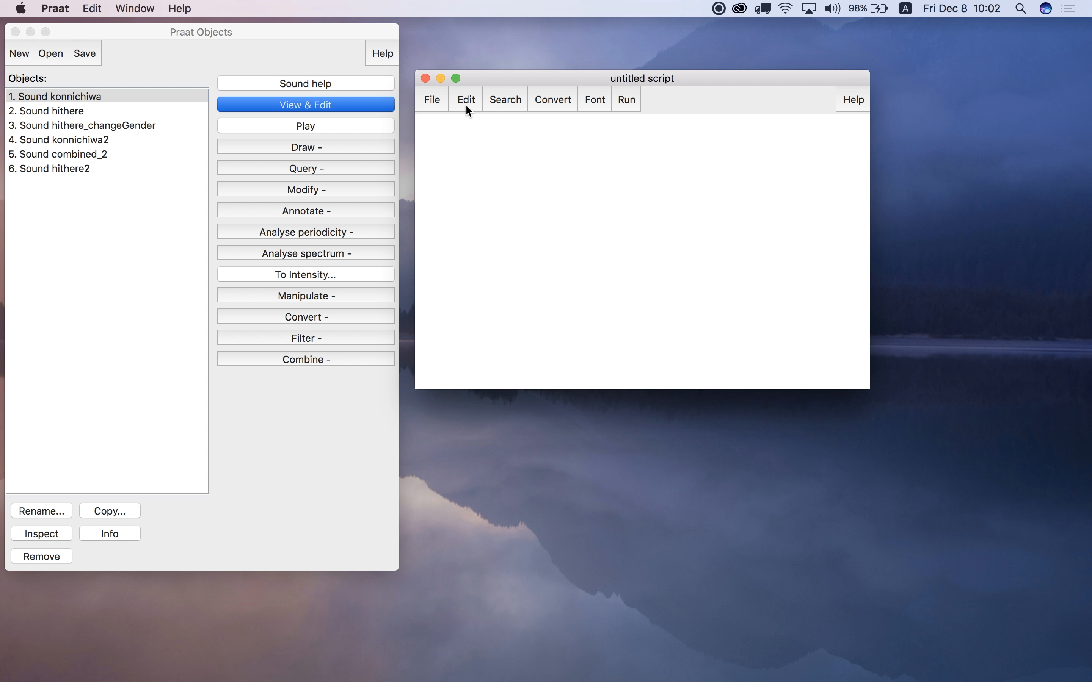
Paste the recorded history so the script selects Sound konnichiwa and reverses it
{"action": "left_click", "coordinate": [465, 99]}
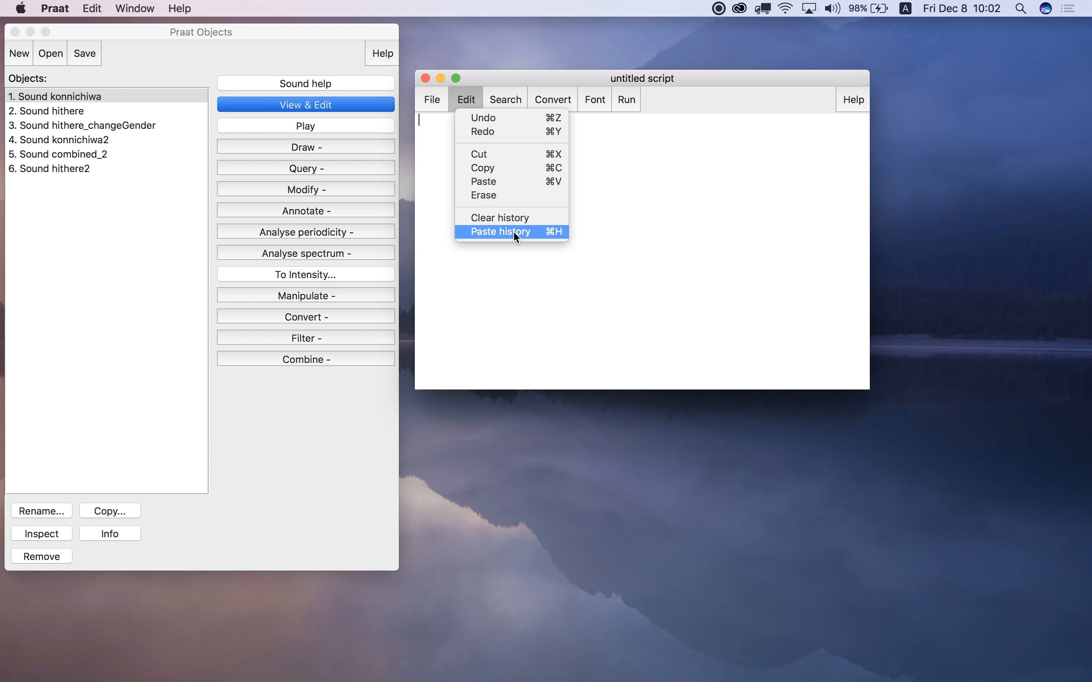
{"action": "left_click", "coordinate": [499, 232]}
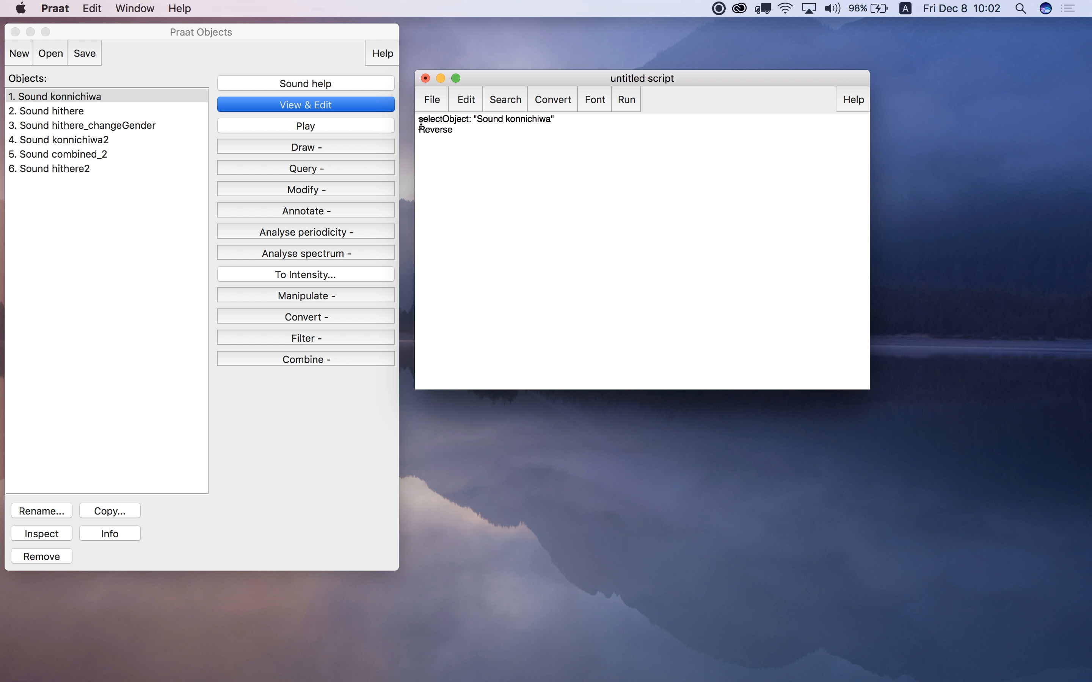
{"action": "key", "text": "enter"}
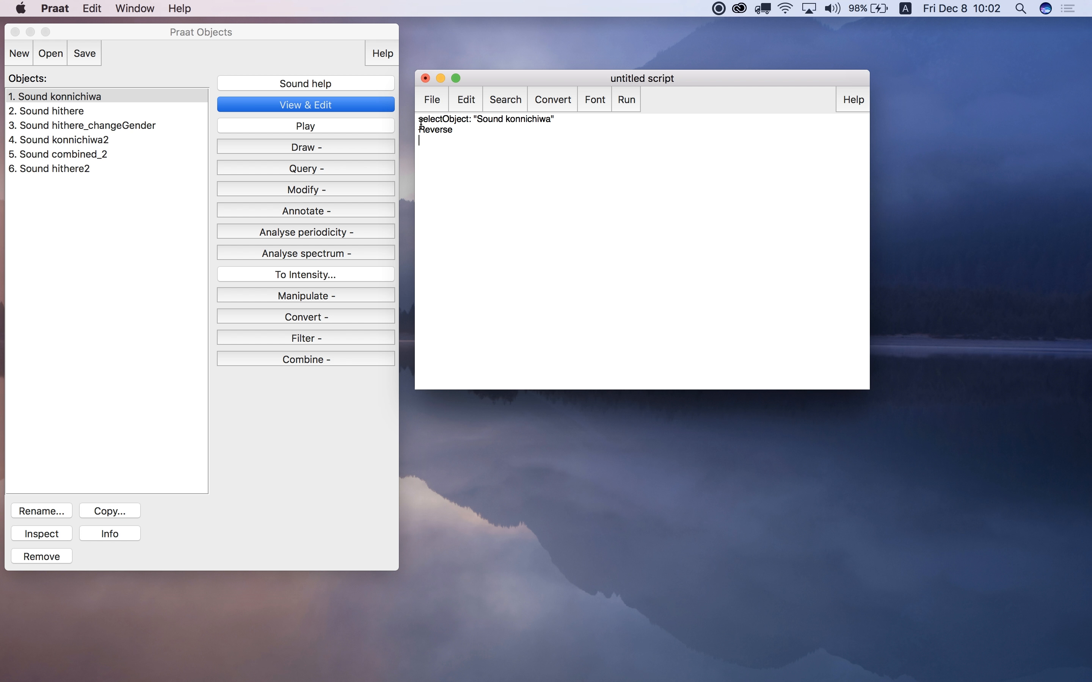
{"action": "mouse_move", "coordinate": [463, 111]}
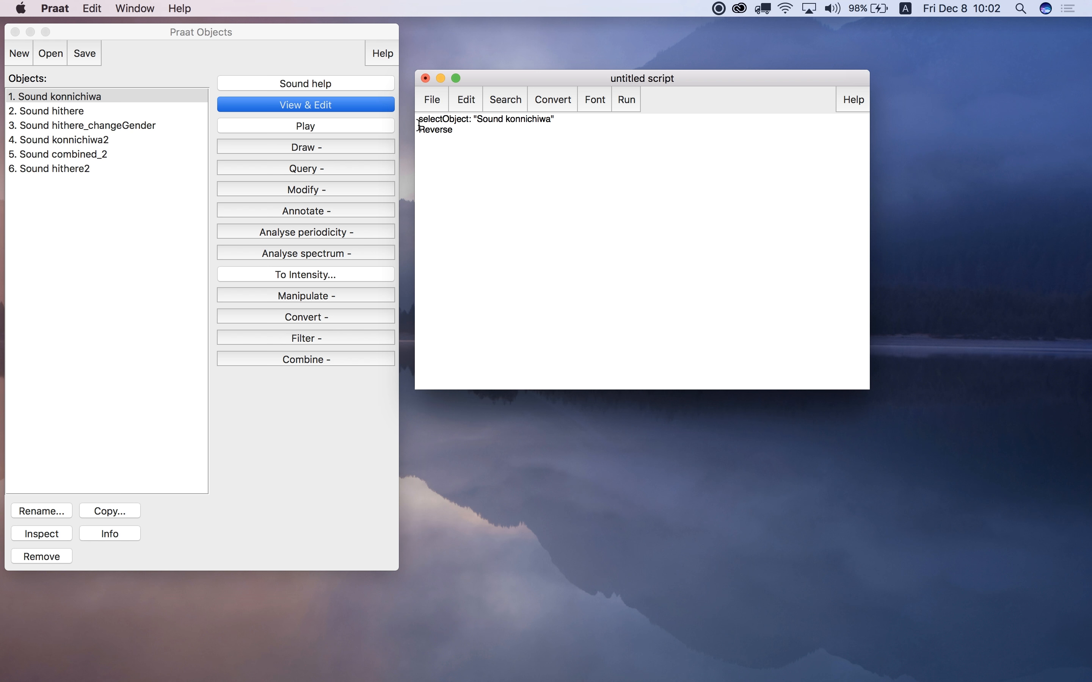
{"action": "mouse_move", "coordinate": [471, 148]}
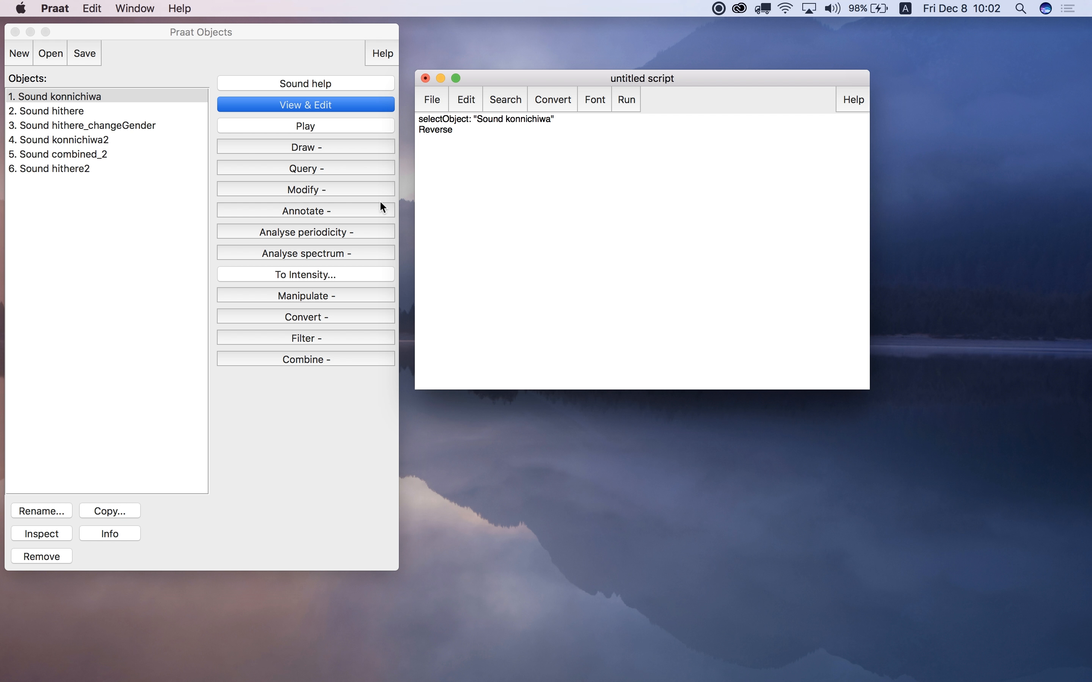
Check the script's Reverse line against the Modify > Reverse command for the sound
{"action": "double_click", "coordinate": [435, 131]}
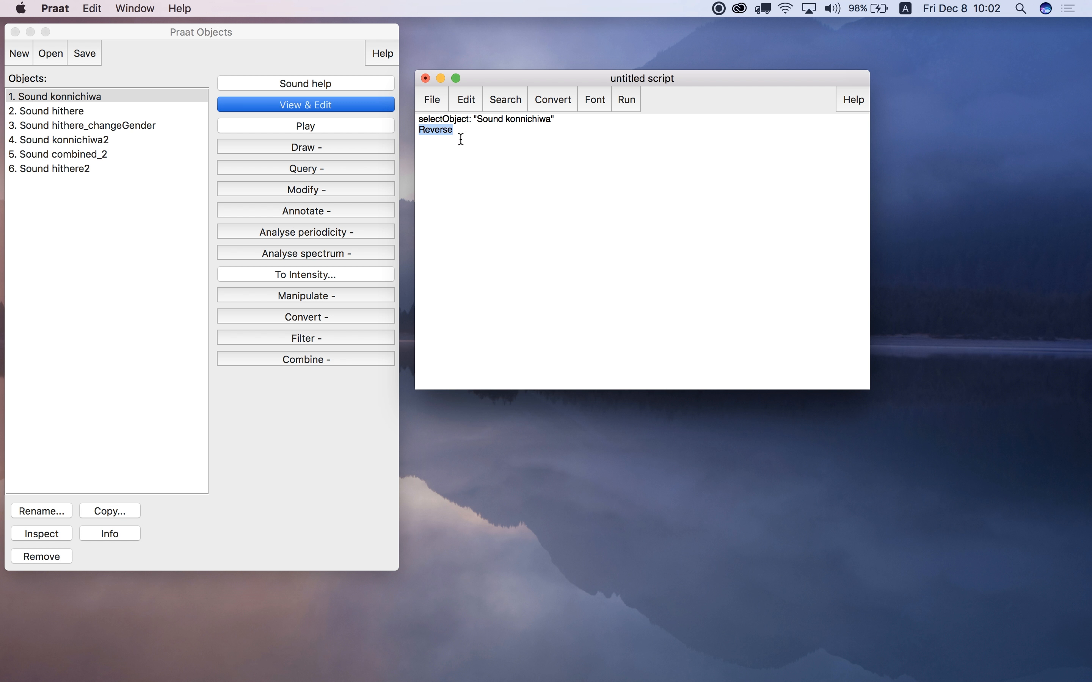
{"action": "mouse_move", "coordinate": [319, 179]}
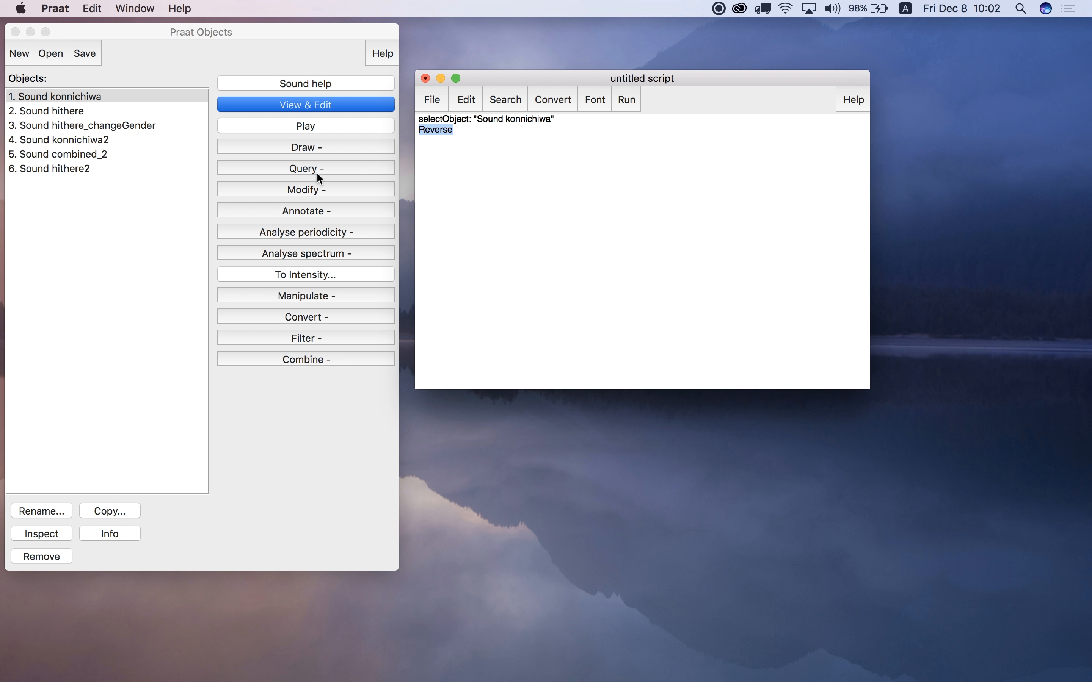
{"action": "left_click", "coordinate": [304, 189]}
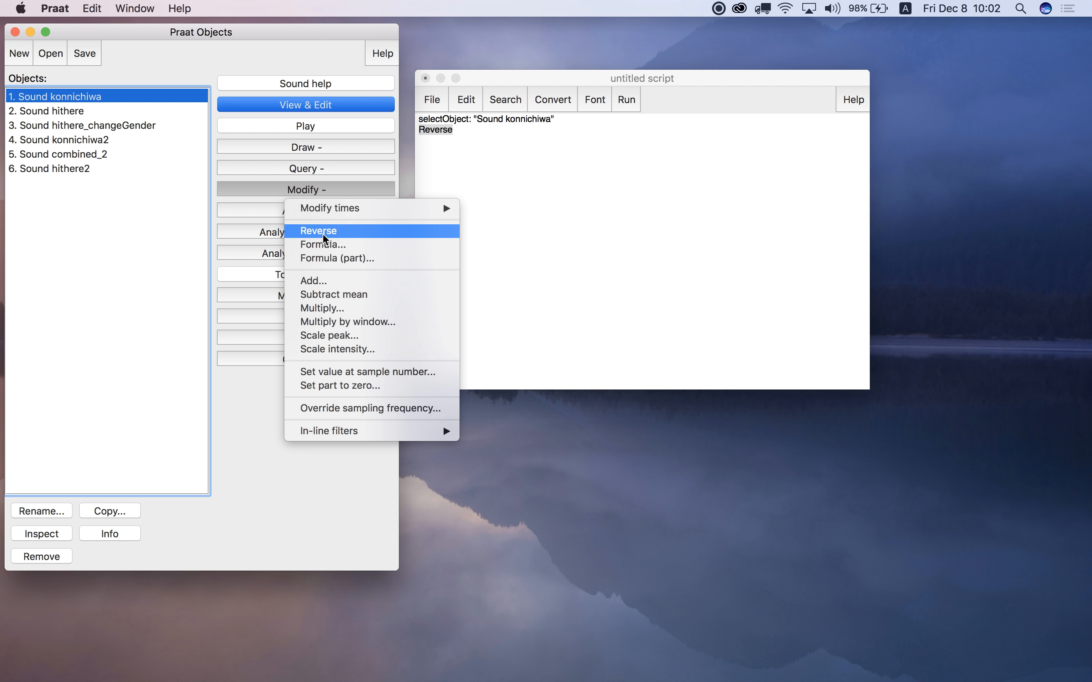
{"action": "left_click", "coordinate": [319, 230]}
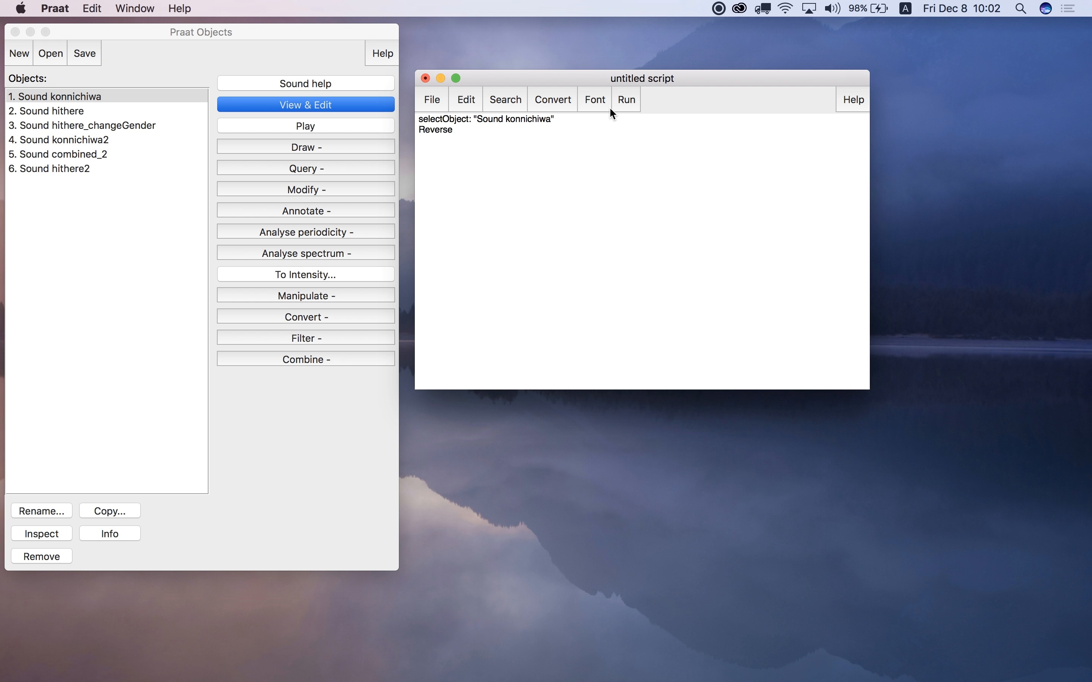
Run the two-line script and open Sound konnichiwa in the sound editor
{"action": "left_click", "coordinate": [626, 100]}
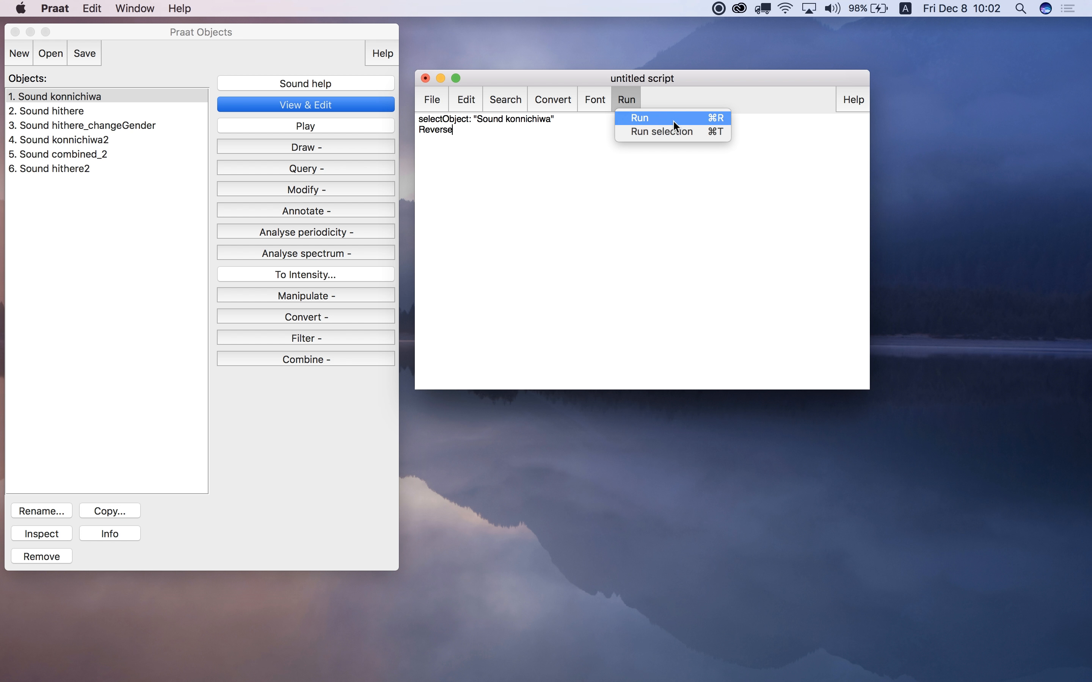
{"action": "left_click", "coordinate": [625, 98]}
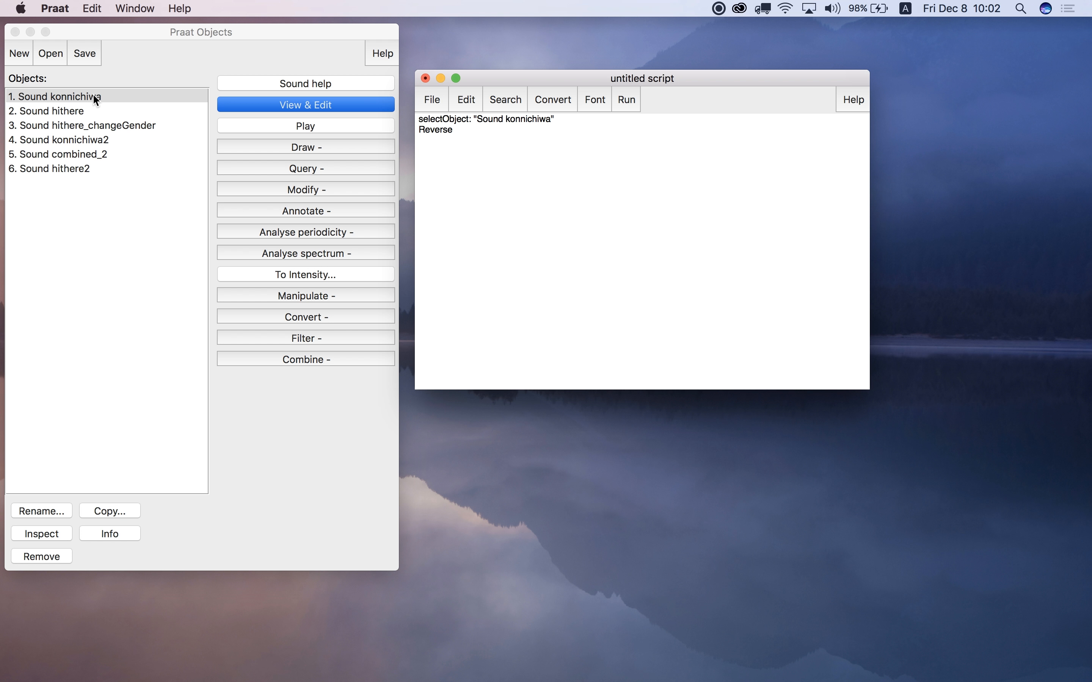
{"action": "left_click", "coordinate": [305, 105]}
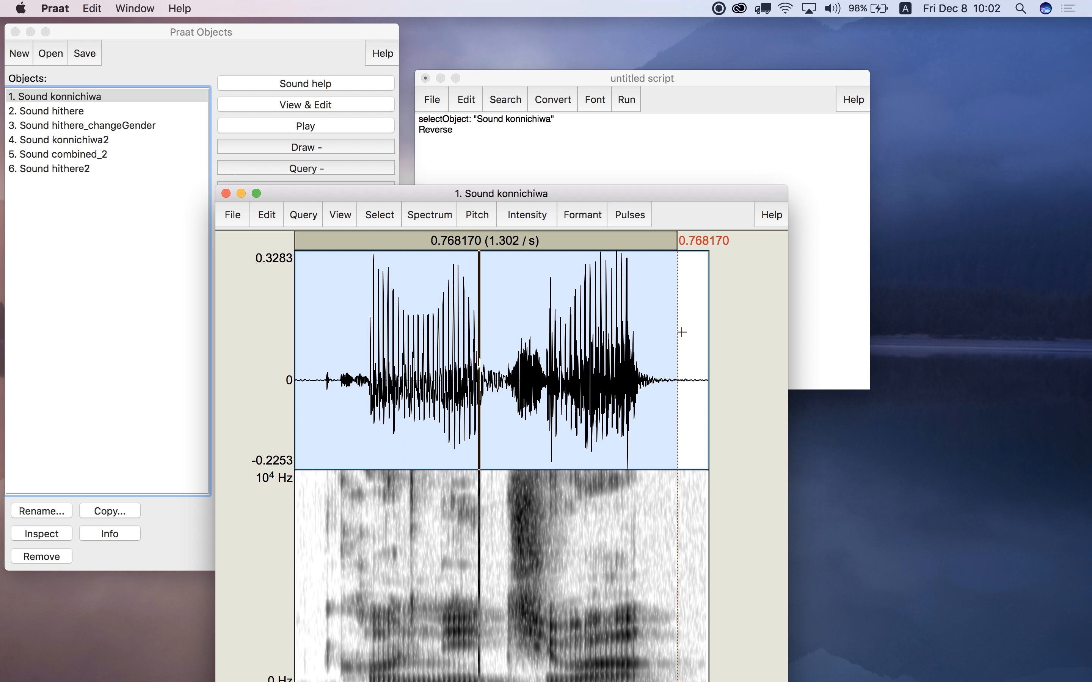
{"action": "mouse_move", "coordinate": [811, 212]}
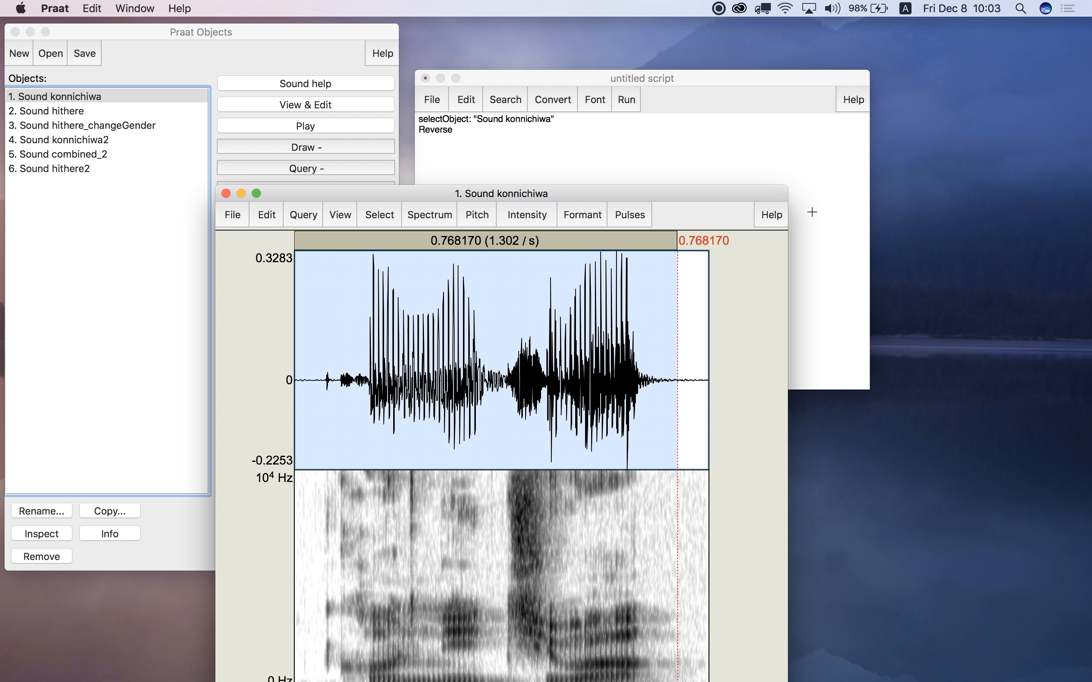
{"action": "mouse_move", "coordinate": [866, 100]}
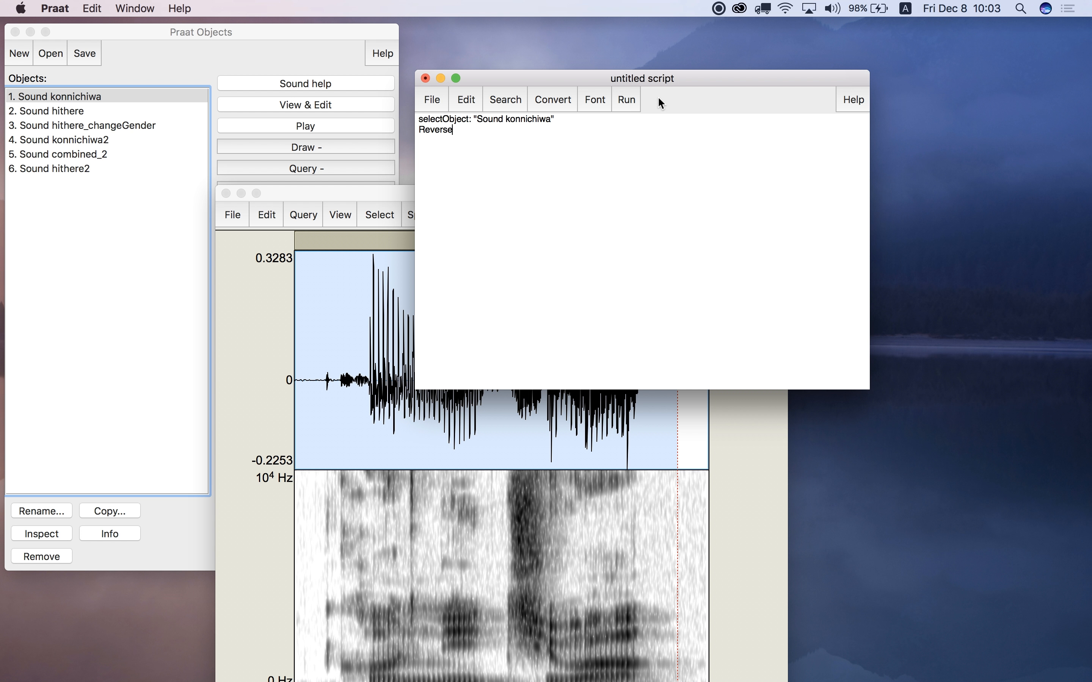
Run the script again to reverse konnichiwa's waveform, then close the sound editor
{"action": "left_click", "coordinate": [625, 99]}
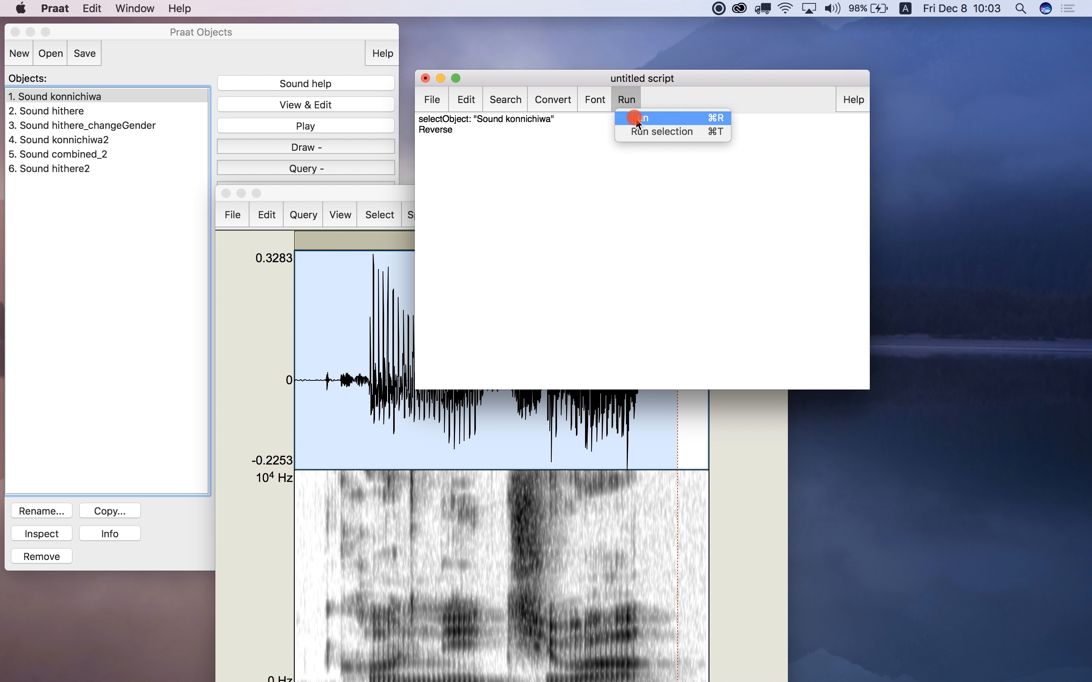
{"action": "left_click", "coordinate": [640, 117]}
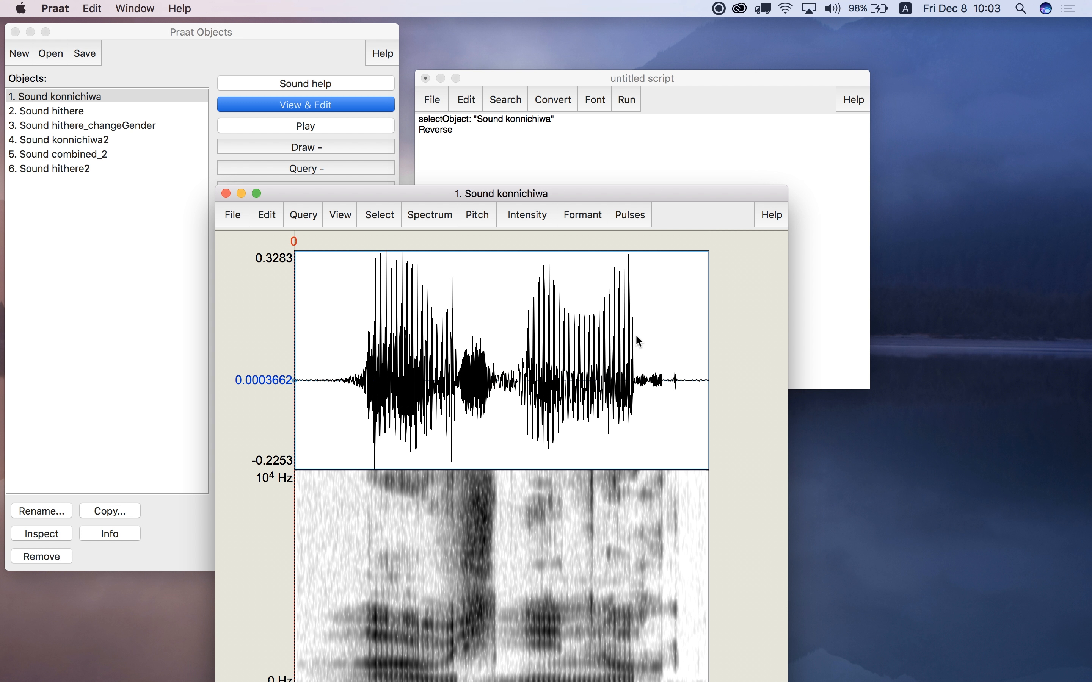
{"action": "mouse_move", "coordinate": [699, 199]}
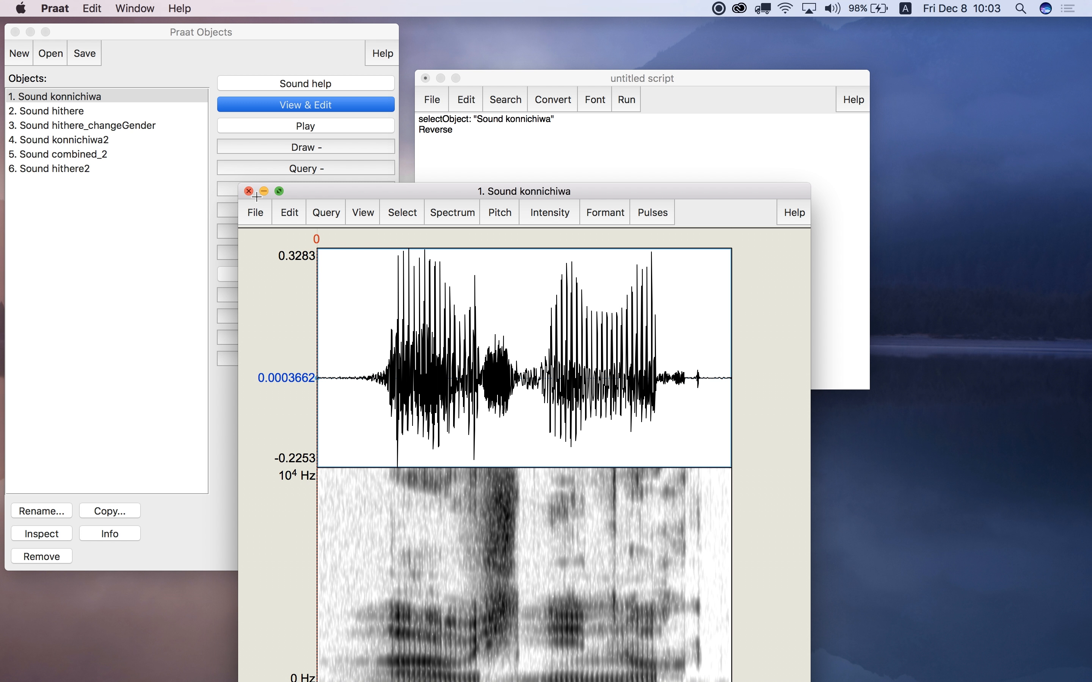
{"action": "left_click", "coordinate": [249, 191]}
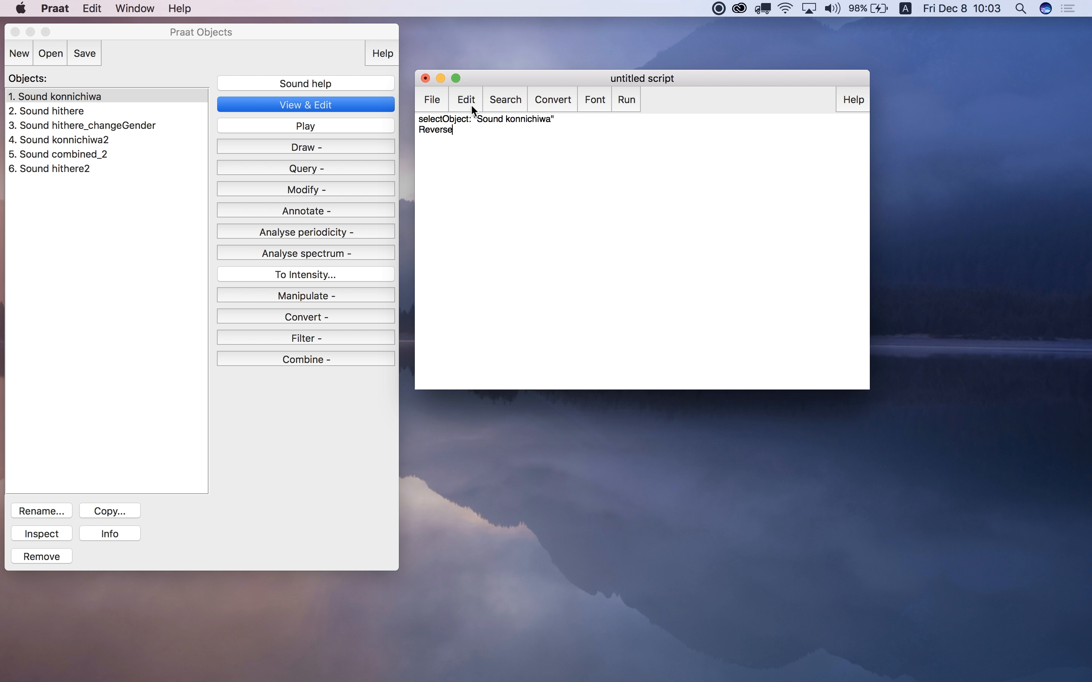
{"action": "left_click", "coordinate": [464, 99]}
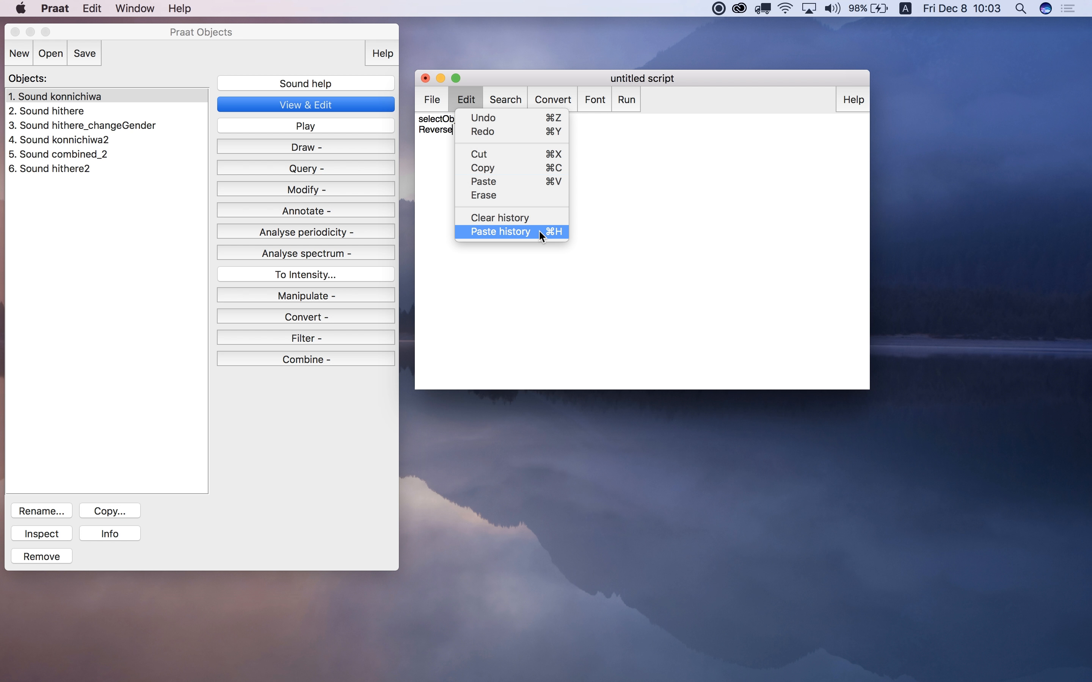